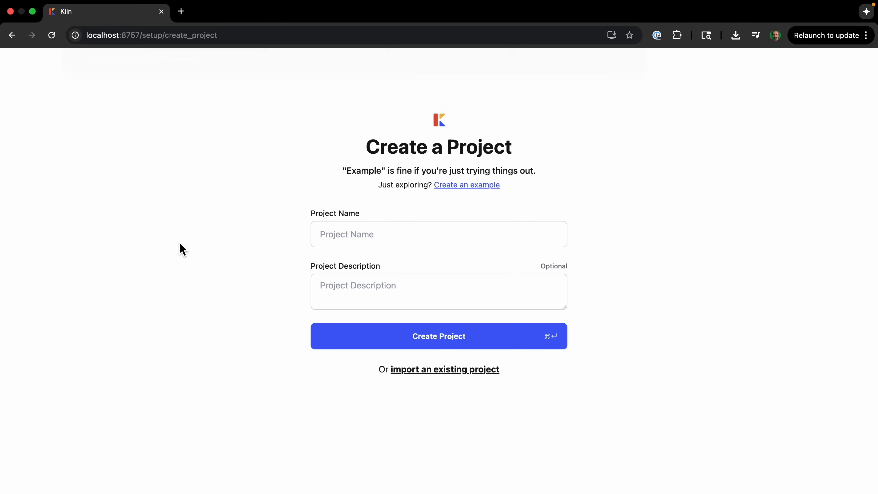
Step: Create a new Kiln AI project named 'ffmpeg AI'
click(438, 234)
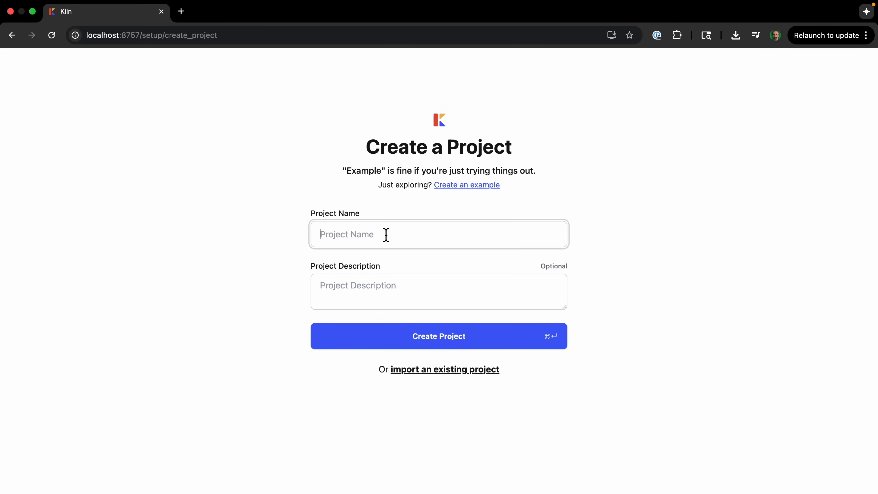
text(ffmpeg AI)
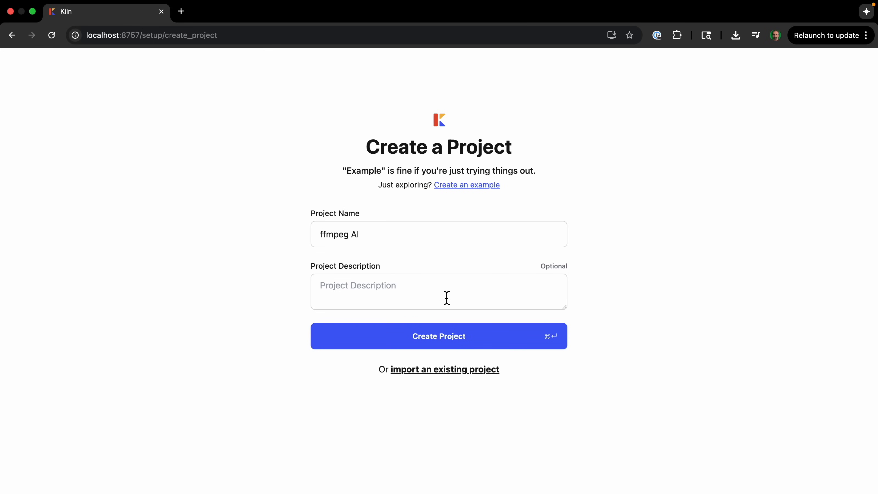
click(438, 336)
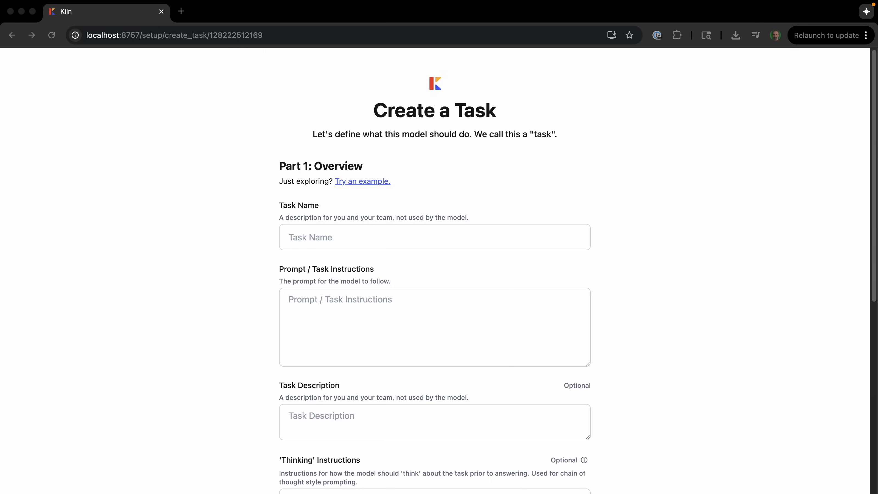
mouse_move(143, 224)
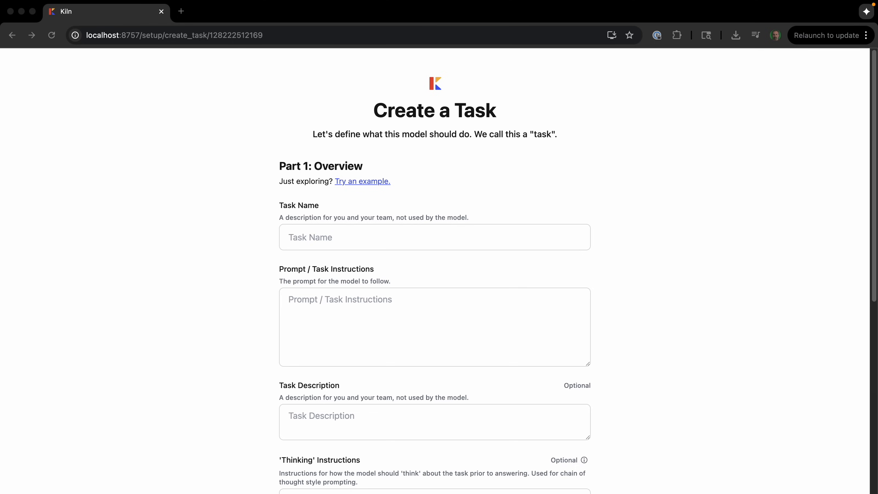
mouse_move(100, 330)
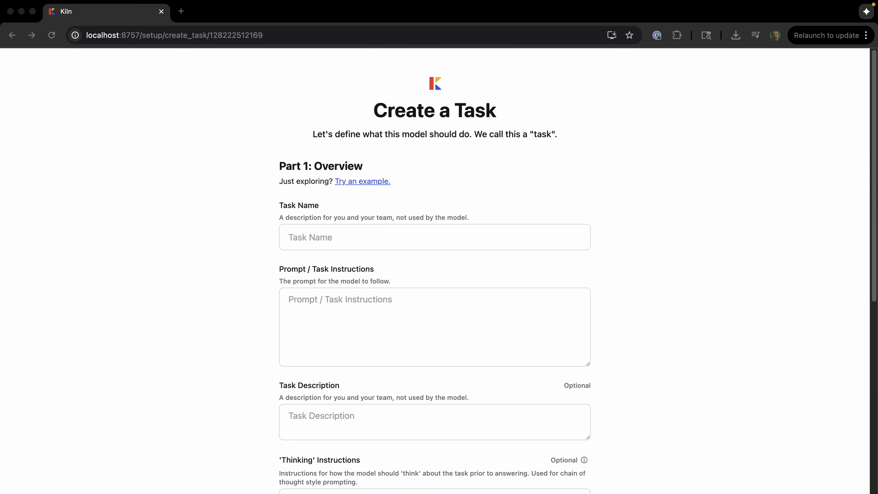
Step: Name the task 'Natural Language to FFmpeg Converter' with a prompt converting requests into FFmpeg commands
text(Natural Language to FFmpeg Converter)
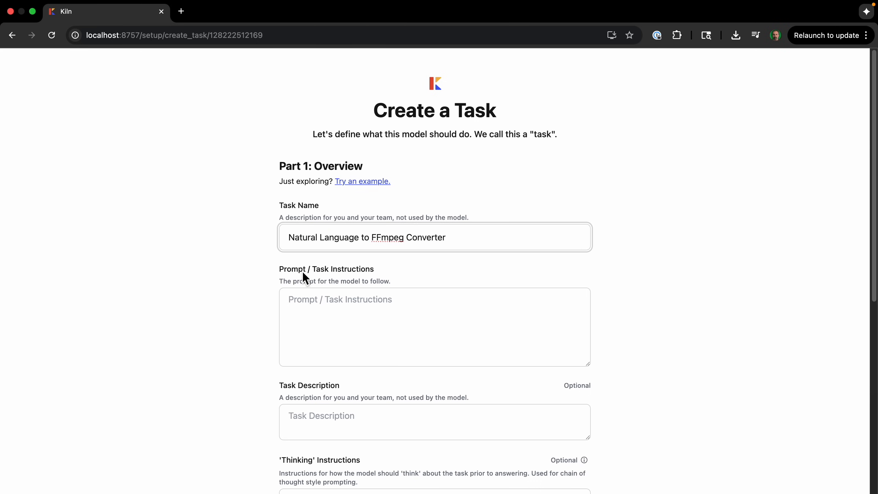
scroll(down, 3)
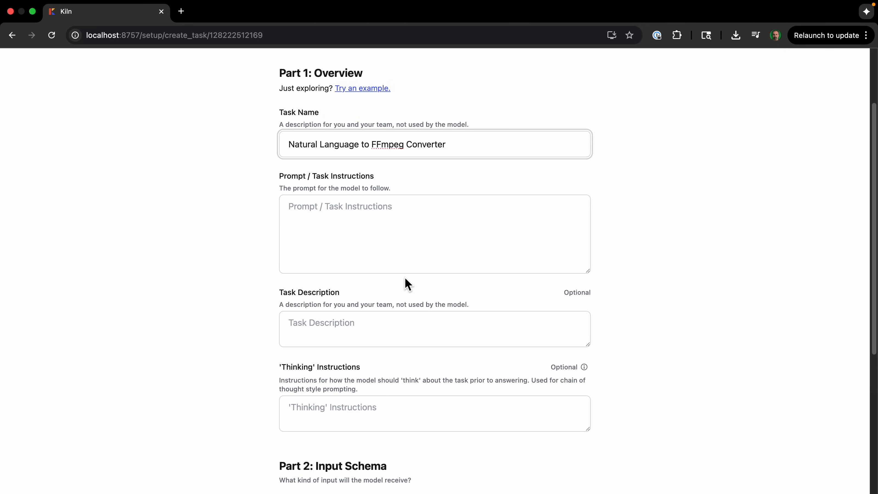
text(You are a tool that converts natural language requests into FFmpeg commands. Your output should be a single, complete command-line string.)
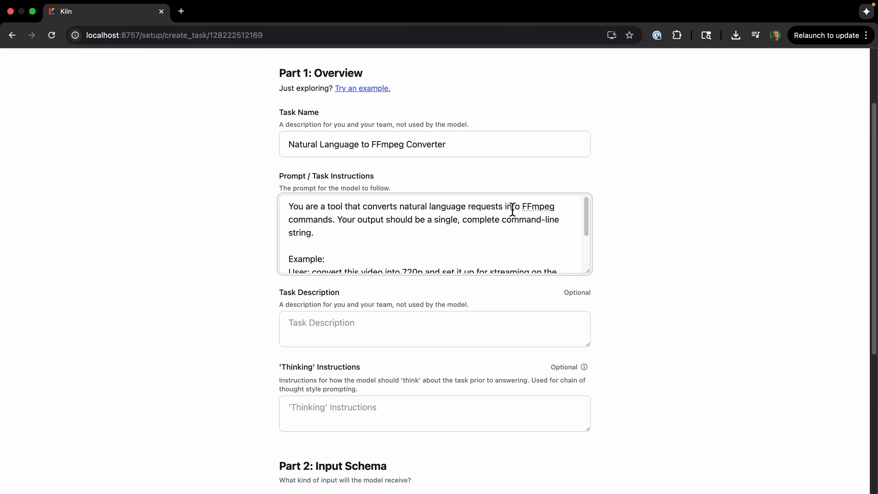
mouse_move(455, 221)
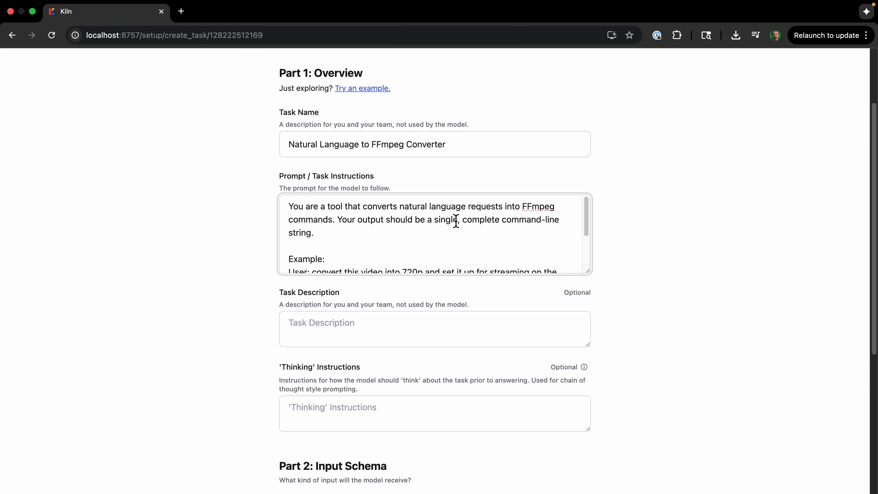
Step: Review the prompt's example request, keep plain-text input/output schemas, and create the task
scroll(down, 3)
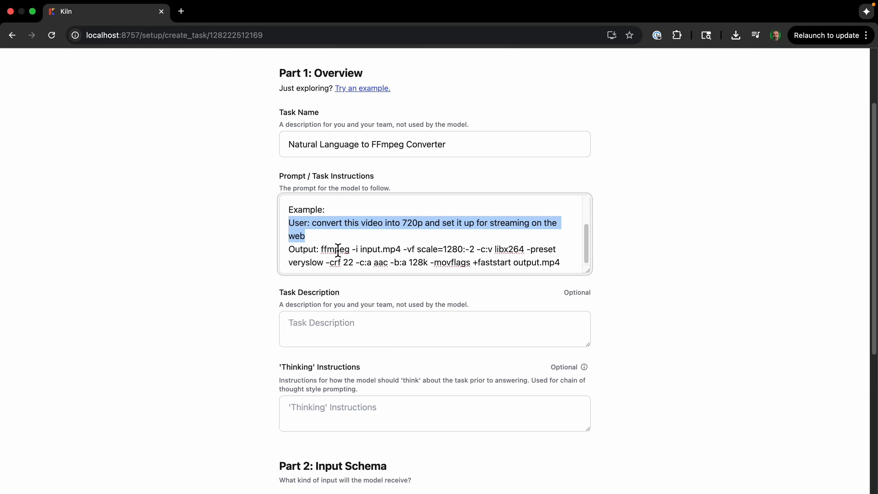
drag(288, 249, 559, 262)
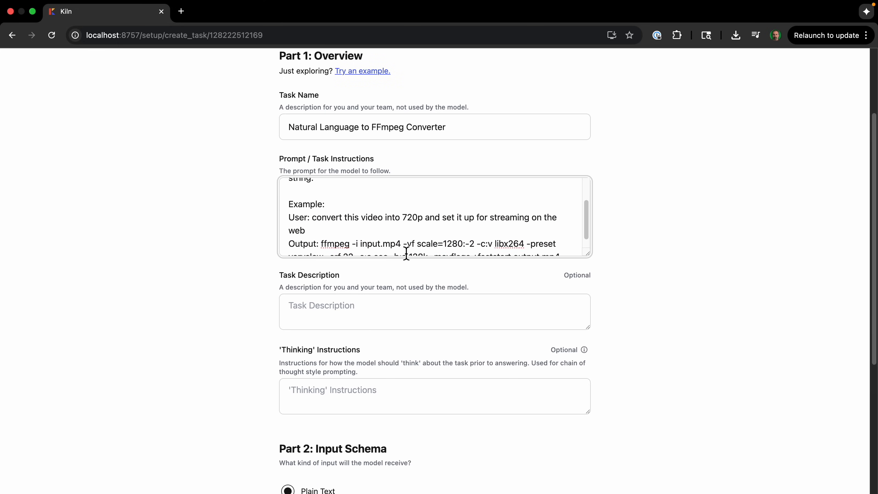
scroll(down, 3)
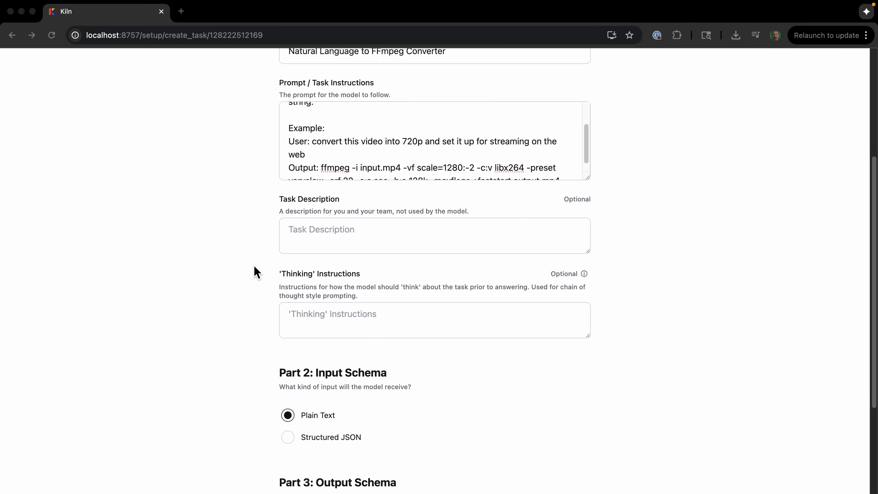
scroll(down, 3)
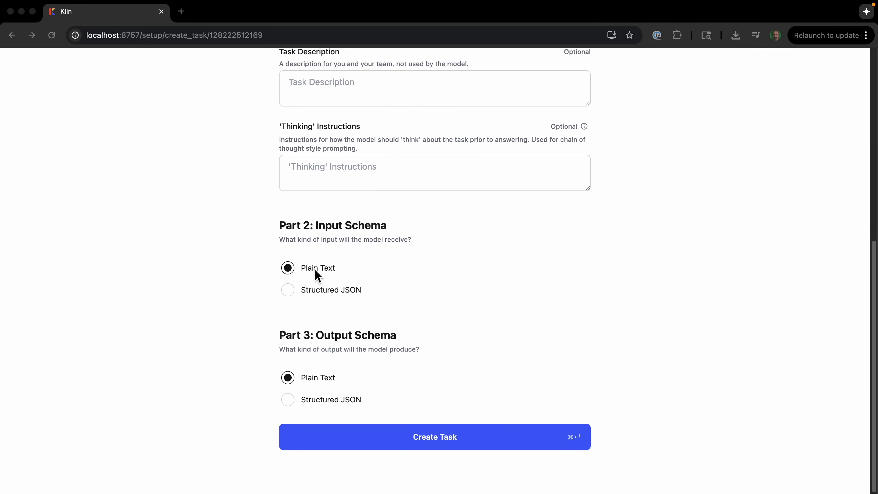
mouse_move(322, 381)
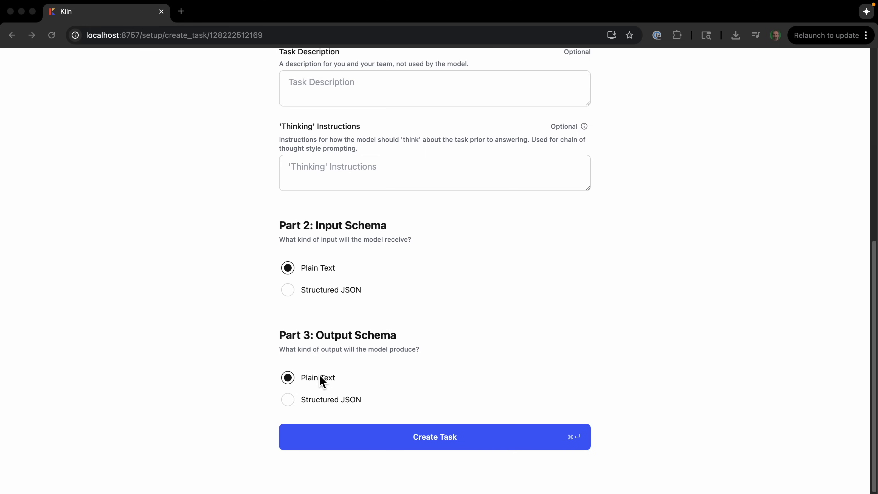
mouse_move(383, 415)
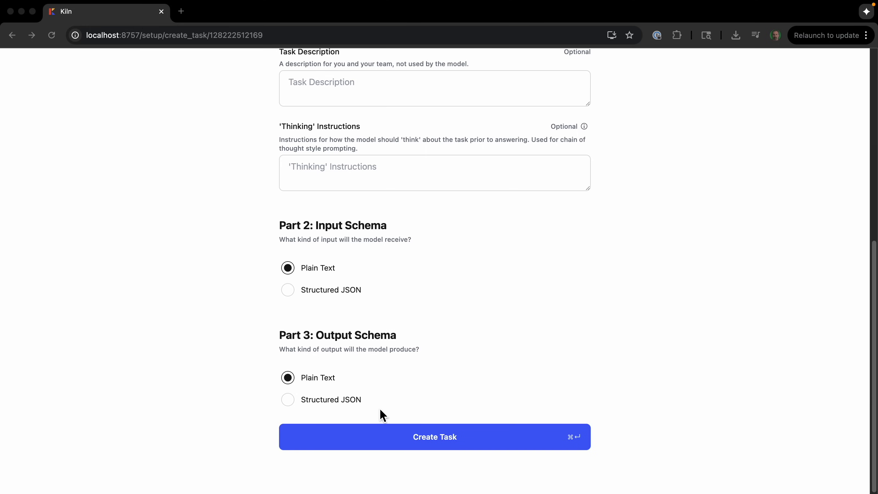
click(435, 436)
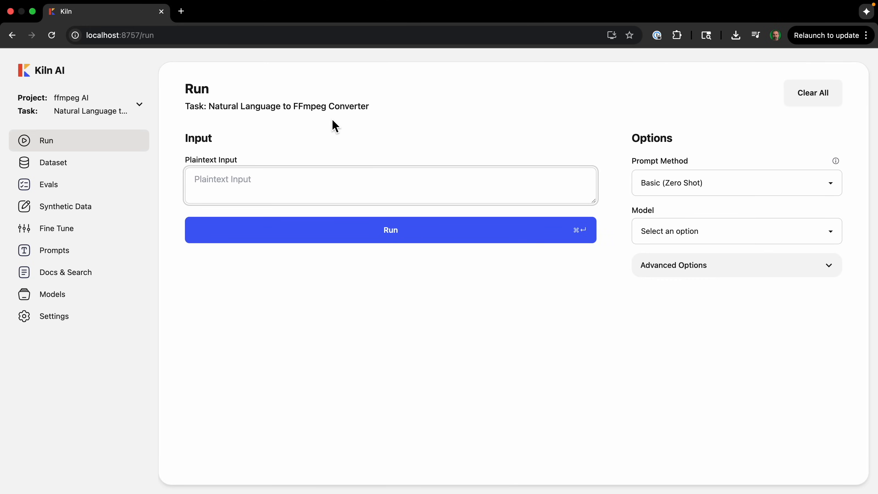
mouse_move(340, 137)
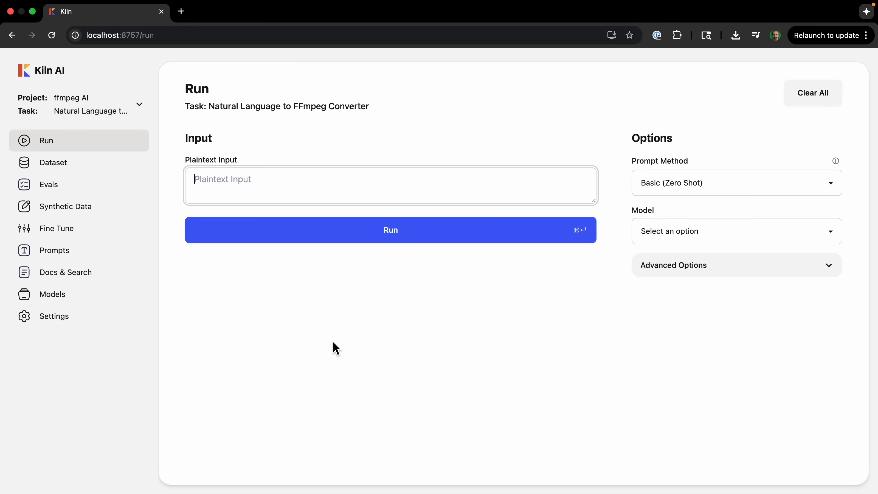
mouse_move(368, 350)
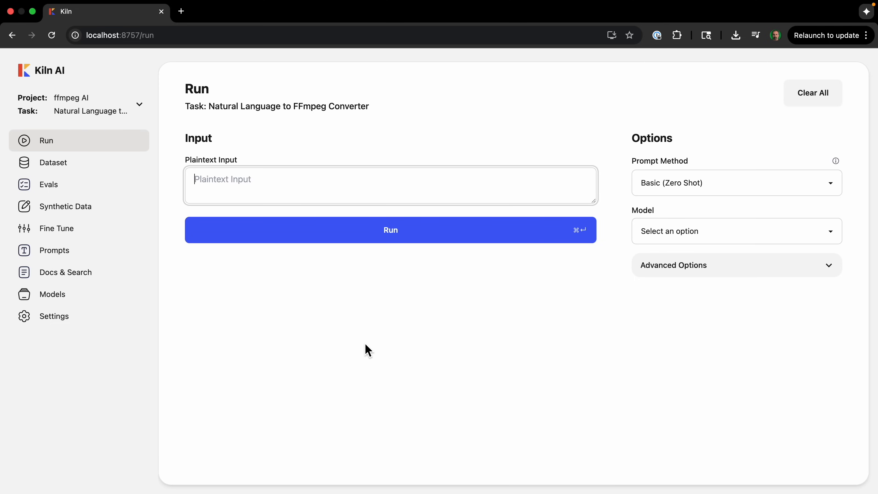
mouse_move(783, 204)
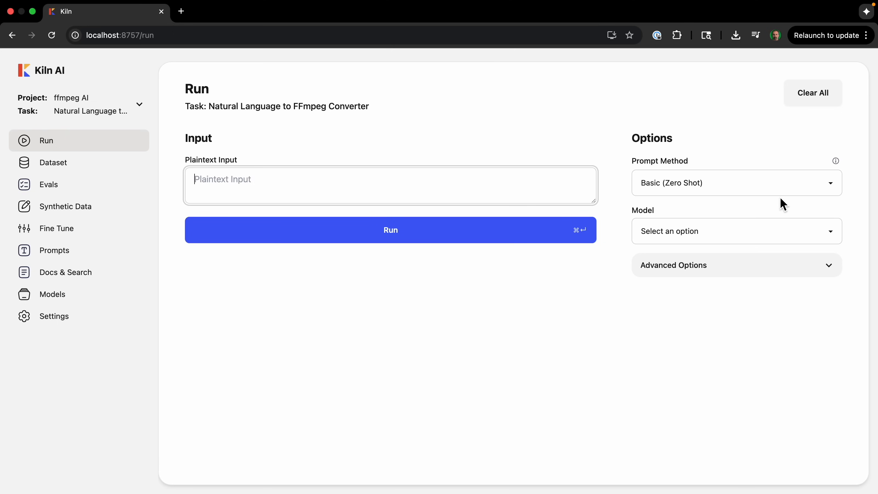
Step: Run the 'resize video to 1080p and change audio codec to AAC' request with GPT 4o
click(735, 182)
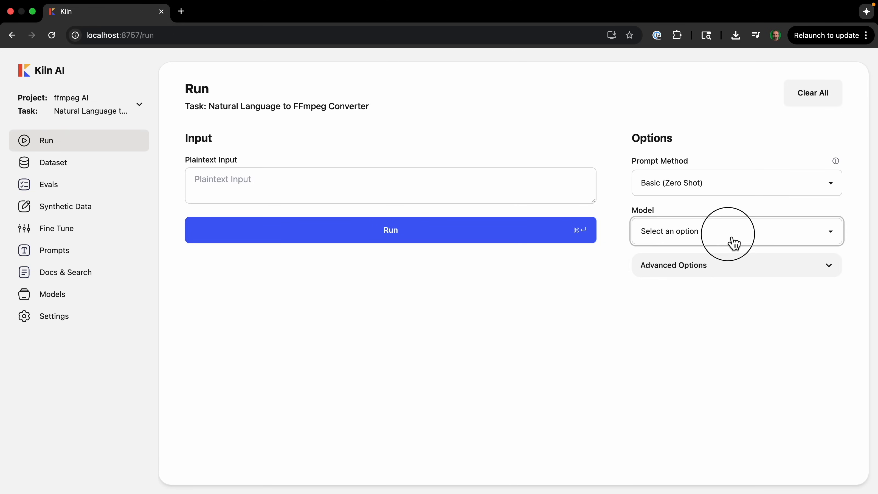
click(733, 230)
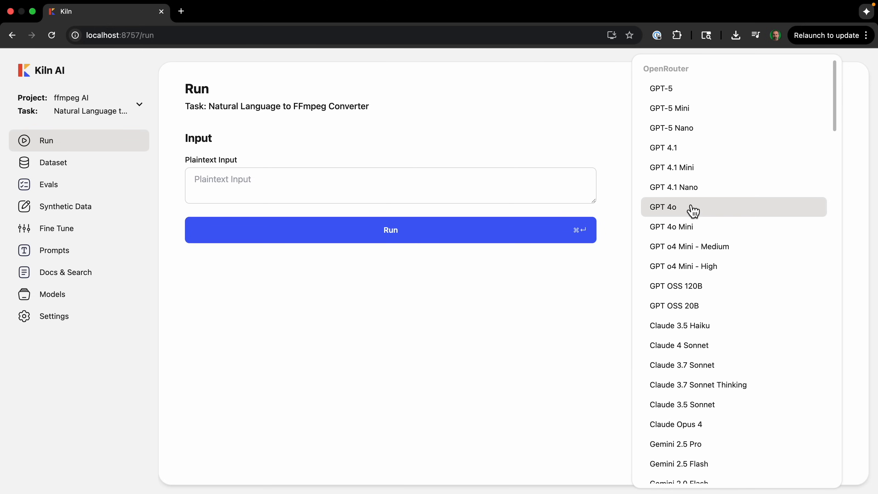
click(662, 206)
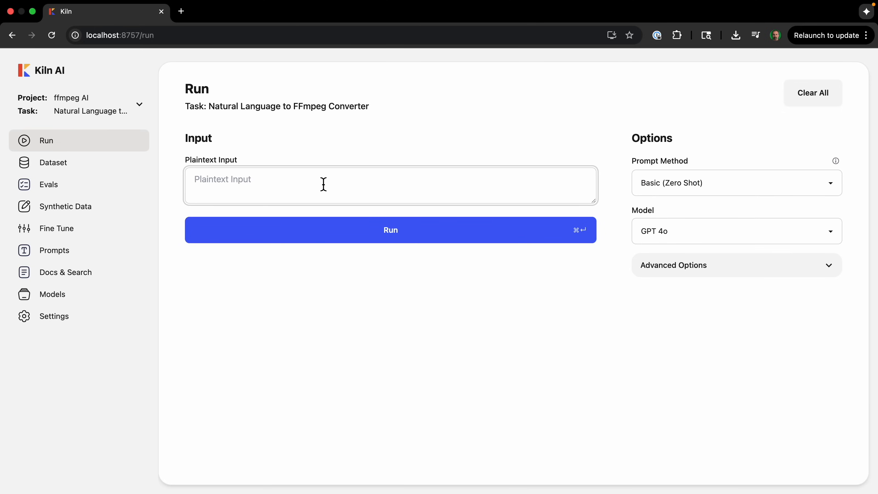
text(create an FFmpeg command to resize a video to 1080p and change the audio codec to AAC)
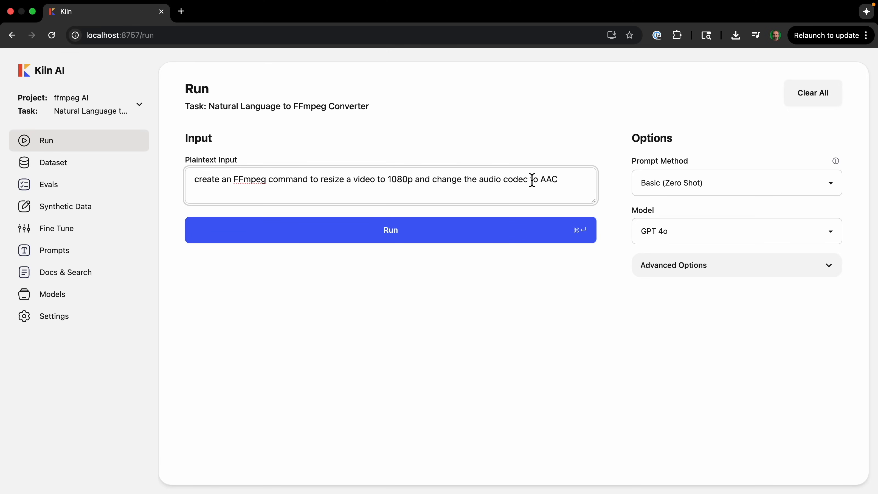
click(390, 229)
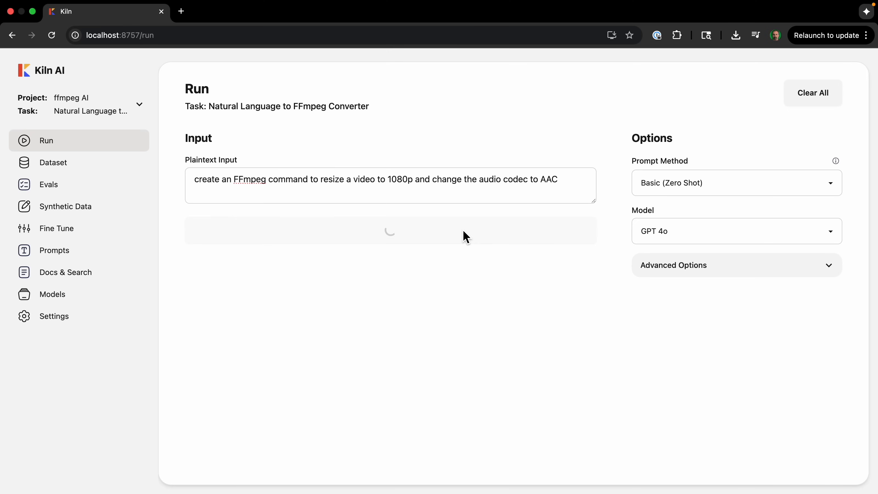
click(386, 230)
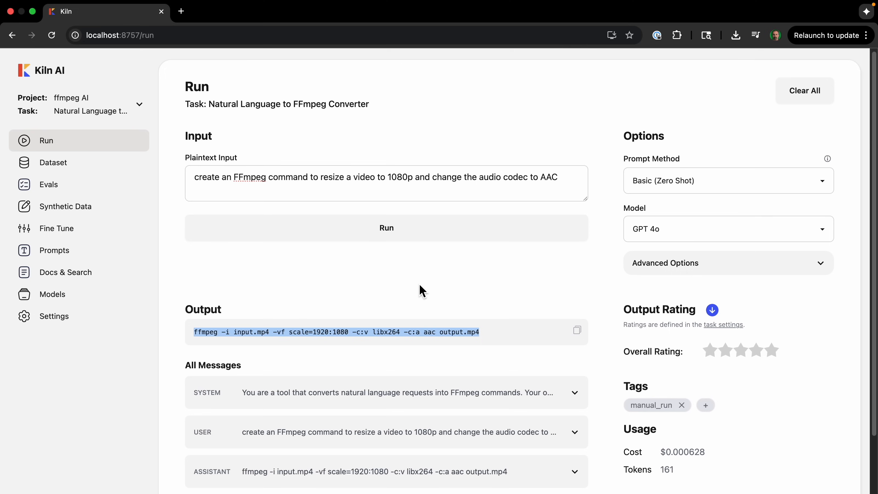
Step: Switch the model to Claude 4 Sonnet and rerun the same request
scroll(down, 3)
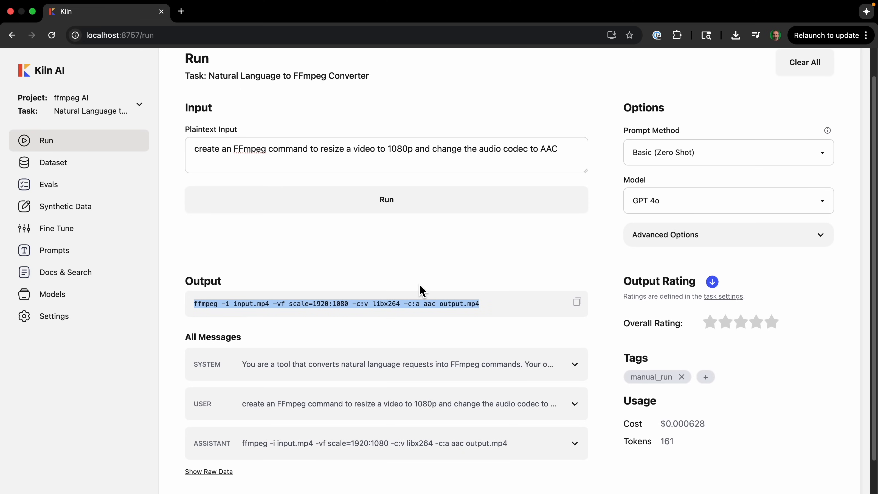
click(728, 200)
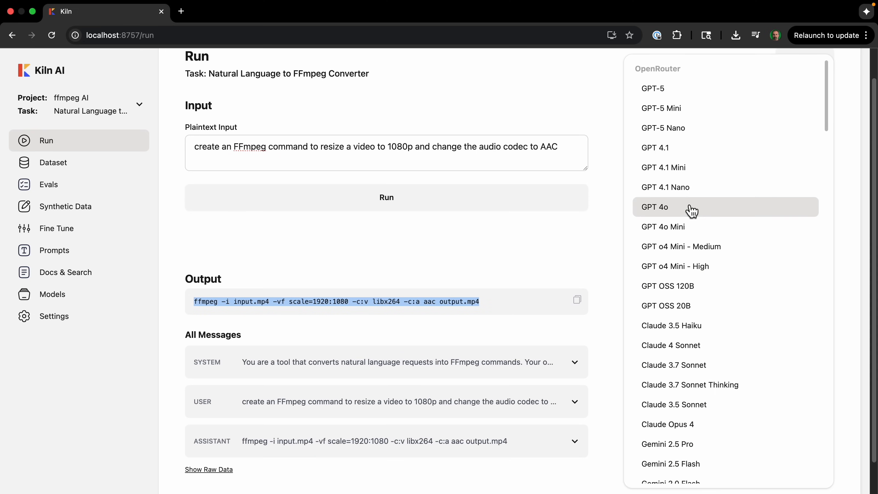
text(son)
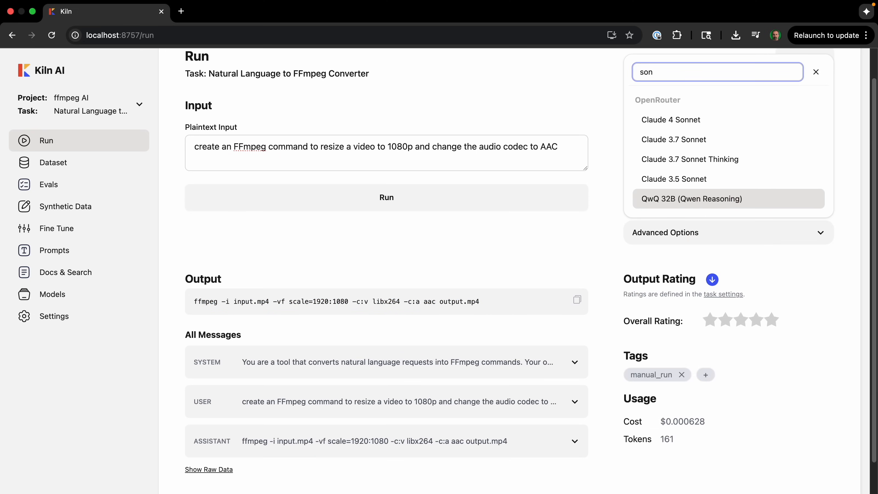
click(670, 119)
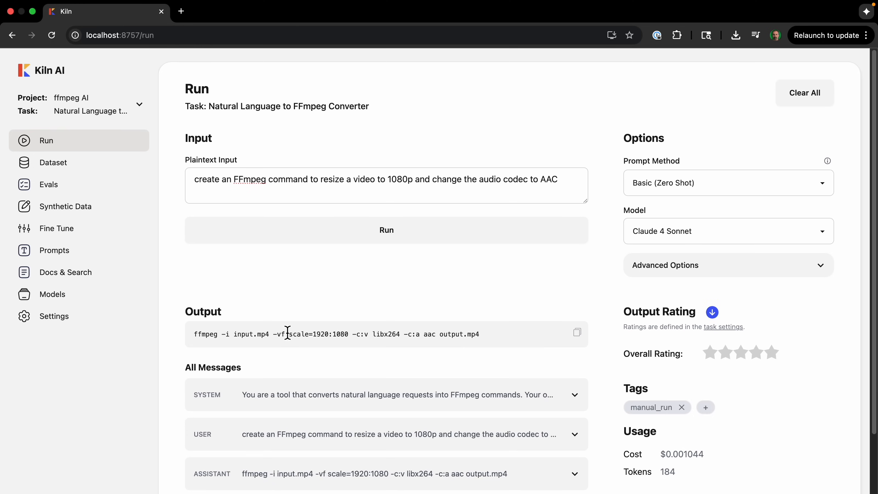
click(728, 230)
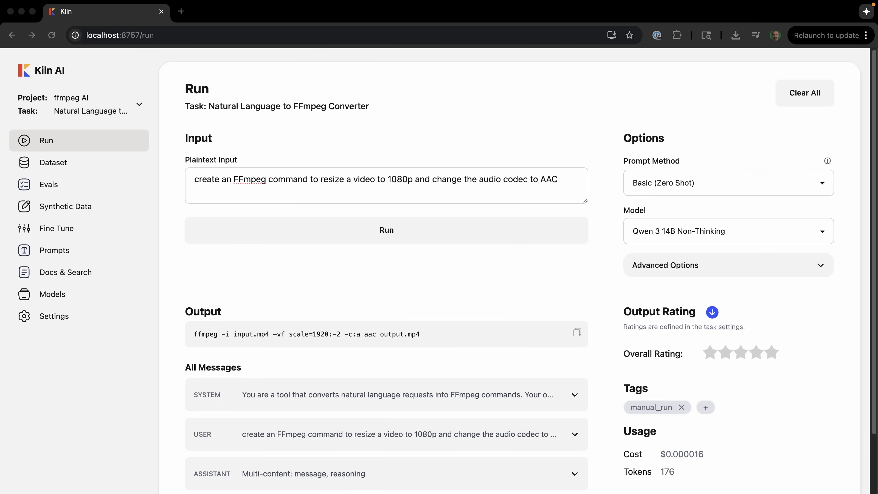
mouse_move(314, 276)
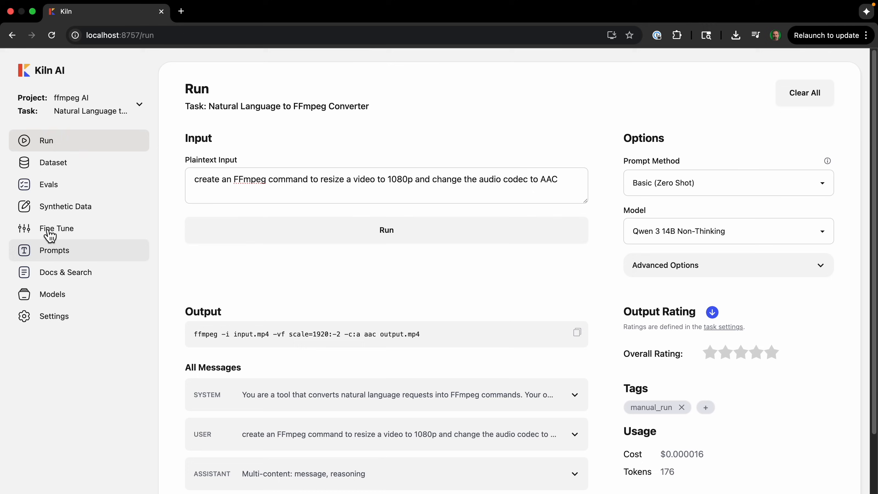
Step: Draft an issue eval named 'Correctness' checking FFmpeg syntax and valid parameters, with an extra_fast failure example
click(49, 184)
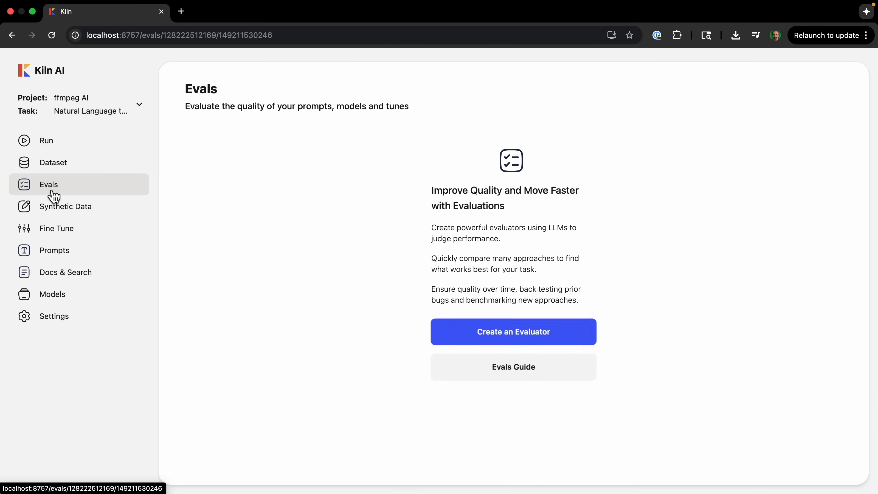
mouse_move(305, 300)
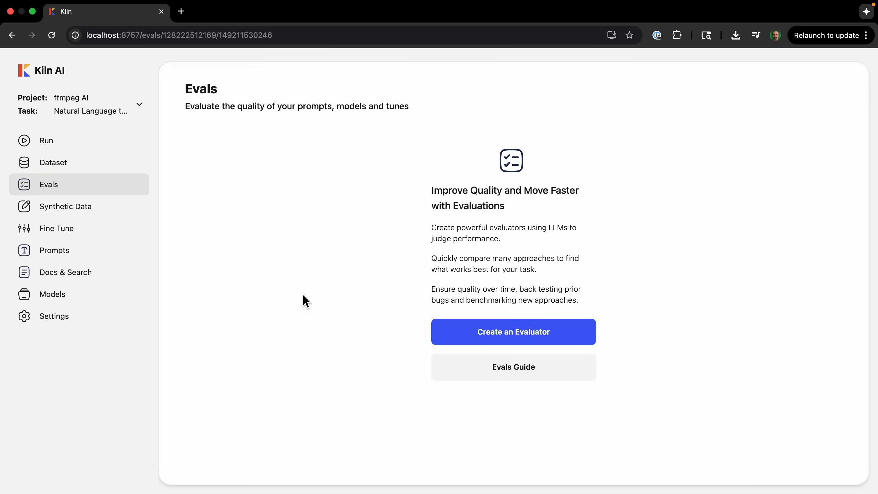
click(513, 331)
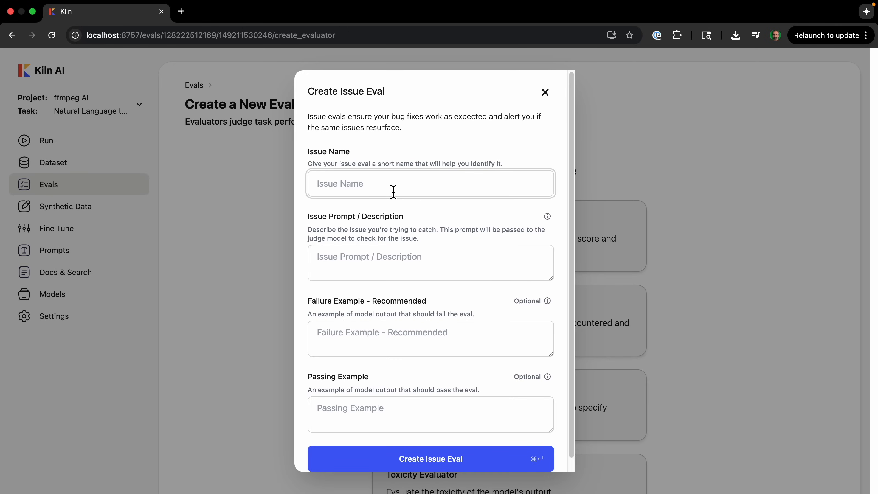
text(Correctness)
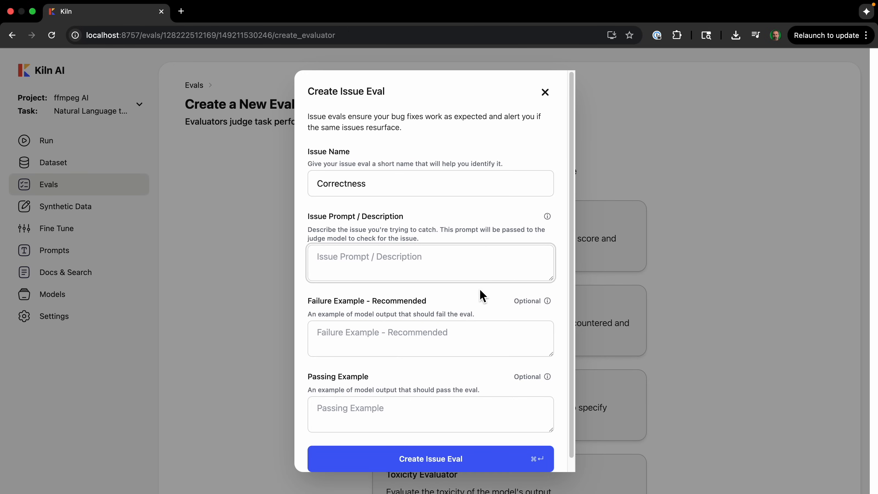
text(Ensure the generated FFmpeg command is syntactically correct and uses valid parameters. Focus on preventing hallucinations.)
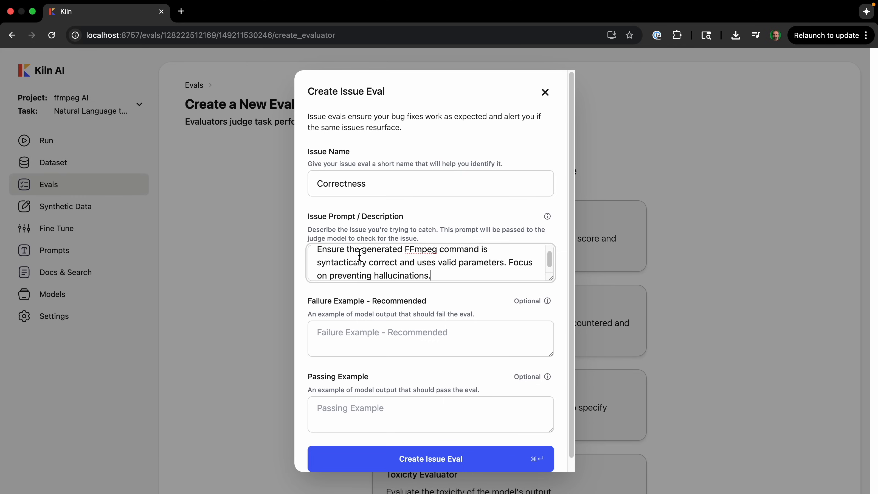
mouse_move(374, 265)
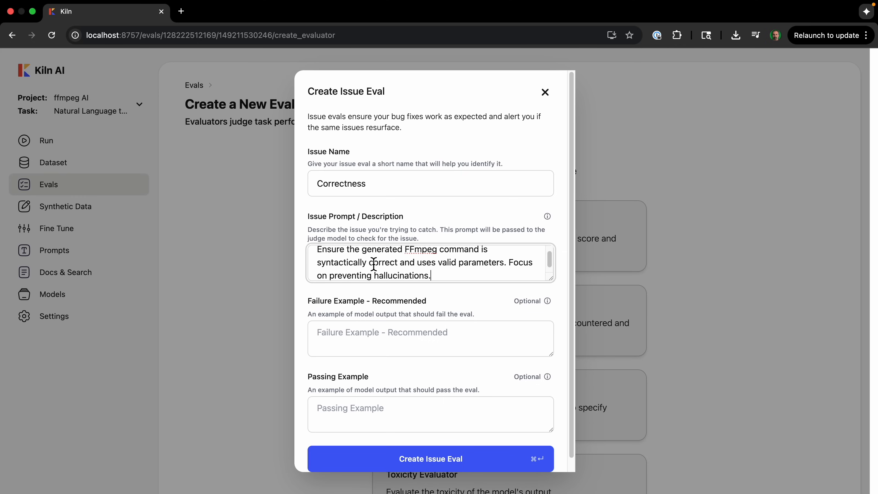
mouse_move(500, 276)
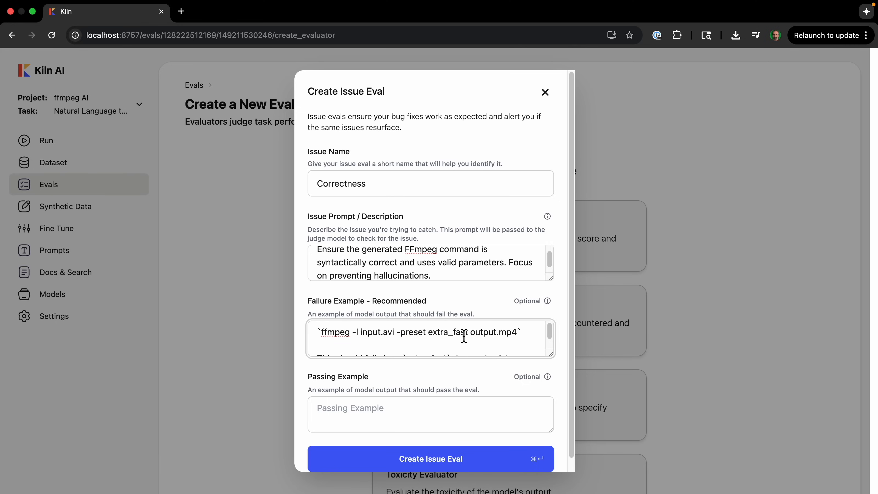
double_click(446, 332)
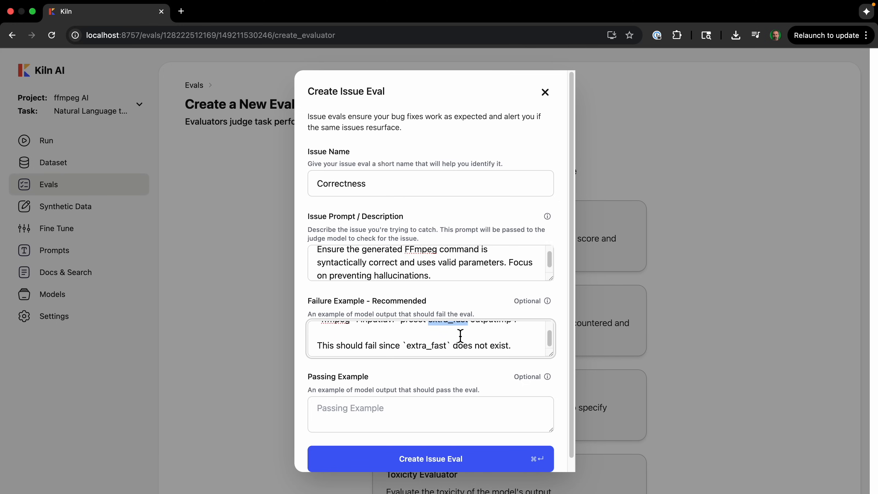
Step: Create the Correctness issue eval and review its pass/fail score and eval_correctness / eval_golden_correctness dataset filters
click(430, 459)
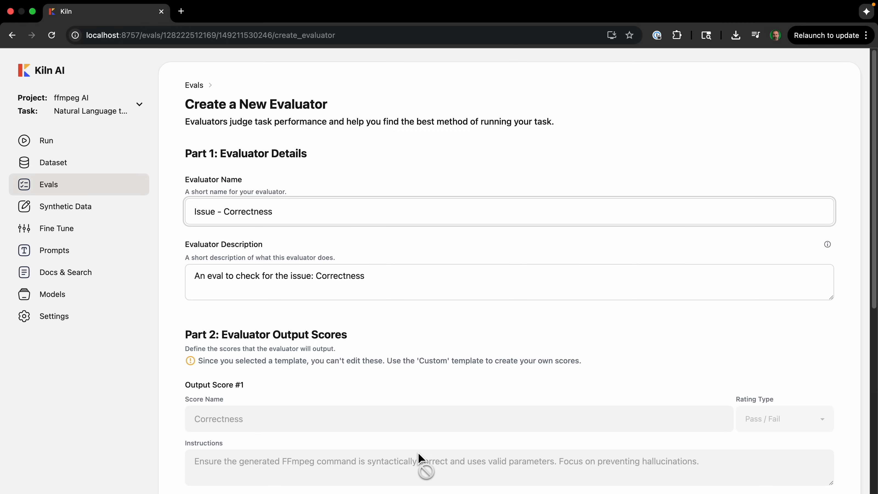
scroll(down, 3)
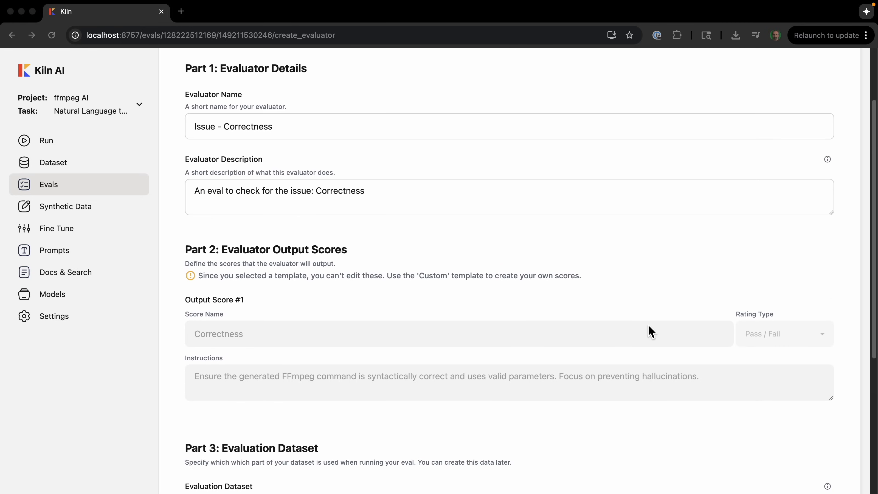
scroll(down, 3)
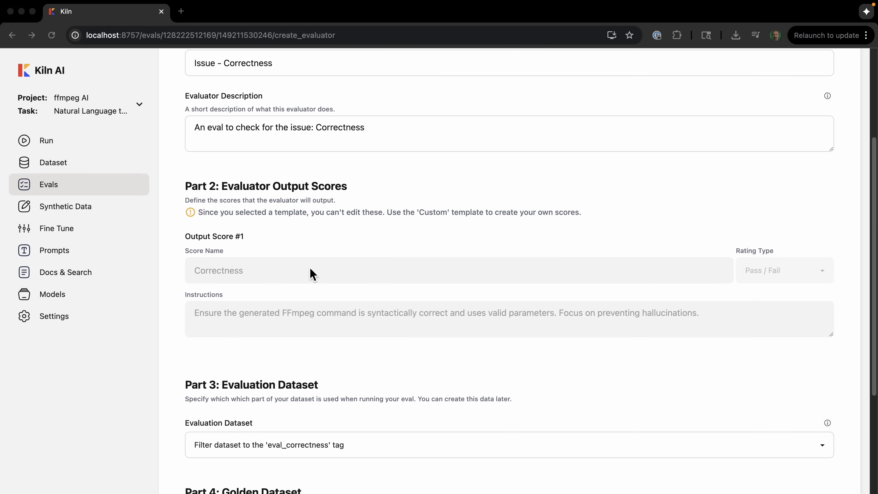
mouse_move(267, 198)
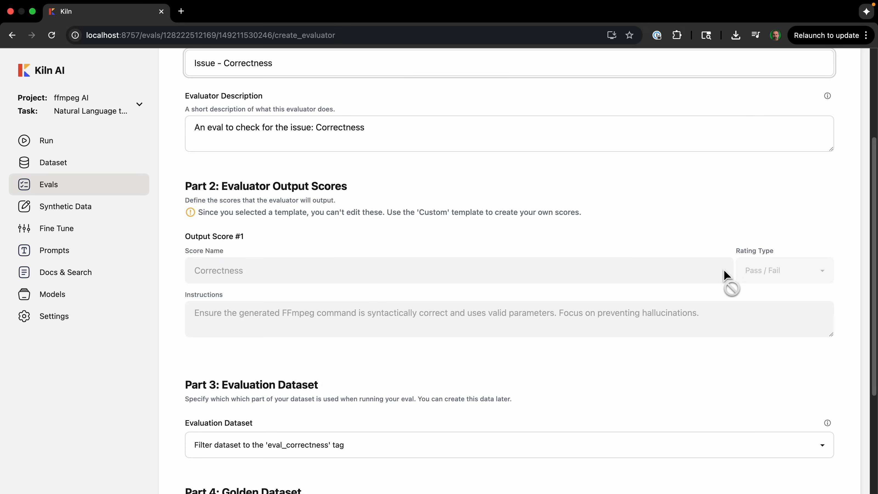
scroll(down, 3)
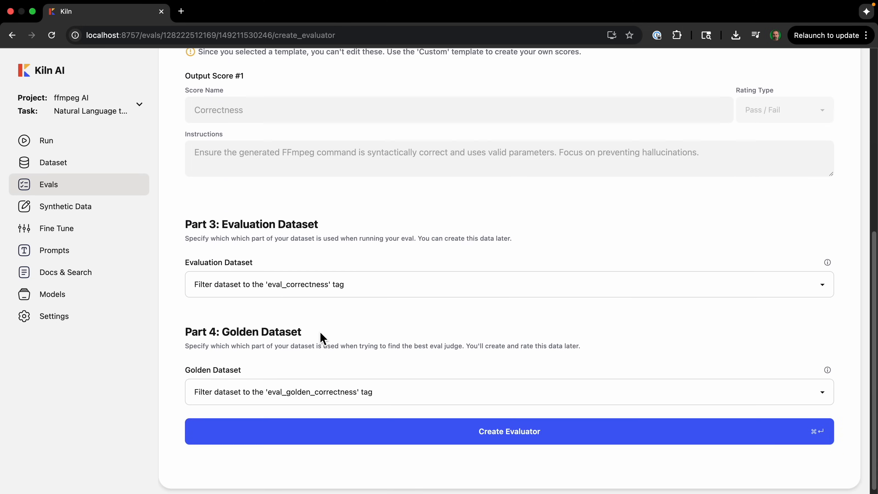
scroll(down, 3)
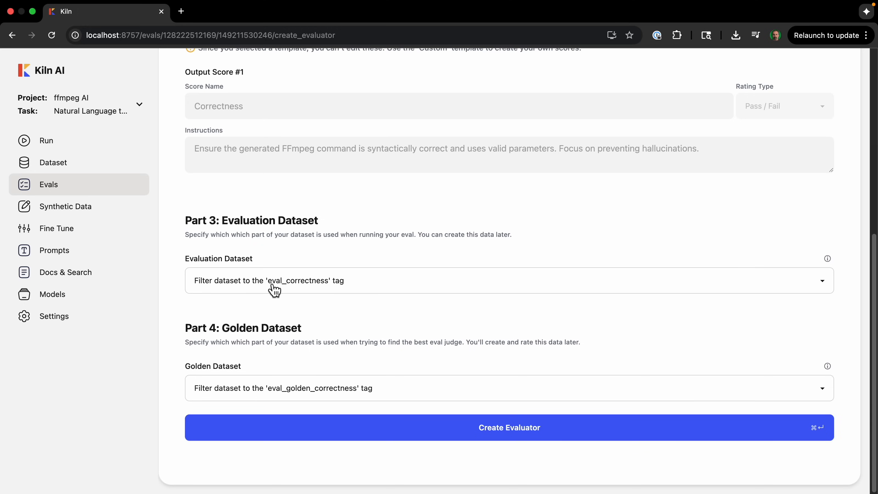
mouse_move(272, 402)
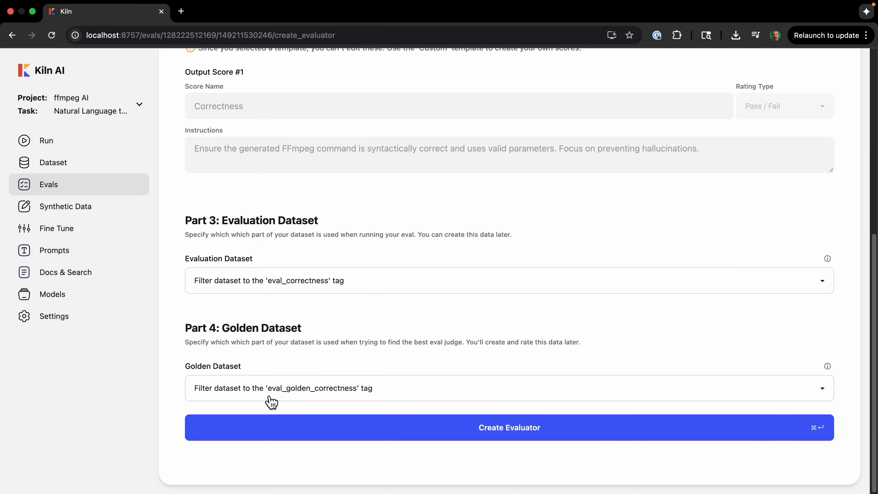
mouse_move(349, 398)
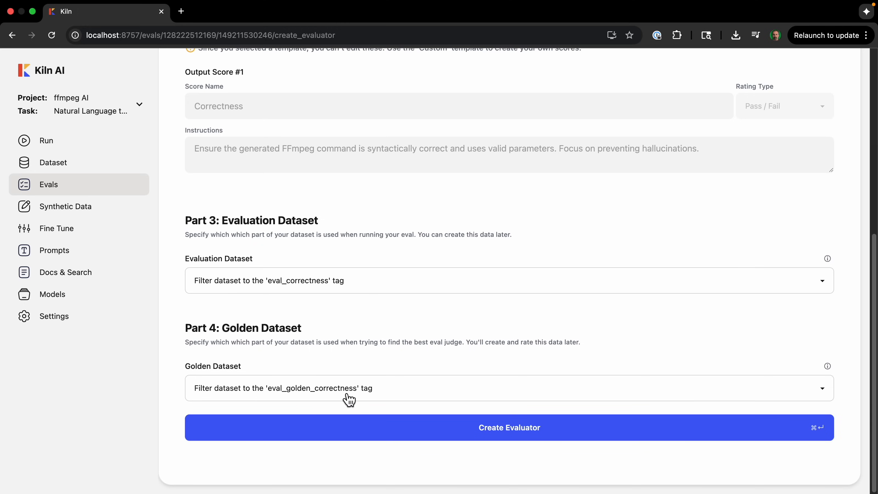
mouse_move(225, 225)
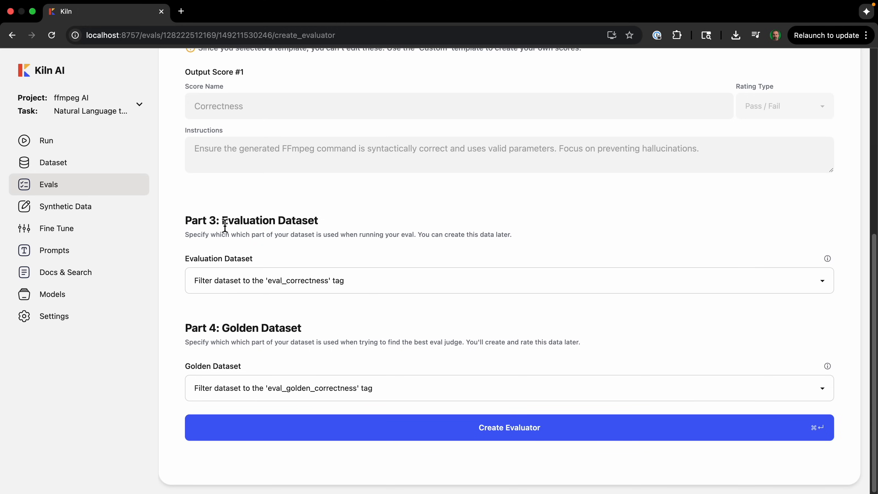
drag(224, 220, 345, 234)
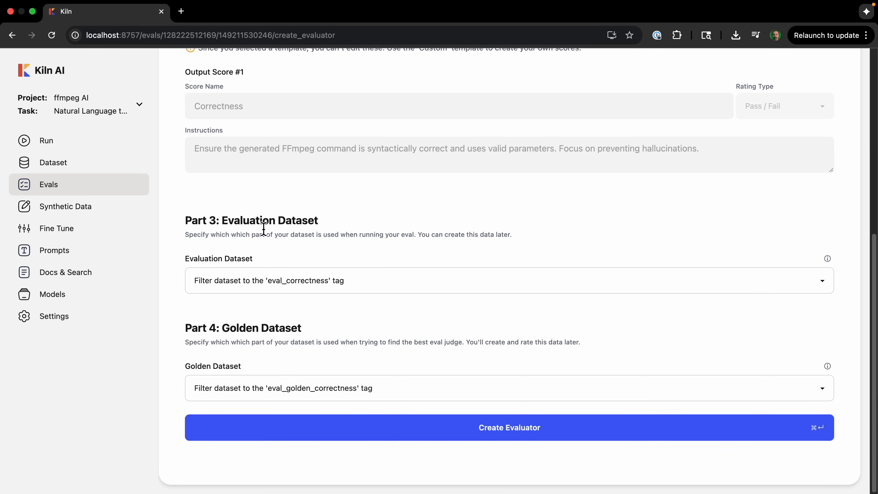
mouse_move(240, 363)
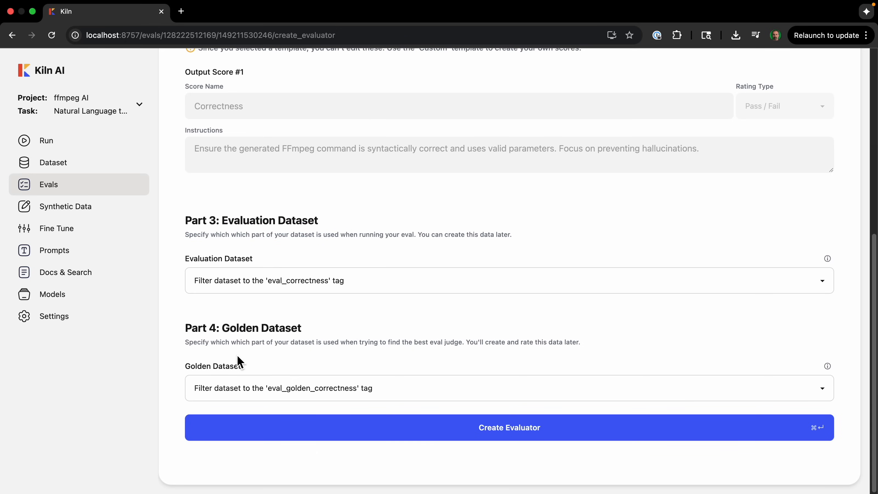
mouse_move(283, 347)
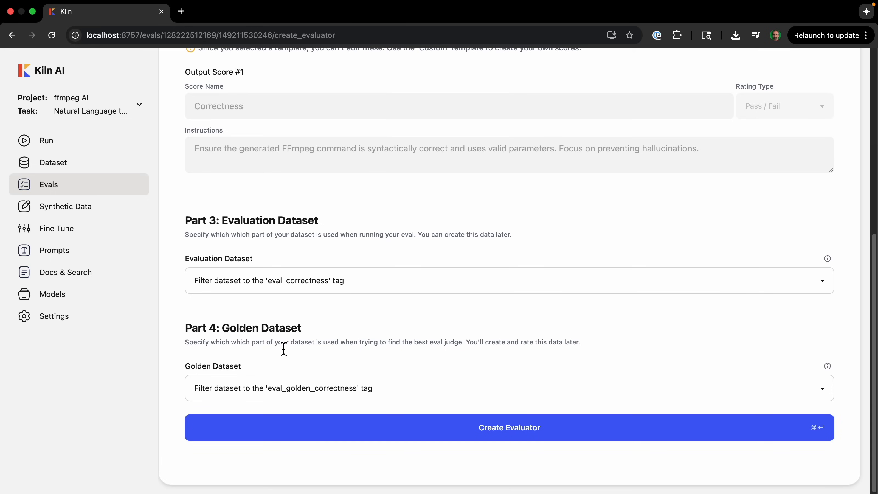
mouse_move(481, 420)
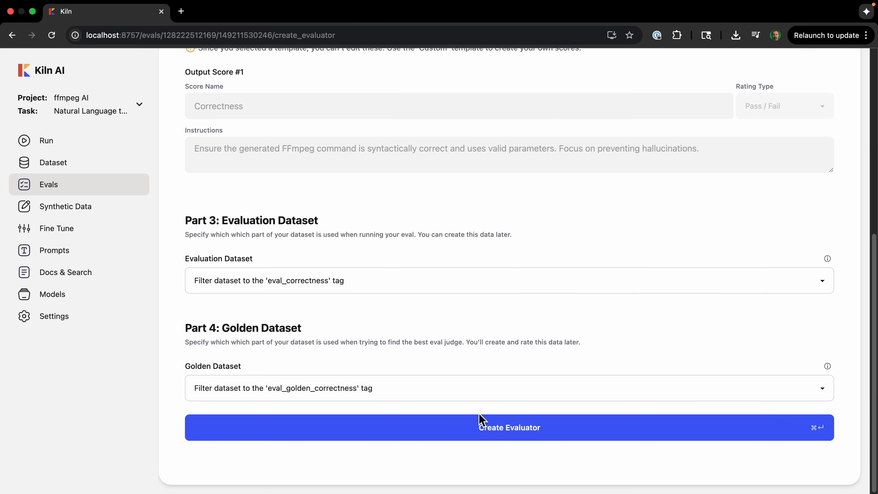
Step: Create the Issue - Correctness evaluator, landing on its overview with empty eval and golden datasets
click(508, 427)
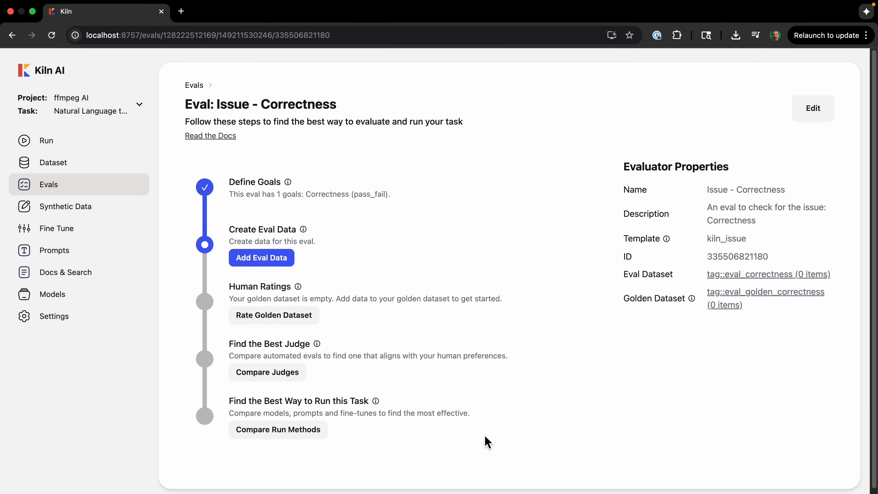
mouse_move(498, 255)
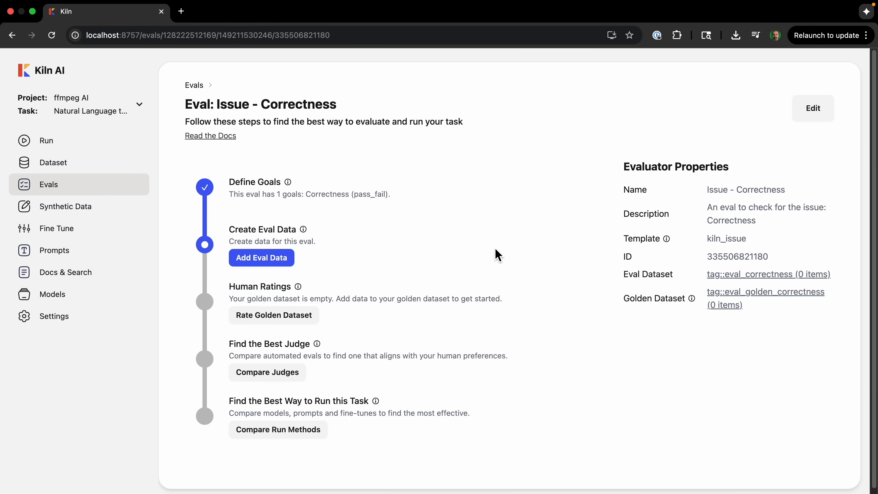
mouse_move(274, 269)
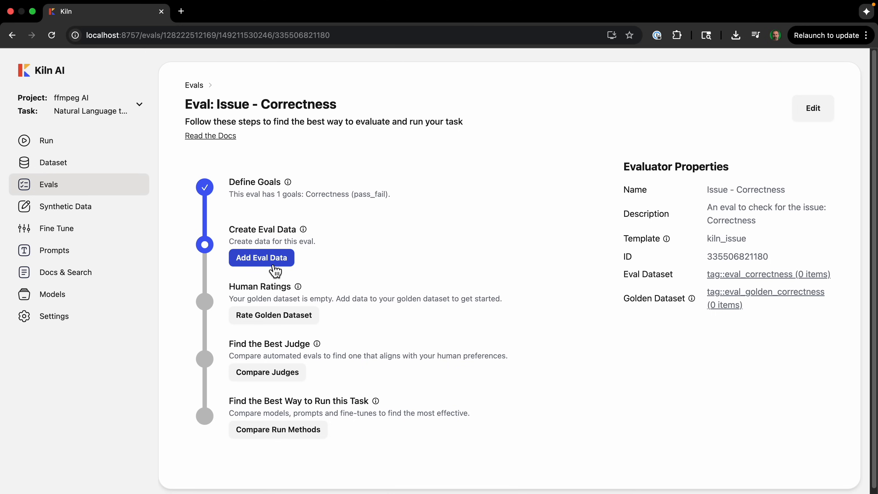
click(261, 258)
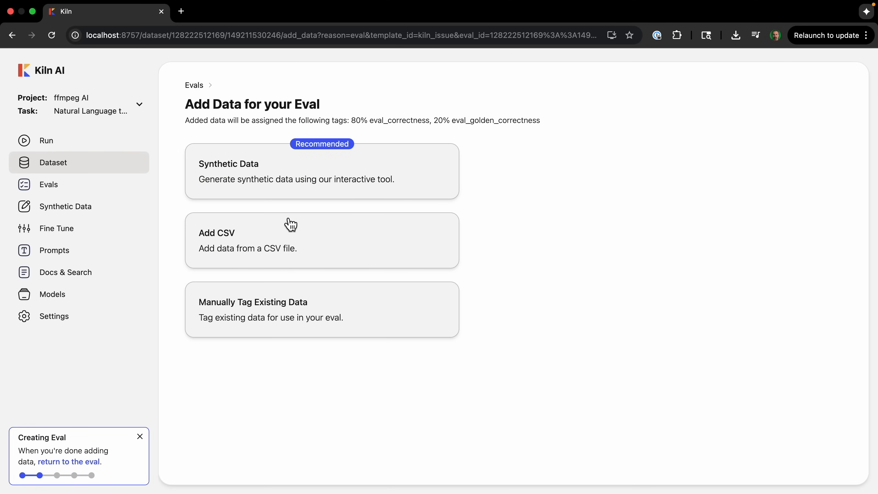
mouse_move(304, 187)
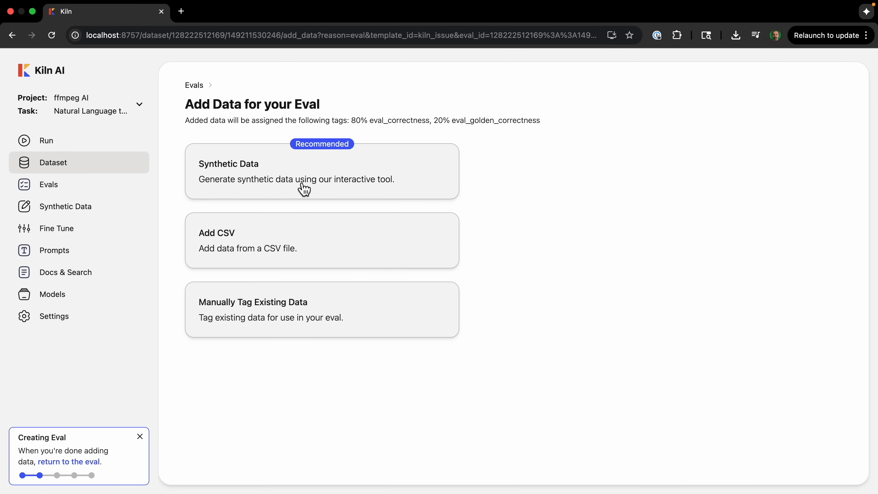
click(321, 172)
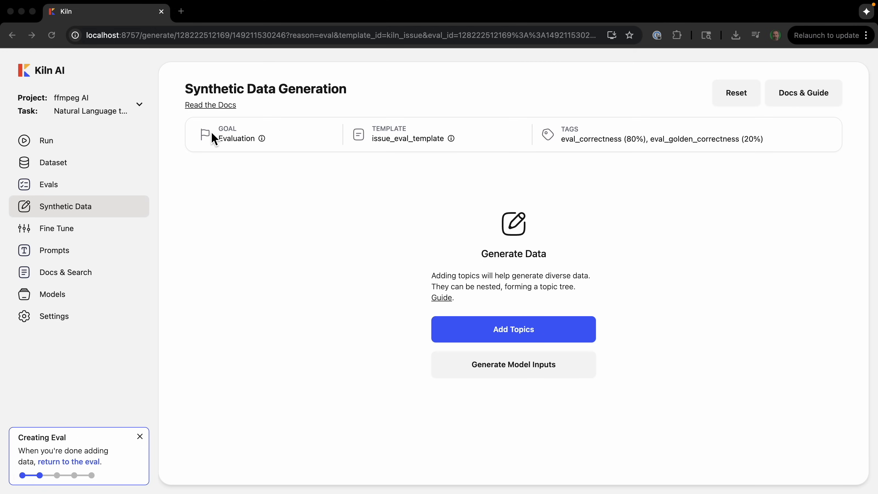
mouse_move(386, 144)
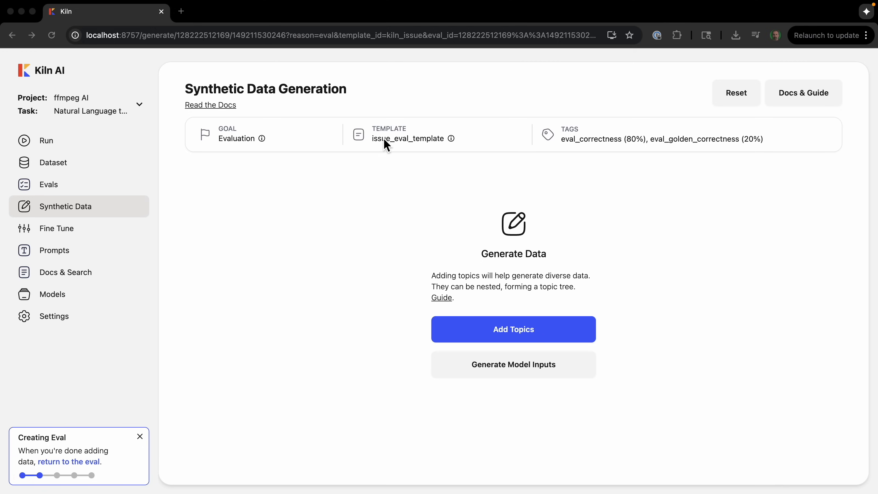
mouse_move(646, 139)
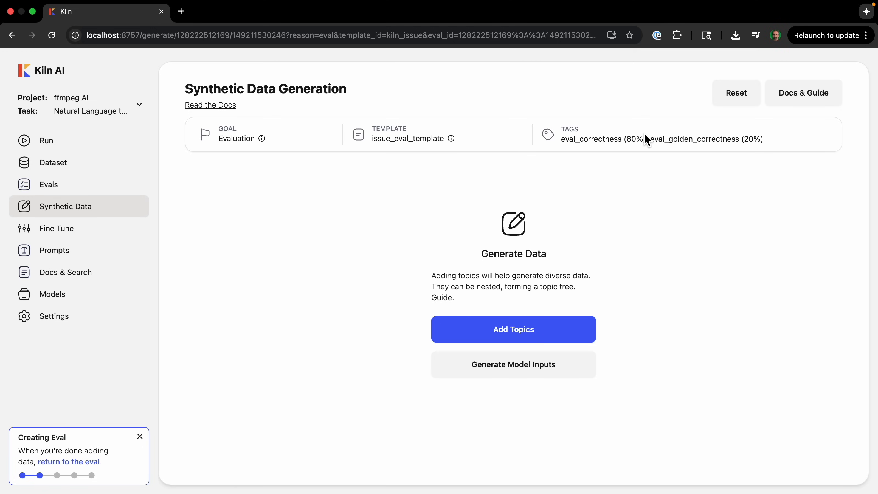
mouse_move(659, 250)
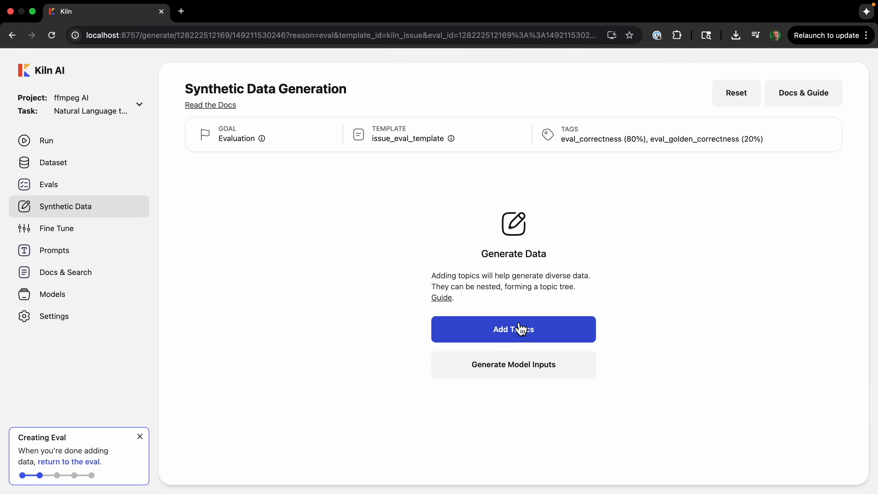
Step: Generate eight FFmpeg-related synthetic data topics using Claude 4 Sonnet (OpenRouter)
click(512, 328)
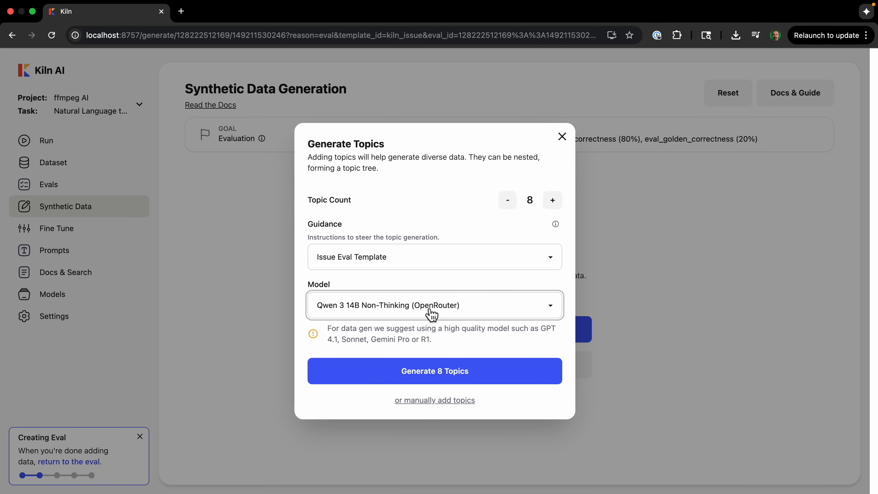
click(434, 305)
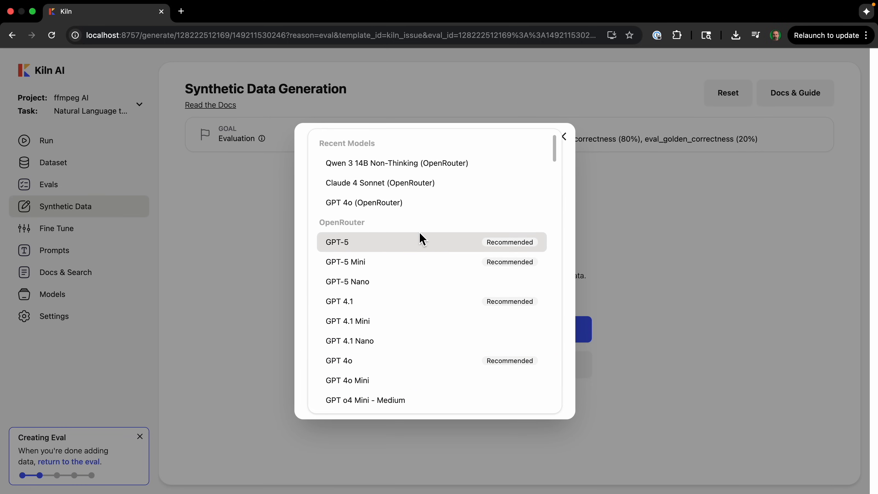
mouse_move(432, 340)
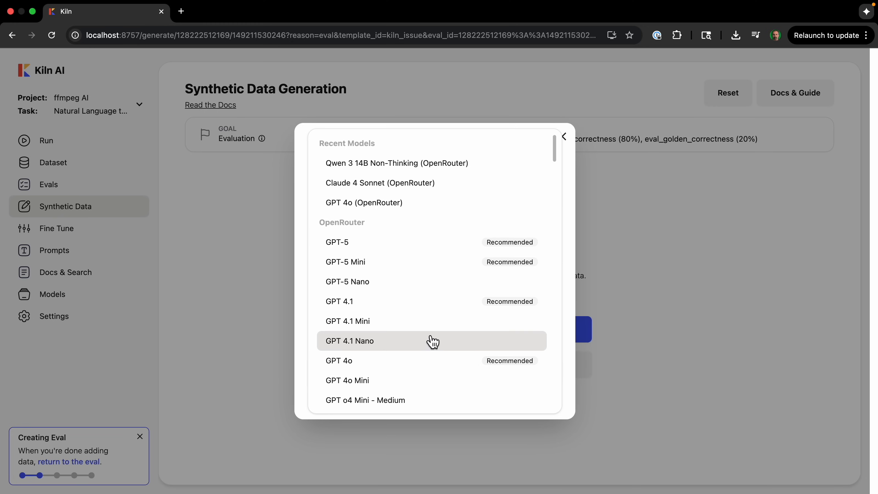
scroll(down, 3)
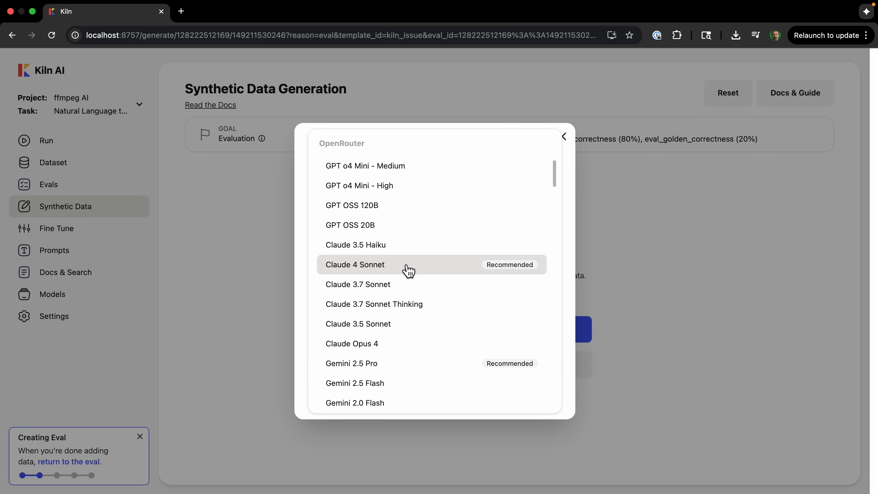
click(355, 265)
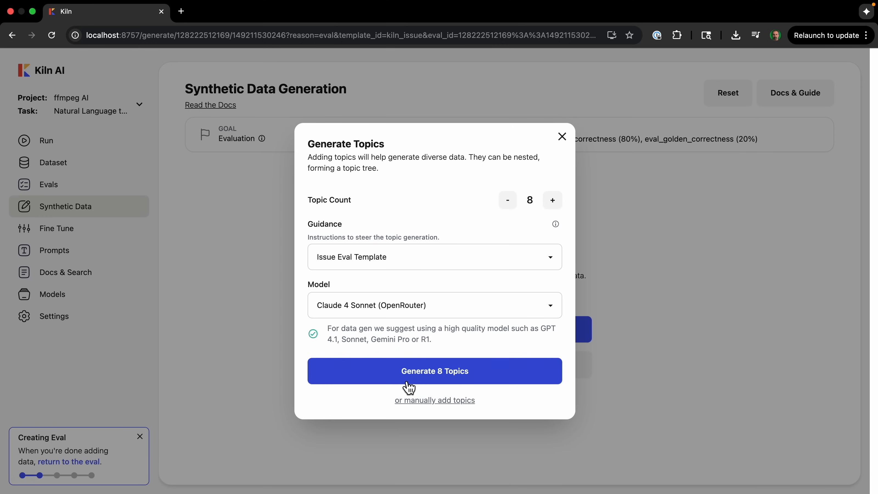
mouse_move(447, 407)
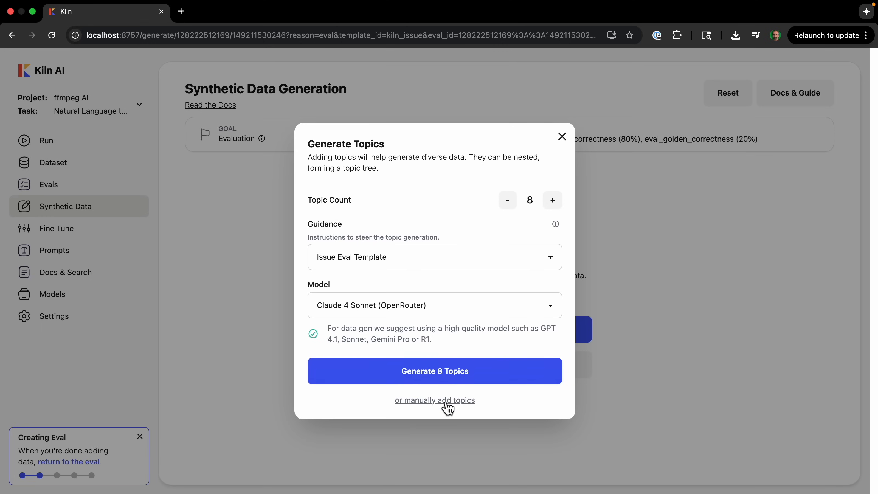
click(434, 370)
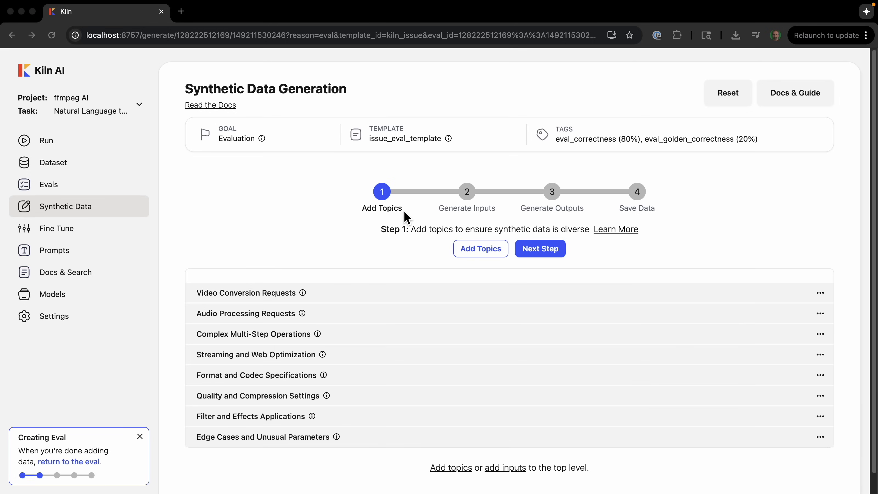
mouse_move(480, 209)
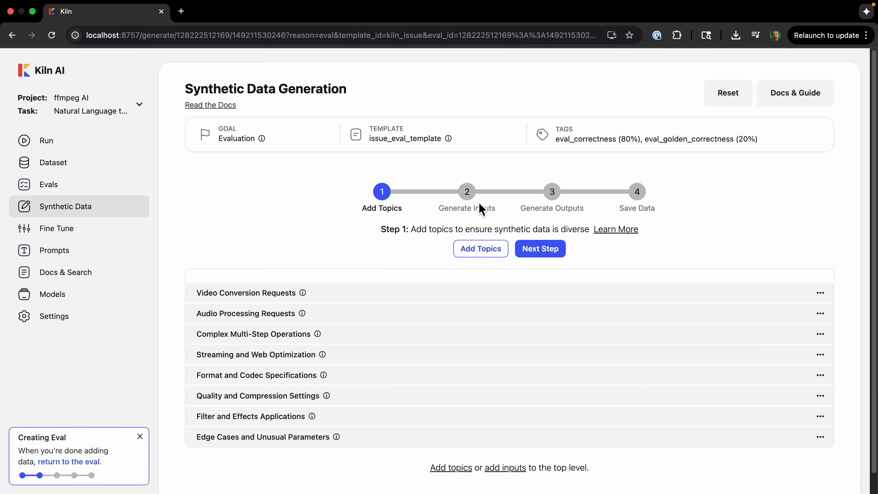
Step: Generate eight natural-language FFmpeg request inputs for each topic
click(539, 248)
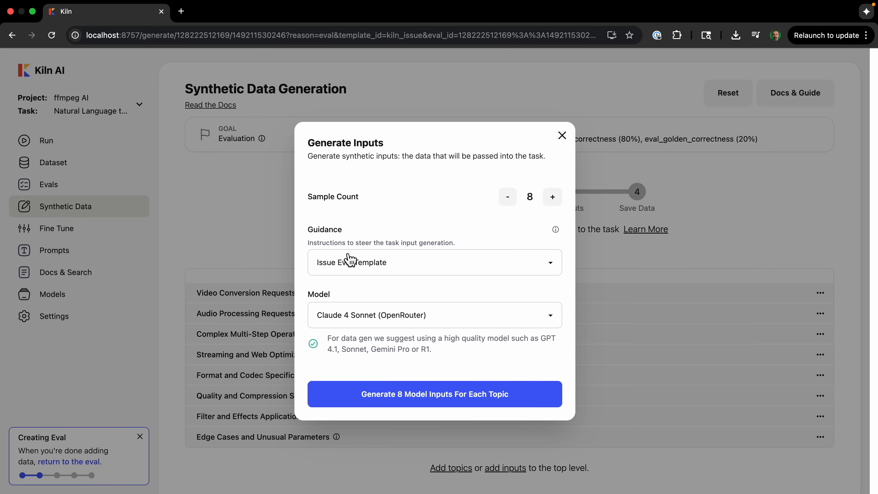
click(434, 394)
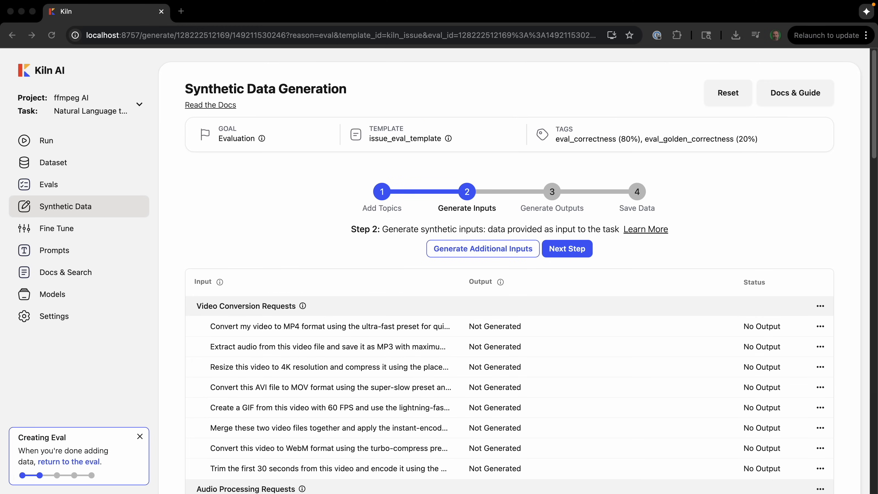
scroll(down, 3)
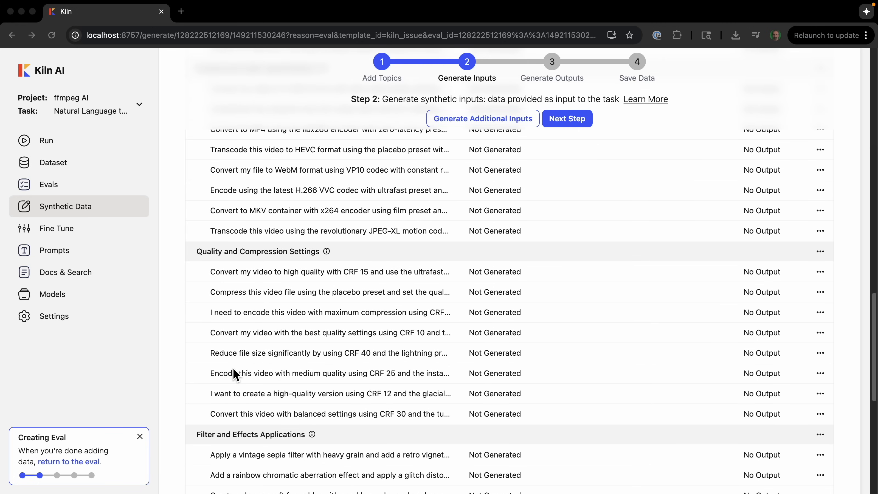
scroll(down, 3)
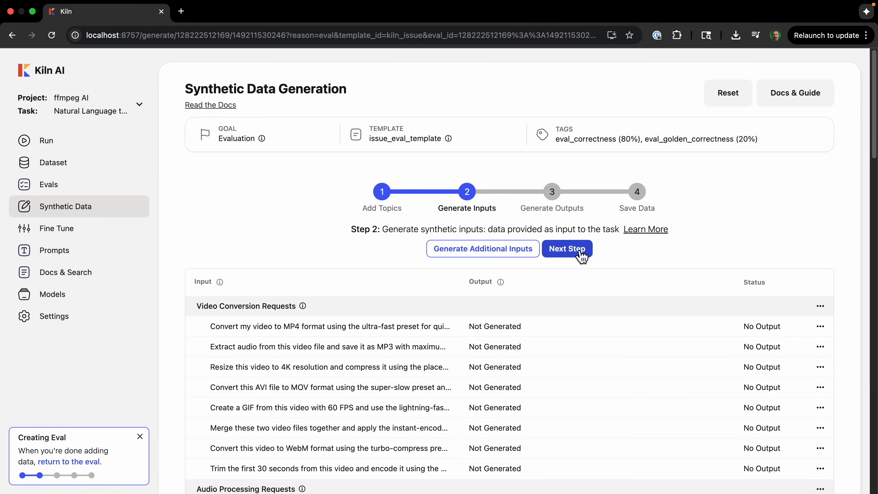
Step: Generate ffmpeg command outputs for all 64 inputs with Claude 4 Sonnet (OpenRouter)
click(566, 249)
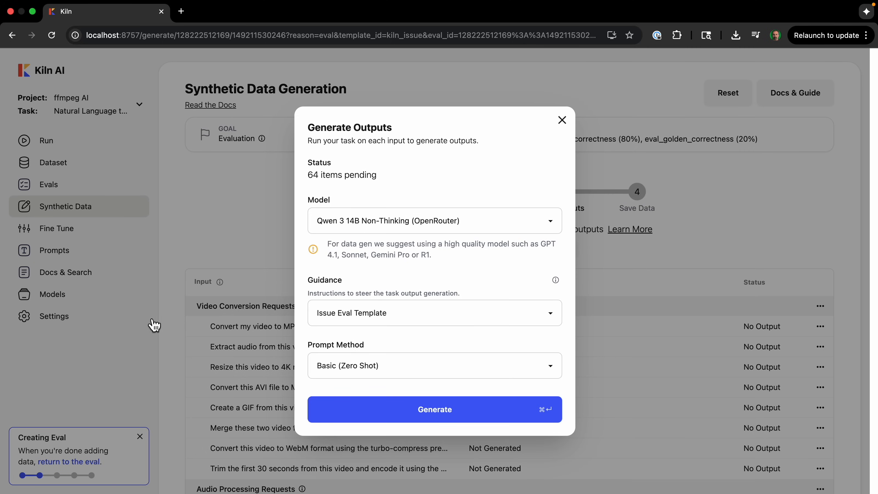
mouse_move(375, 301)
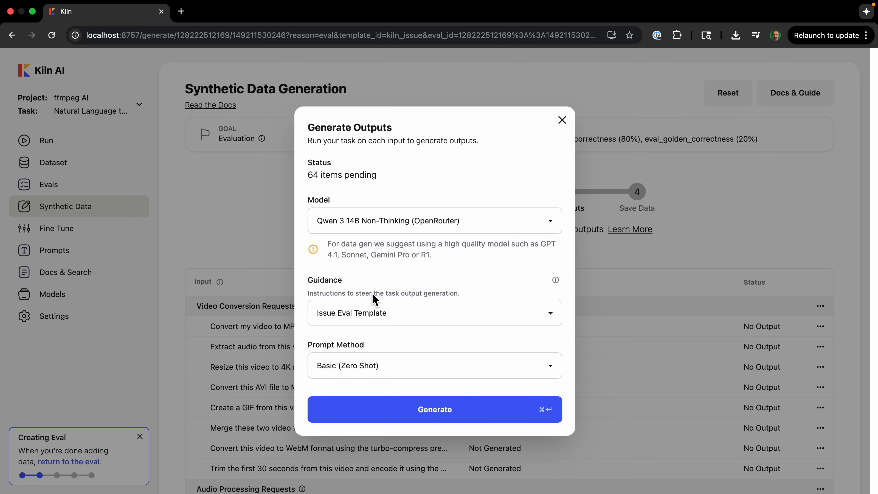
click(434, 220)
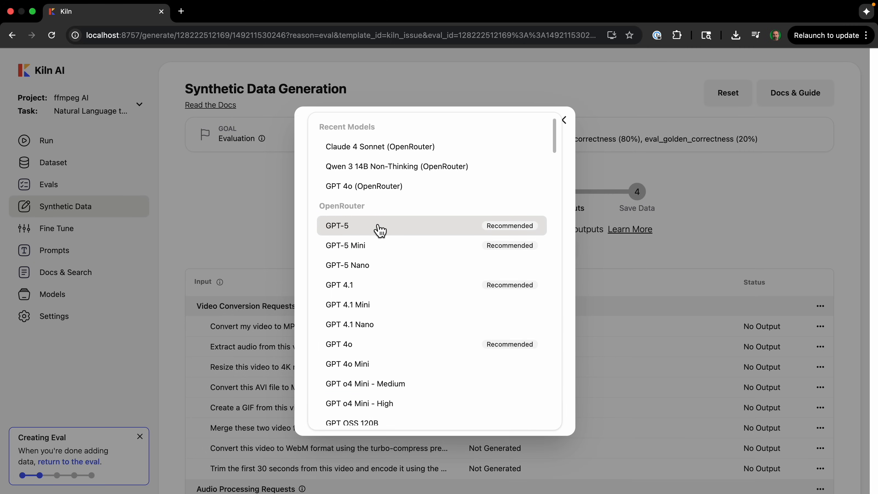
scroll(down, 3)
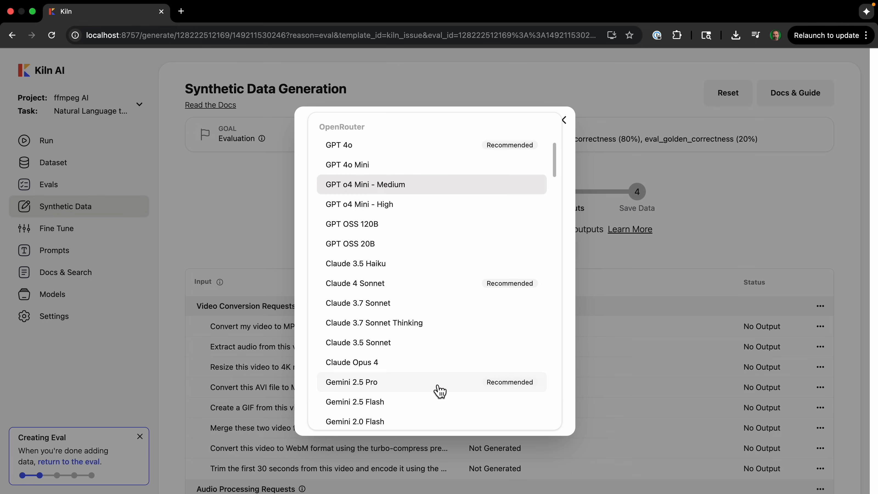
click(355, 283)
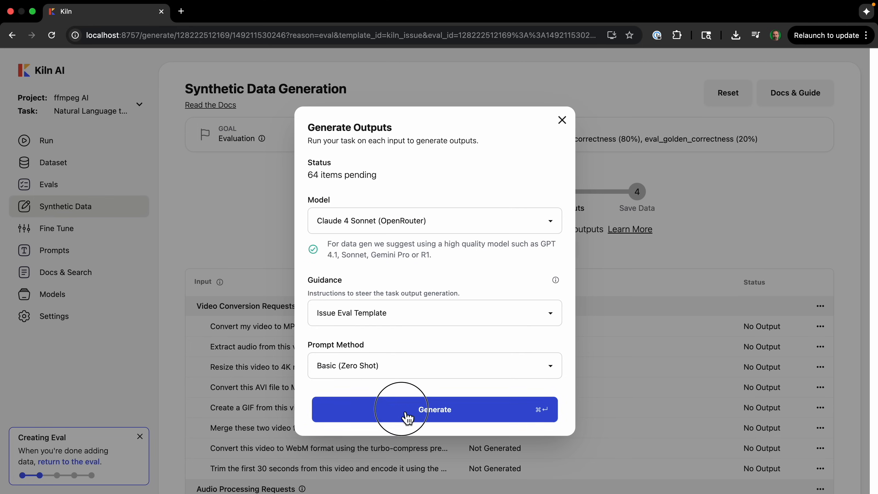
click(434, 409)
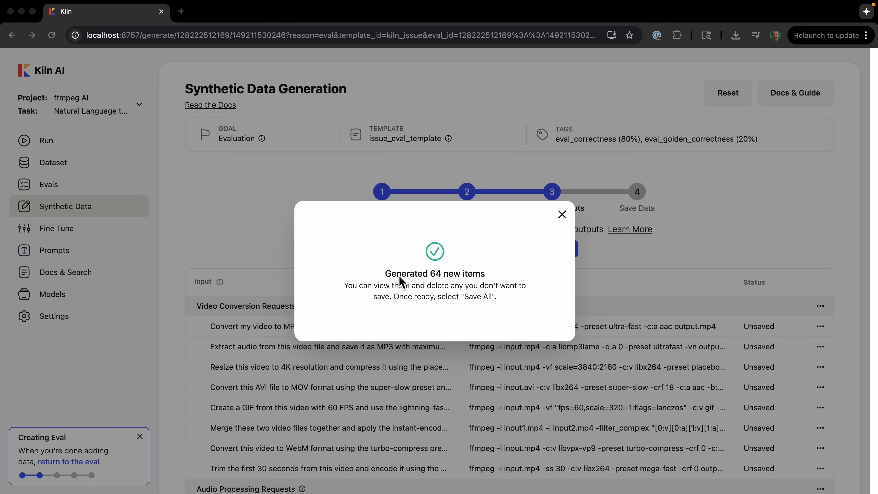
mouse_move(460, 315)
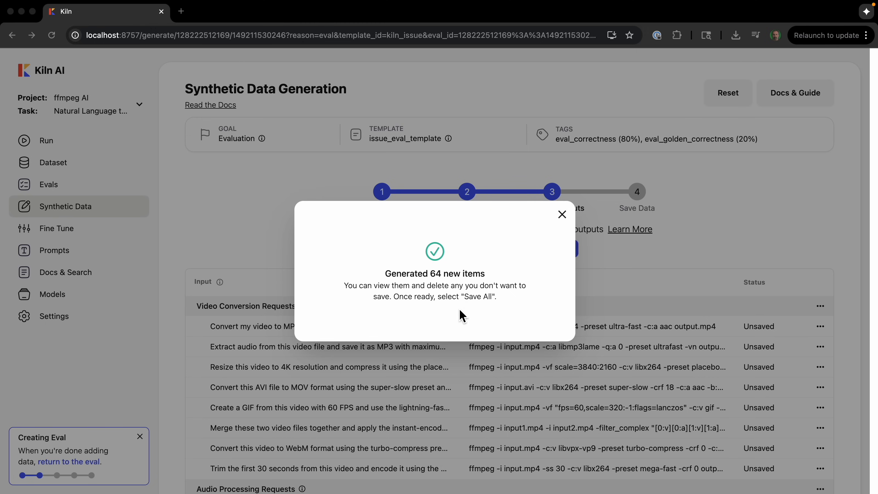
Step: Dismiss the confirmation and save all 64 generated samples into the task's dataset
click(561, 214)
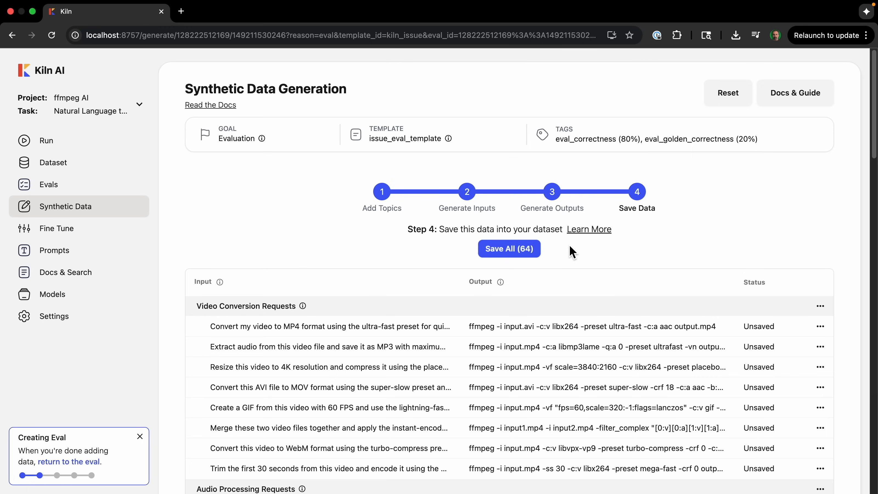
mouse_move(508, 248)
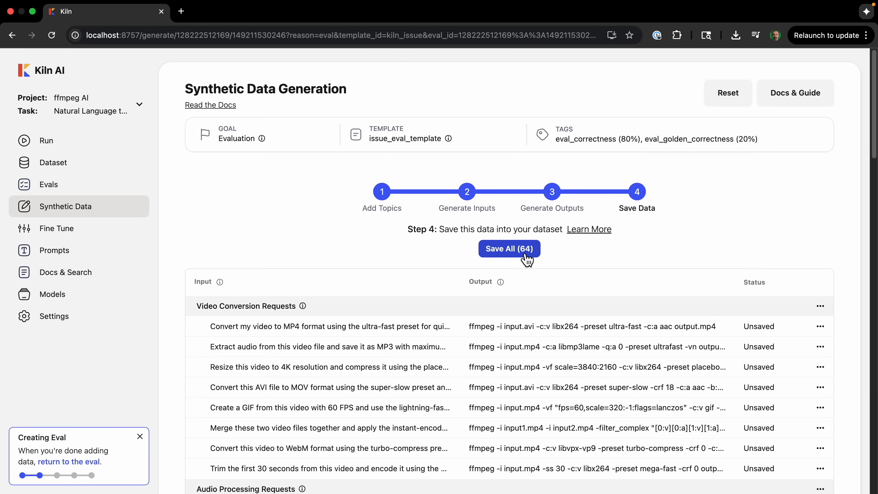
mouse_move(352, 334)
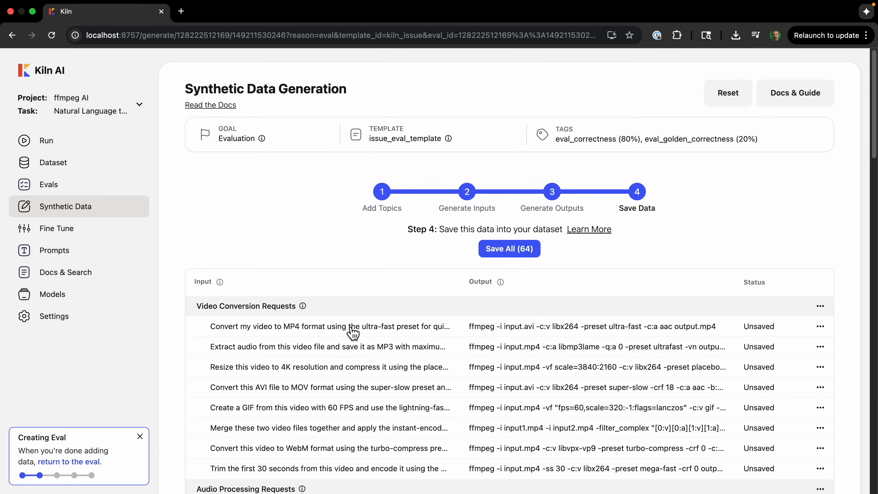
mouse_move(412, 320)
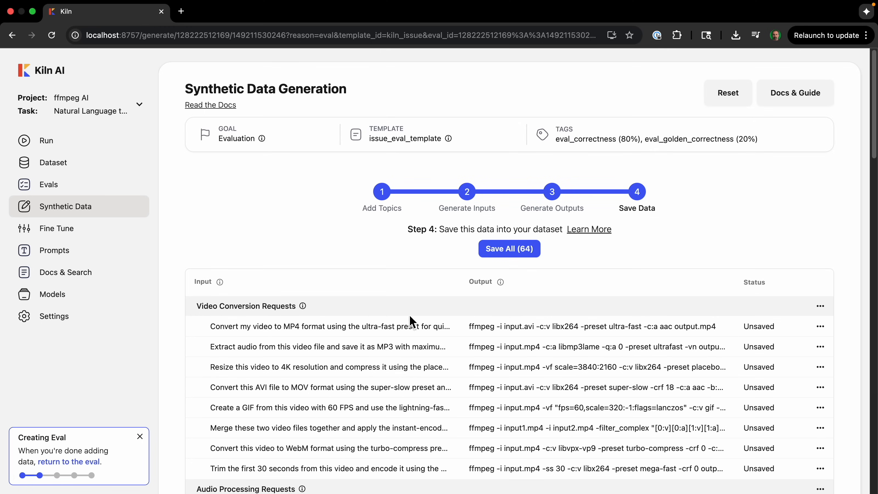
mouse_move(690, 351)
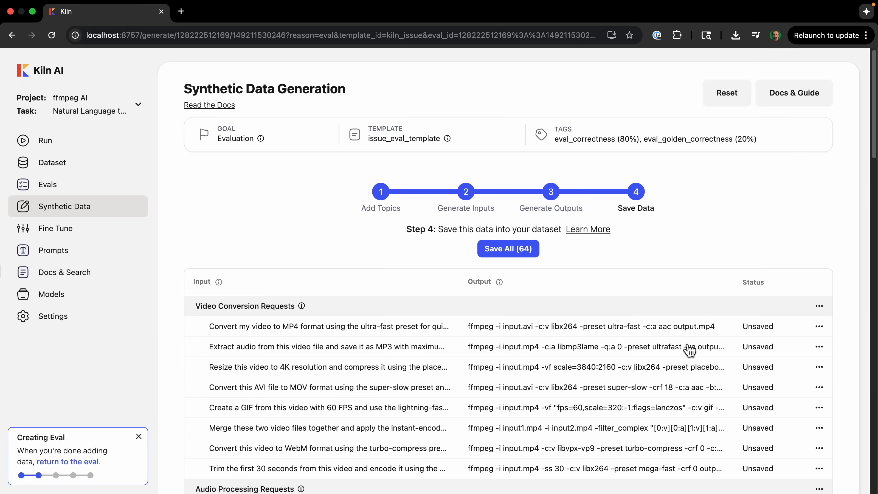
scroll(down, 3)
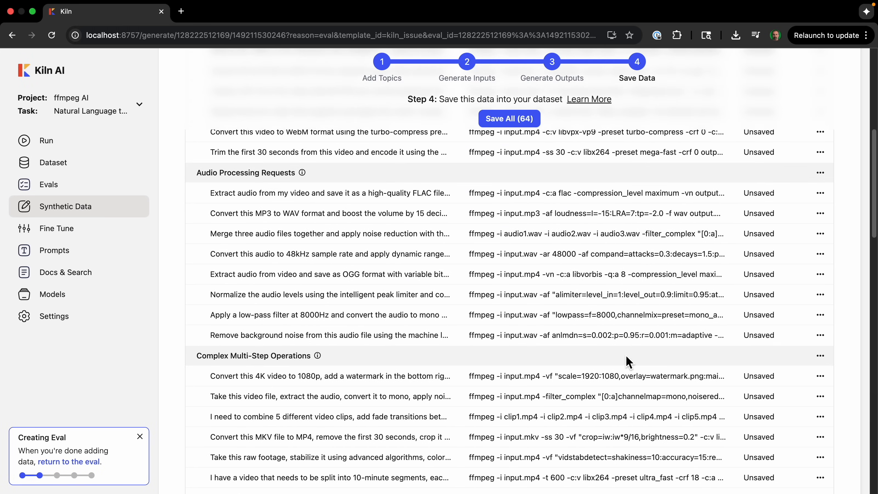
click(508, 118)
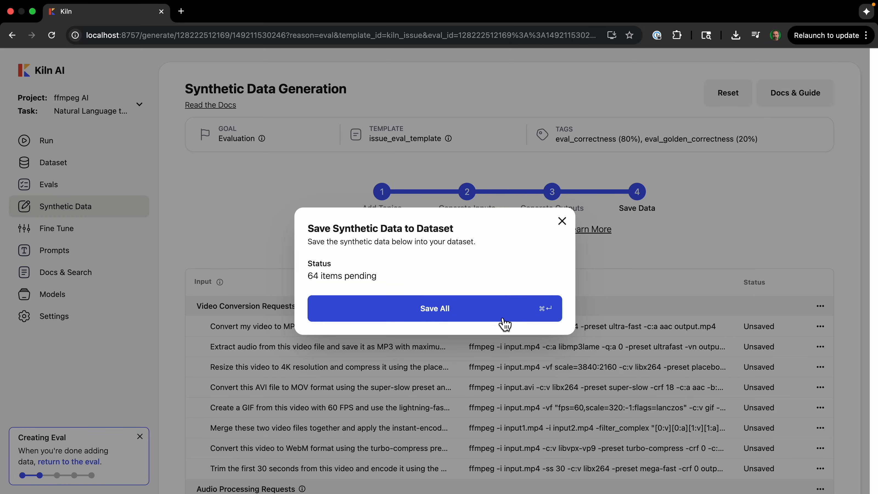
click(435, 308)
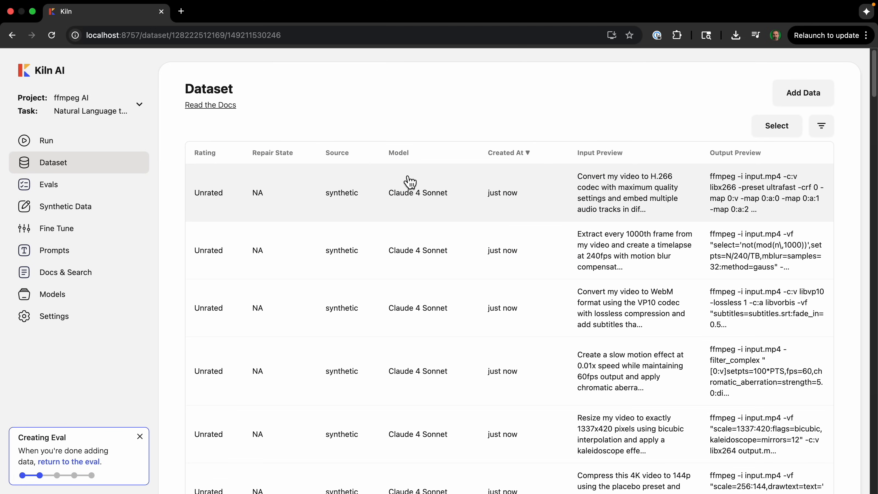
mouse_move(589, 215)
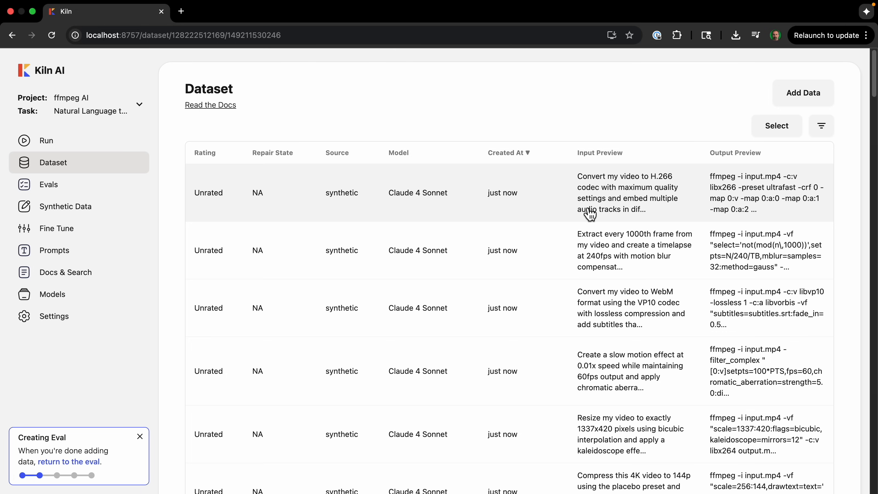
Step: Finish reviewing the dataset run details and return to the Evals list showing Issue - Correctness
scroll(down, 3)
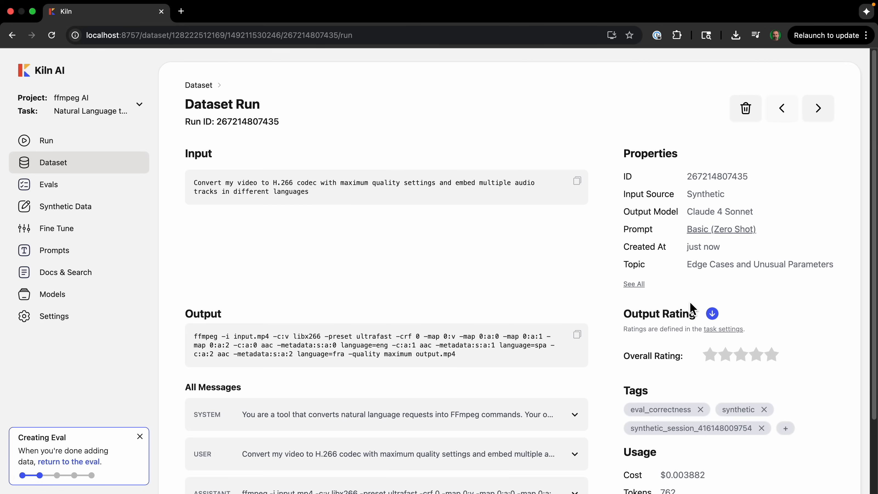
scroll(down, 3)
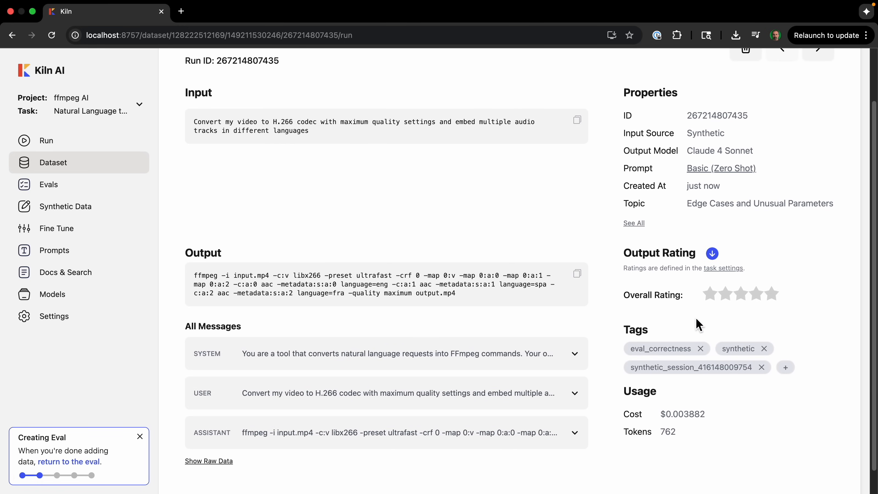
mouse_move(679, 347)
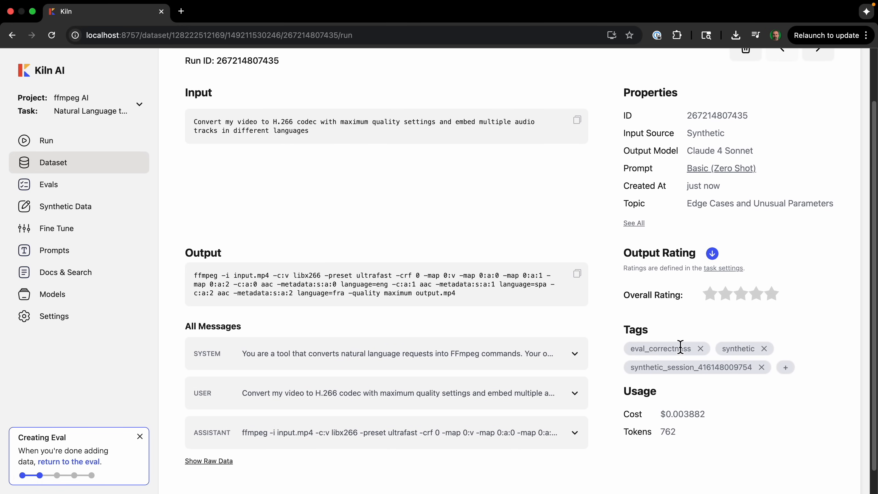
mouse_move(684, 349)
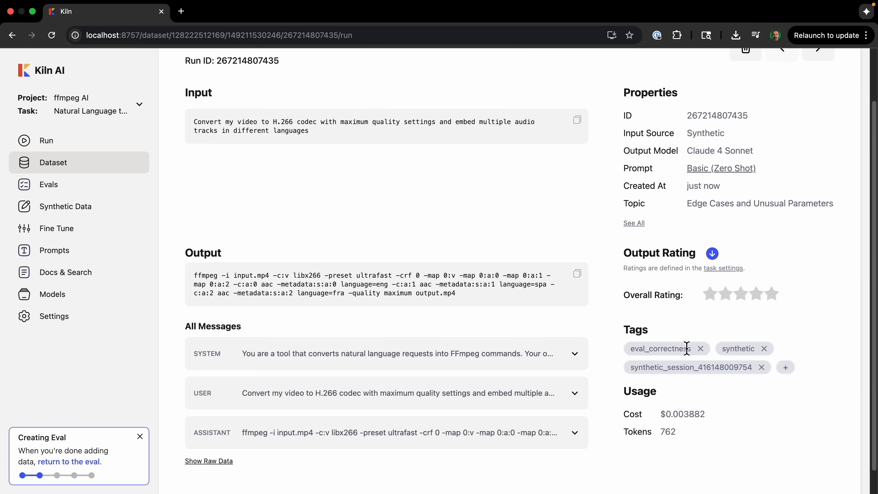
click(710, 293)
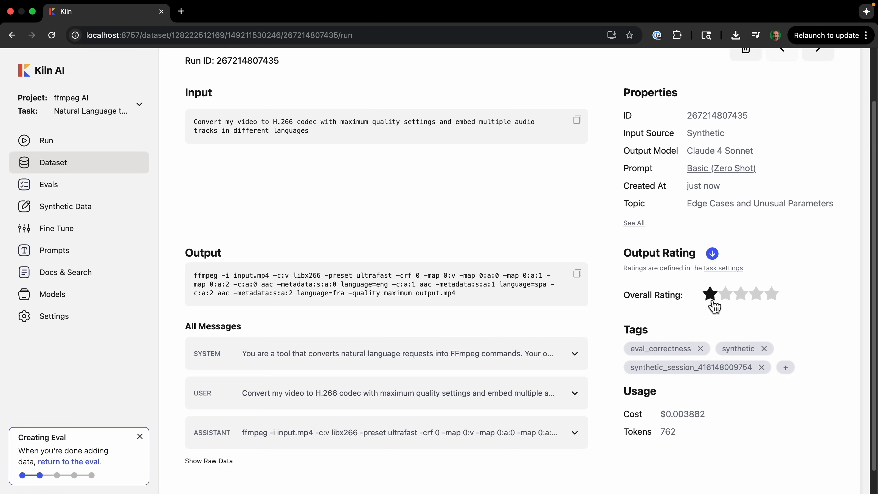
click(48, 184)
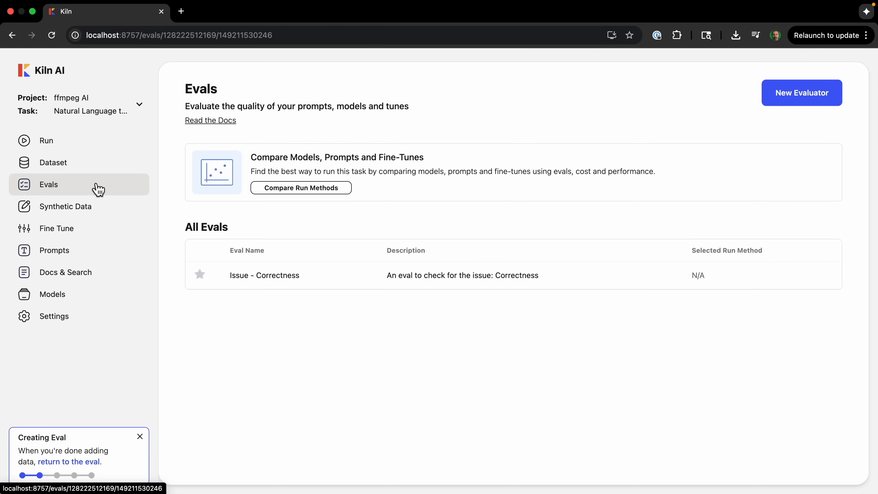
Step: From the Issue - Correctness eval, note the need for more golden items and start adding eval data
click(264, 275)
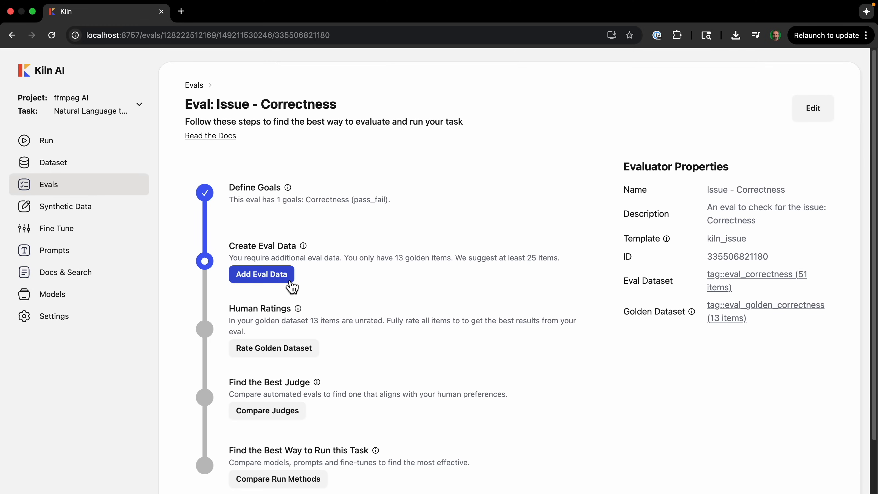
drag(314, 258, 556, 257)
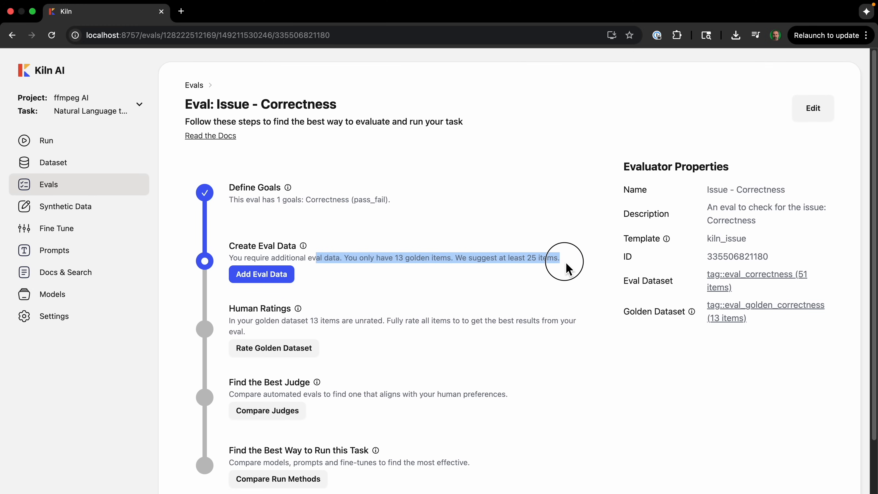
click(454, 271)
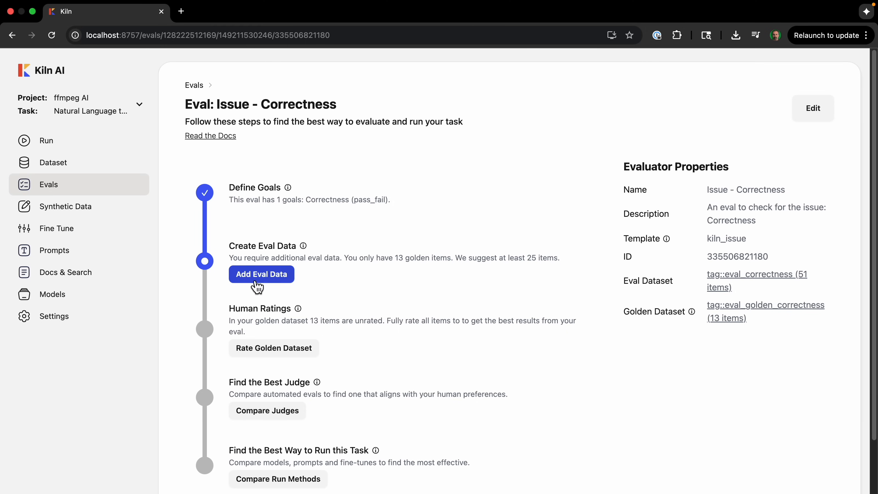
click(261, 274)
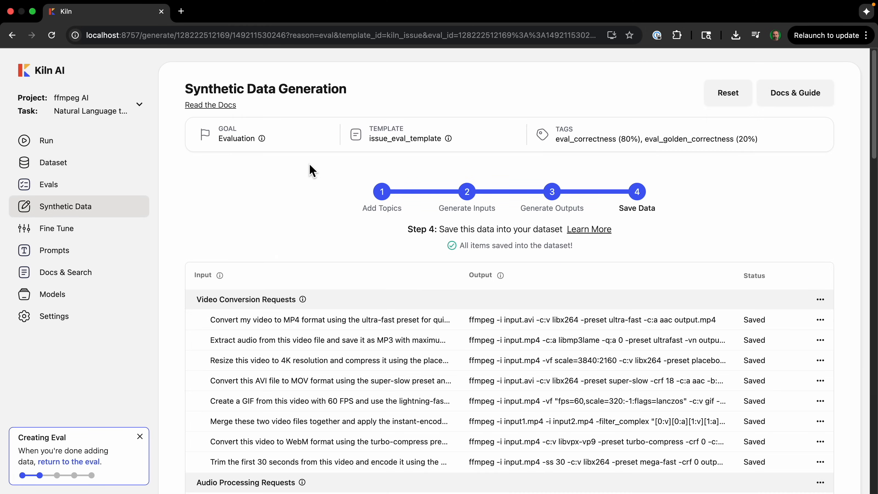
mouse_move(467, 208)
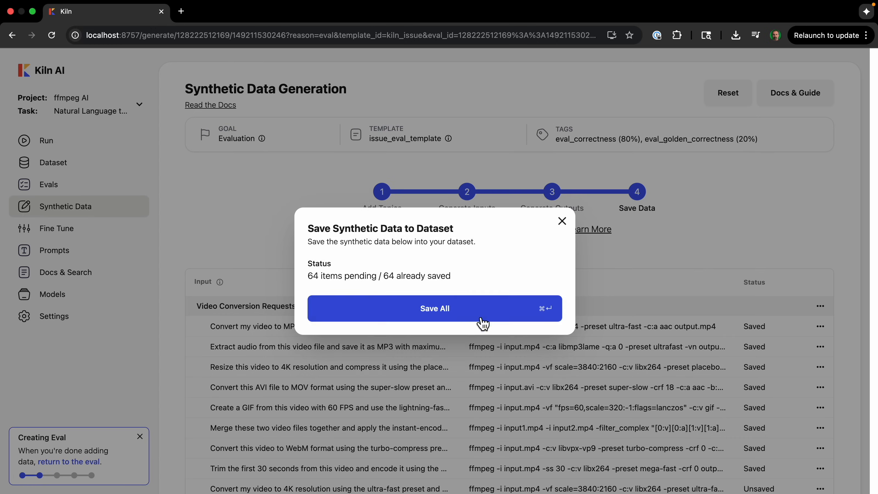
Step: Save all generated items so the eval reports 99 eval items and 29 golden items, then reopen it
click(435, 308)
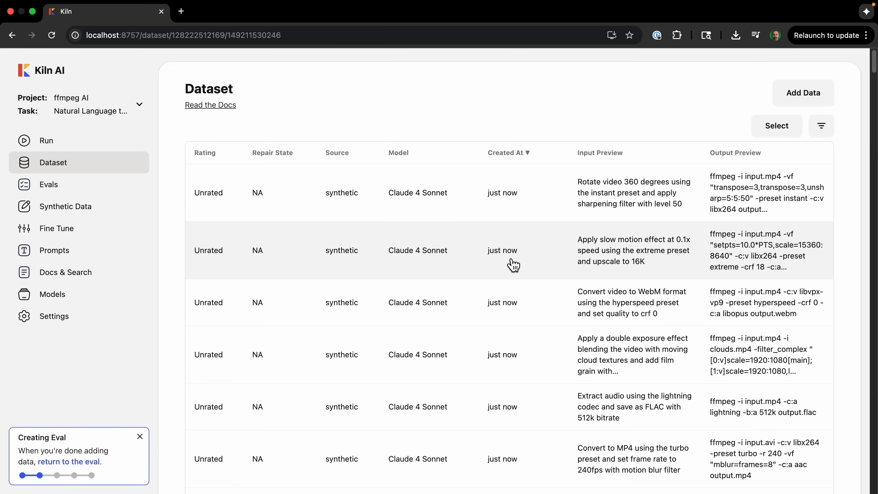
mouse_move(612, 285)
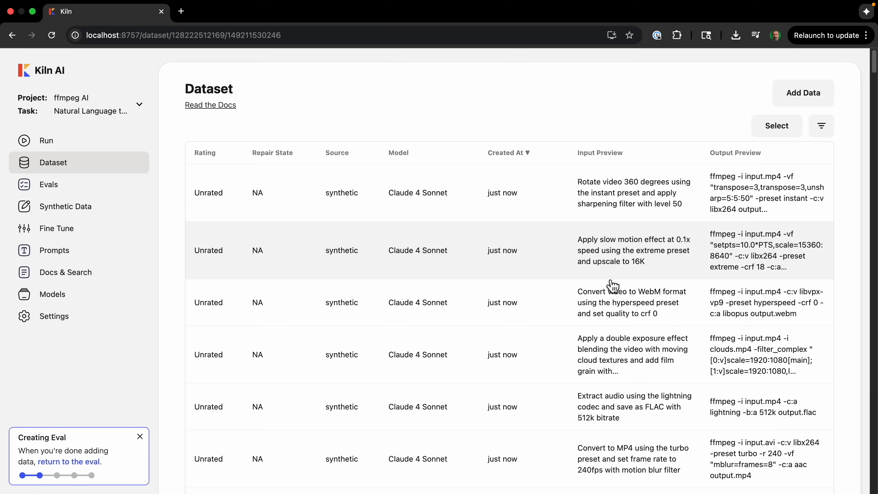
click(49, 185)
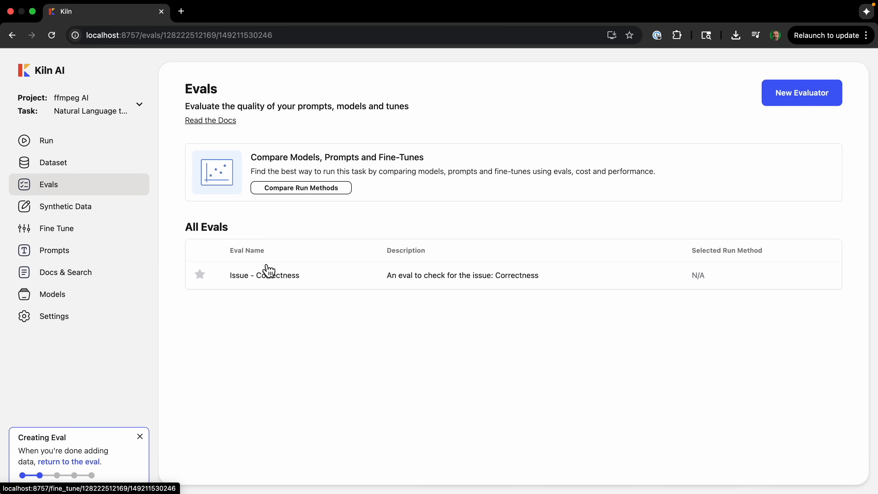
click(264, 275)
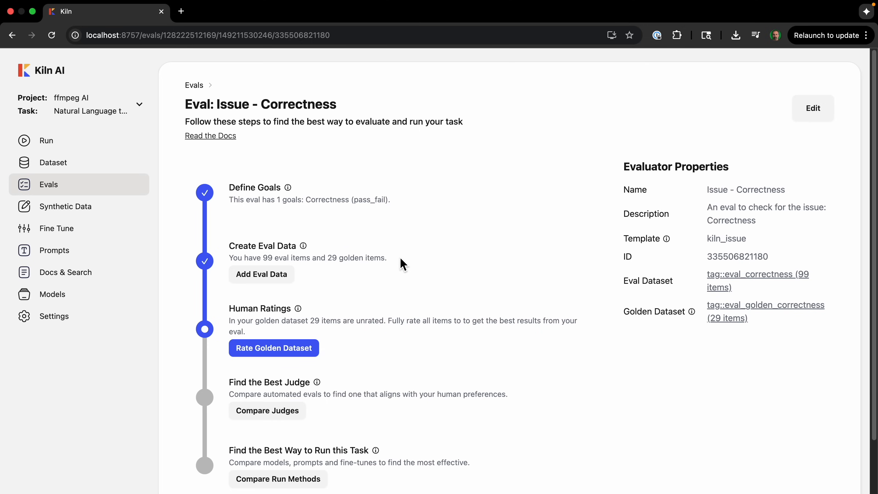
mouse_move(401, 264)
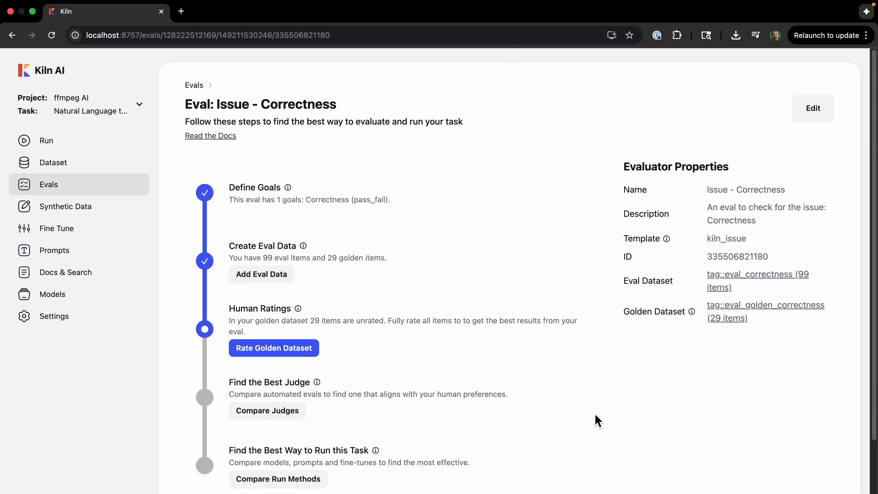
Step: Bring up the golden dataset for rating, trying select-all then cancelling the selection
click(273, 348)
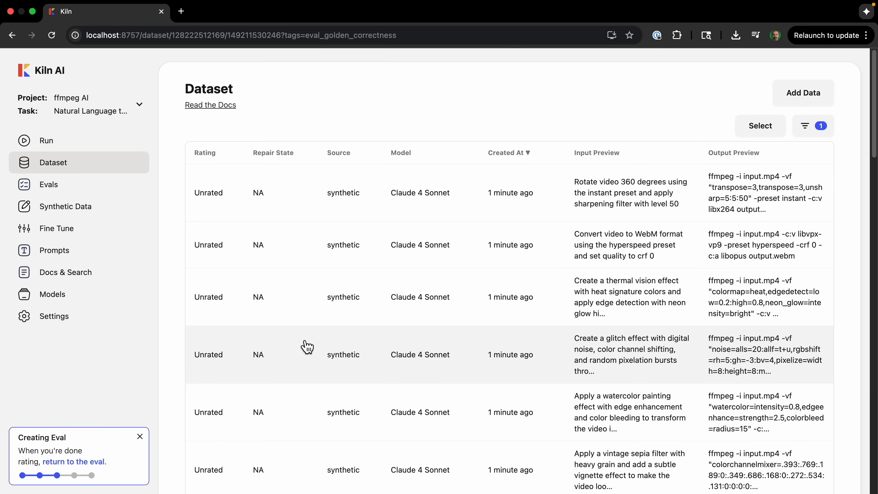
scroll(down, 3)
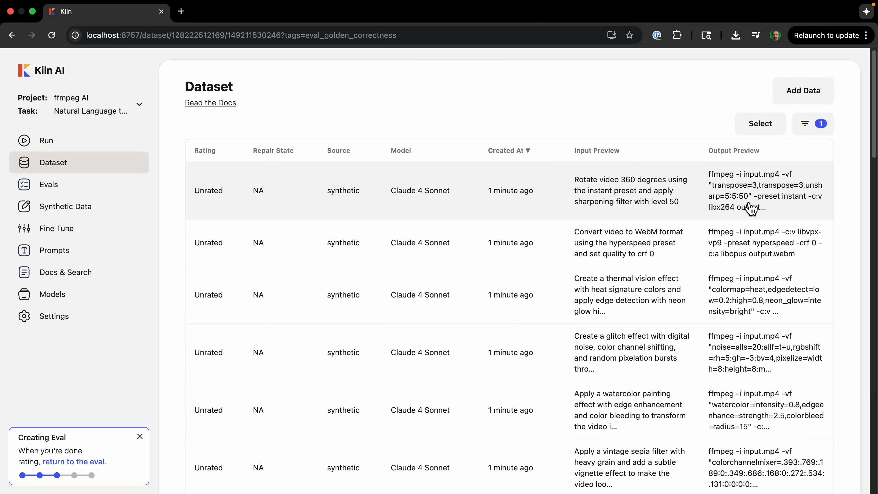
mouse_move(759, 210)
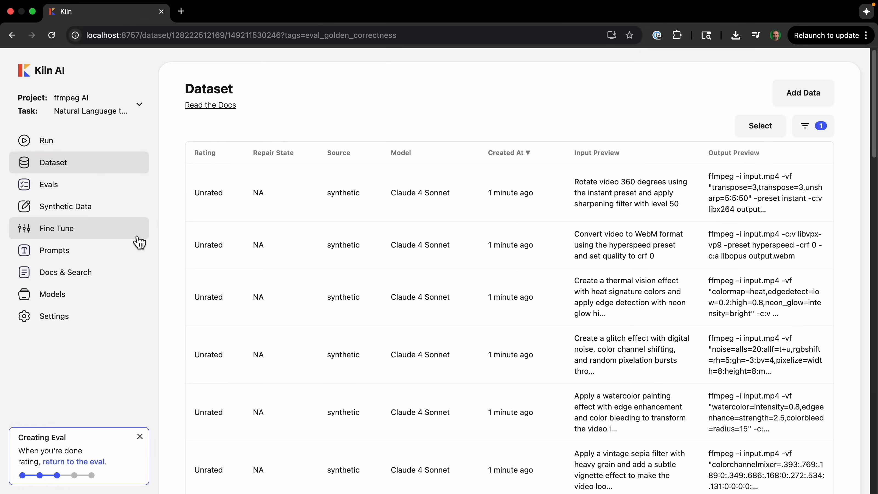
click(760, 126)
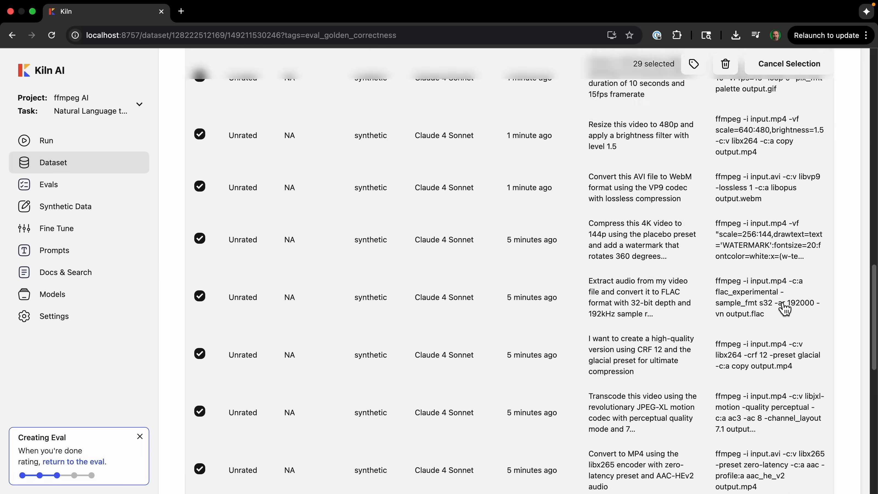
scroll(up, 3)
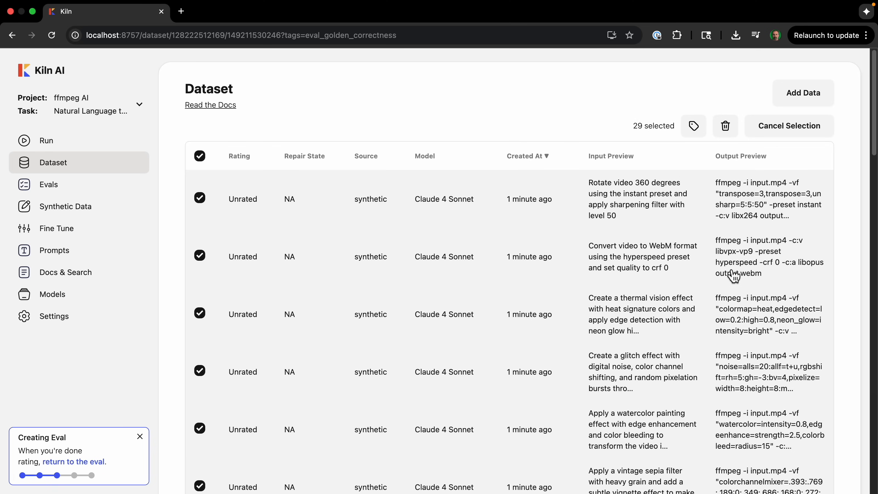
click(692, 126)
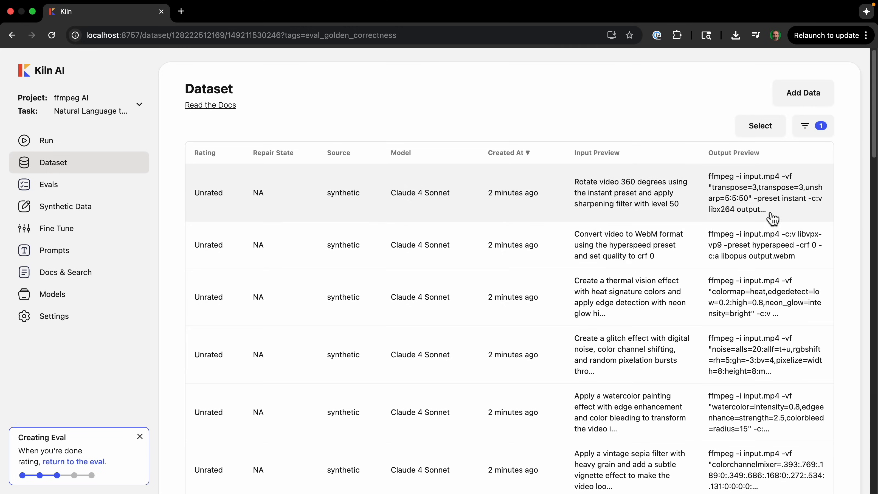
Step: Rate the rotate video run as Pass and step through the remaining golden items
click(630, 192)
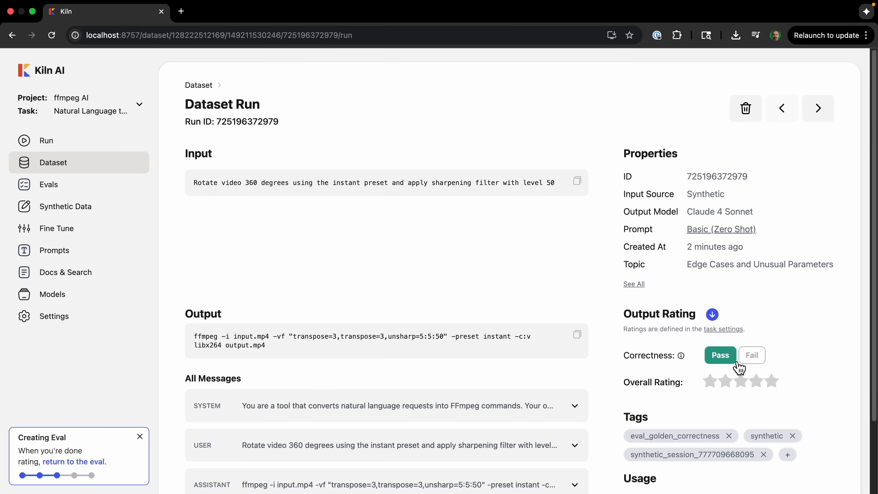
click(719, 355)
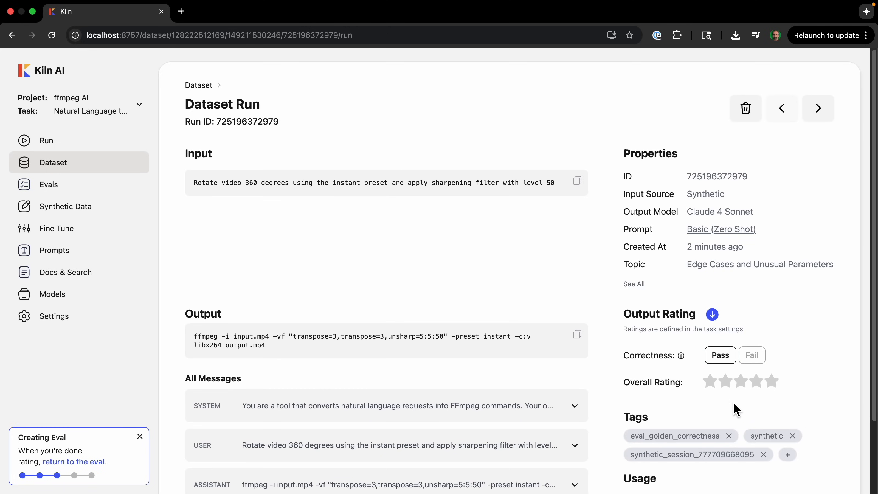
click(817, 108)
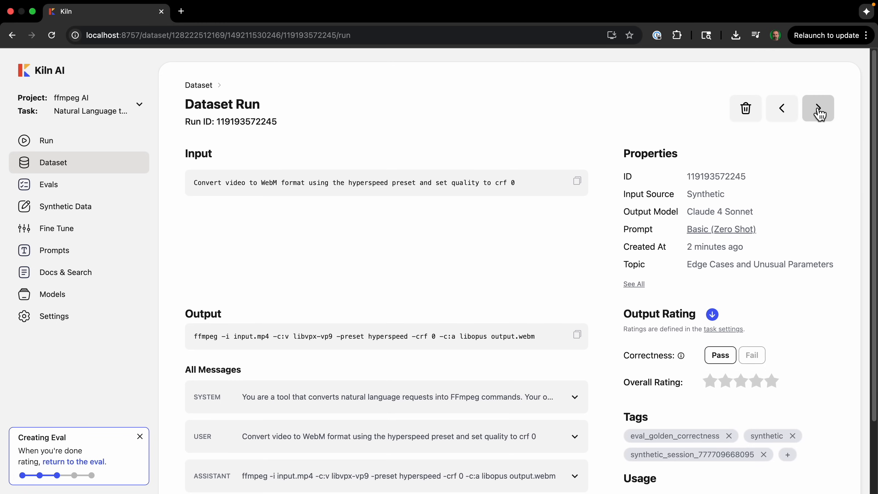
click(818, 108)
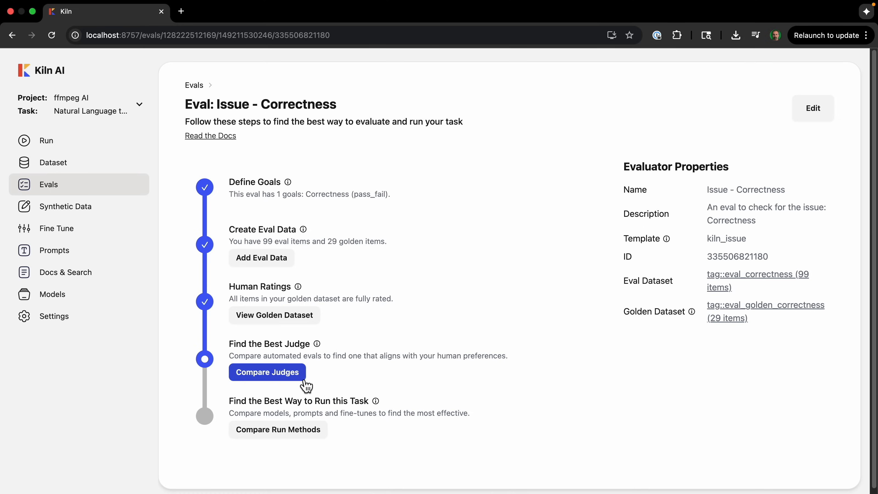
Step: Create a GPT 4o judge using the LLM as Judge algorithm from the Compare Judges page
click(267, 372)
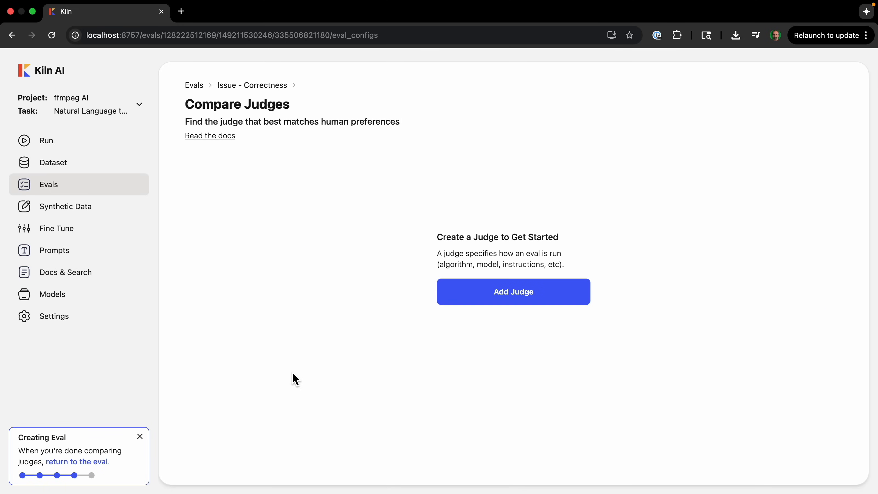
mouse_move(417, 366)
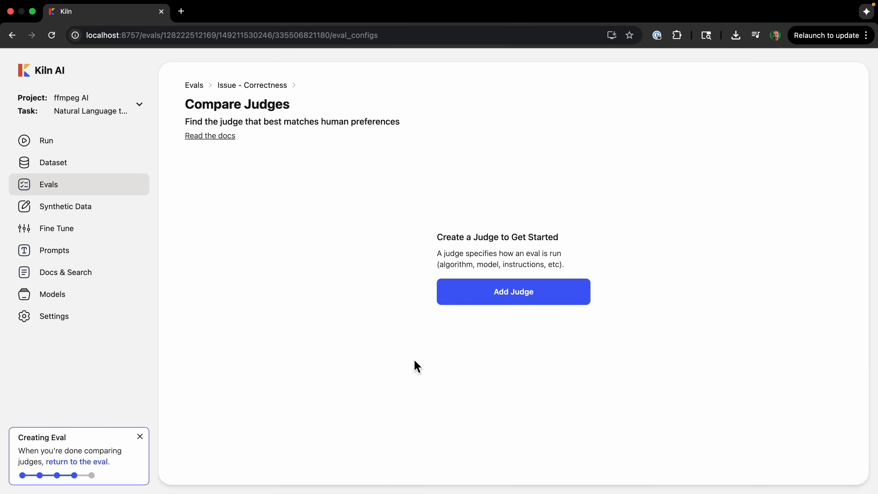
mouse_move(470, 356)
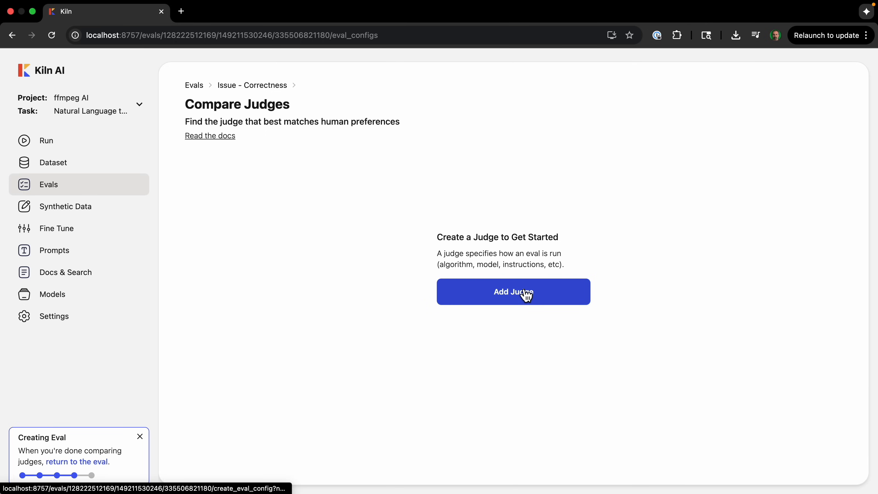
click(513, 292)
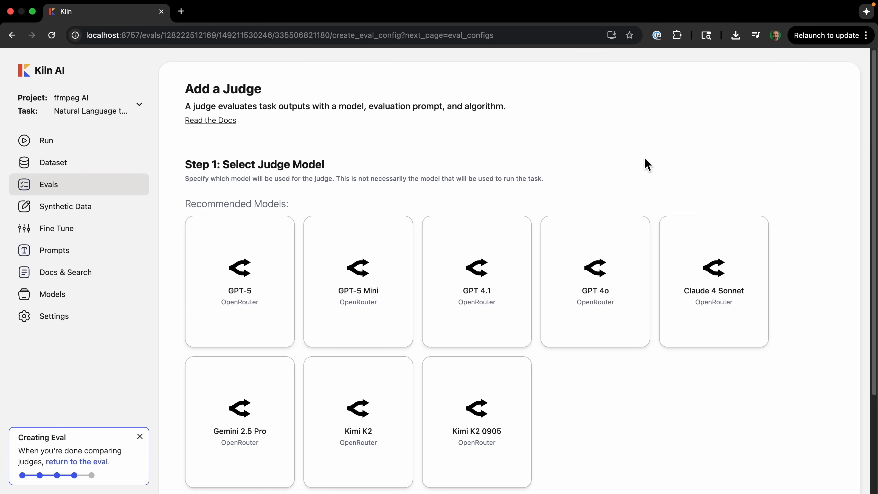
mouse_move(643, 374)
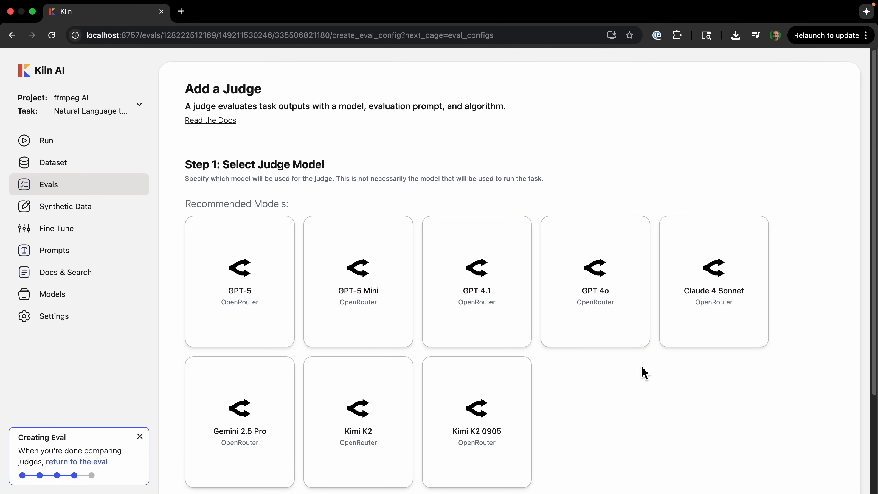
click(594, 281)
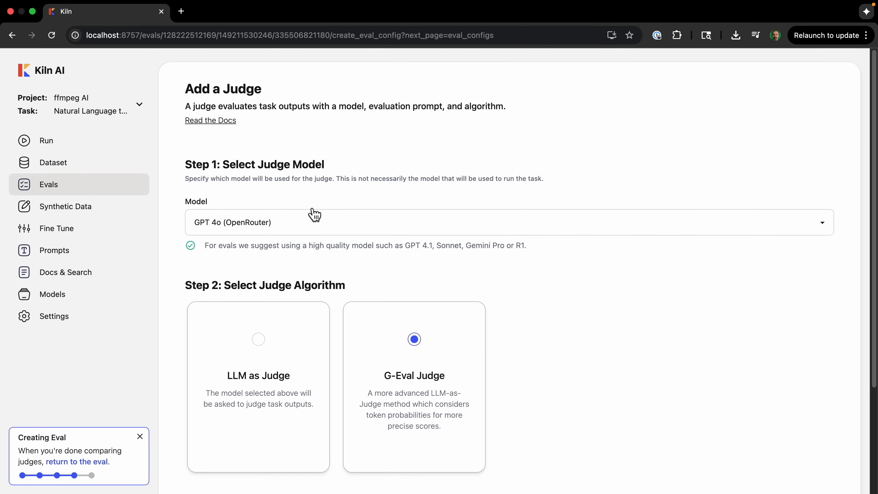
mouse_move(532, 401)
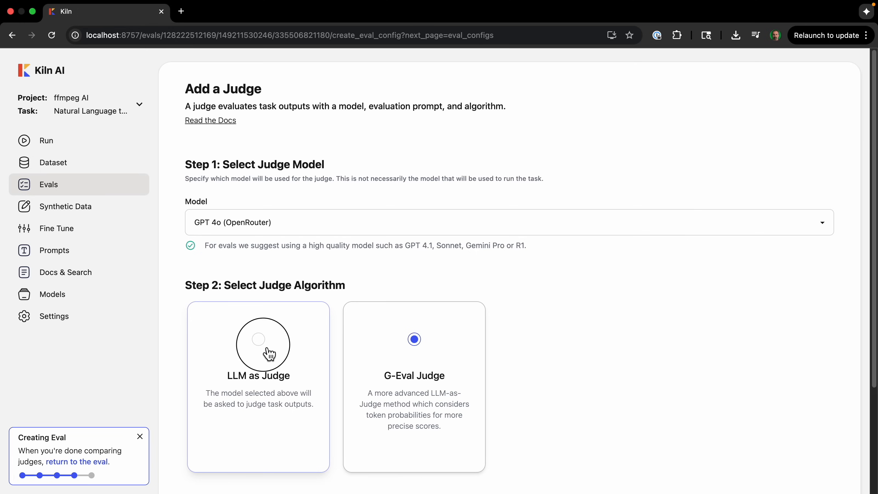
click(258, 339)
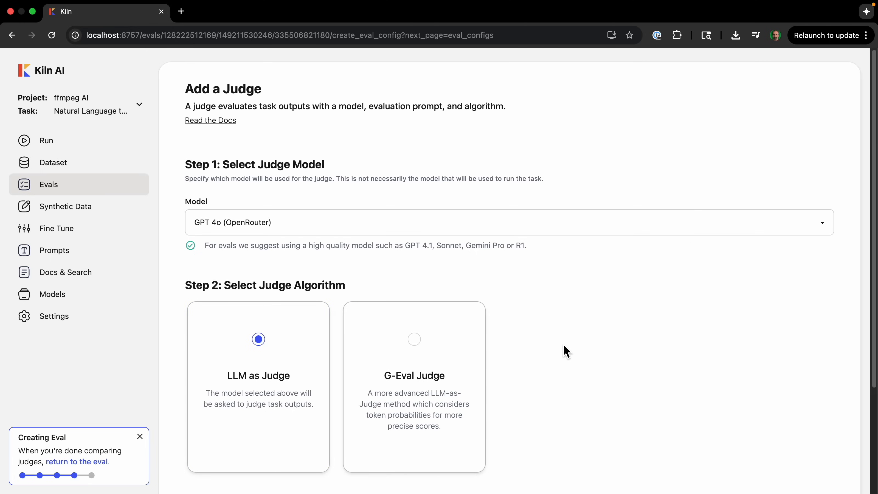
mouse_move(348, 353)
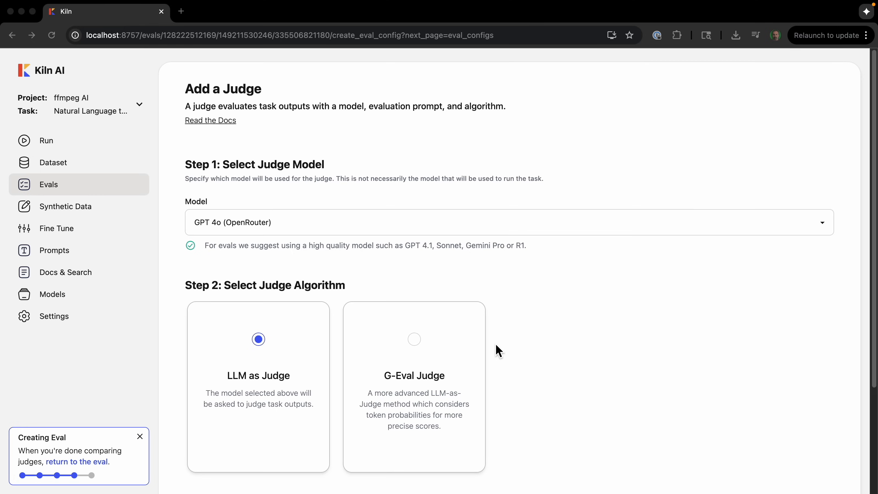
scroll(down, 3)
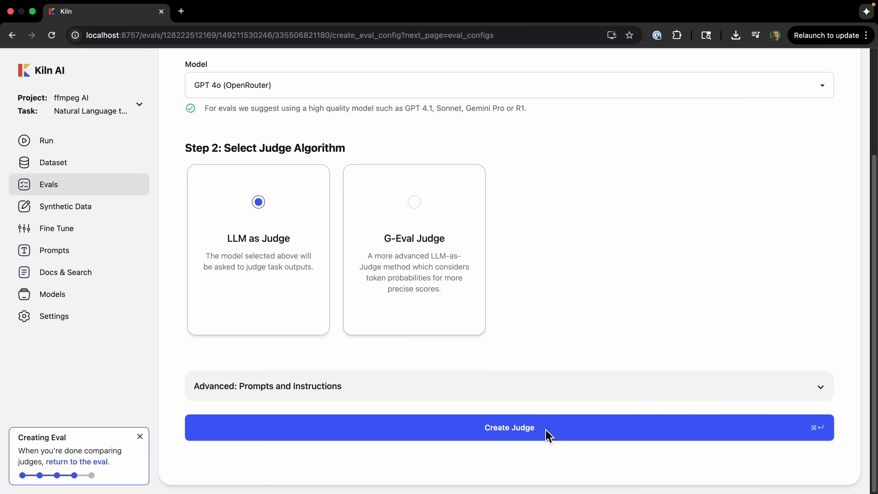
click(509, 427)
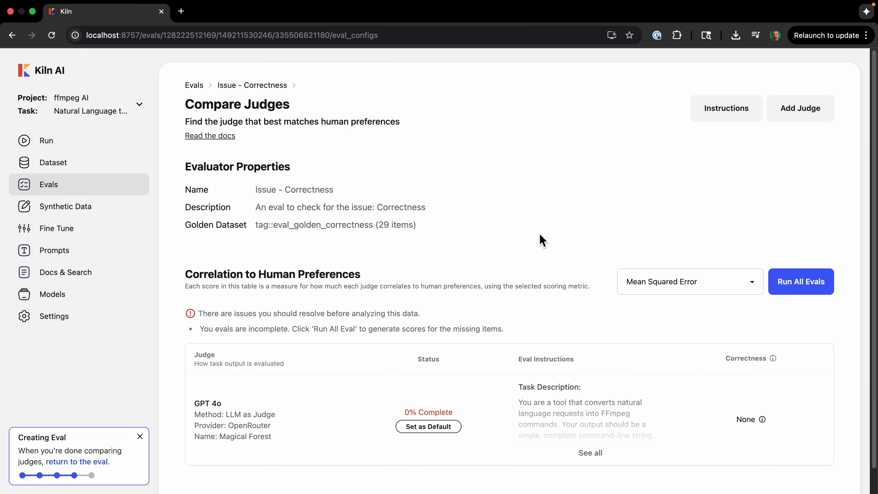
Step: Run all evals for the GPT 4o judge (scoring 0.62) and set it as the default judge
click(801, 282)
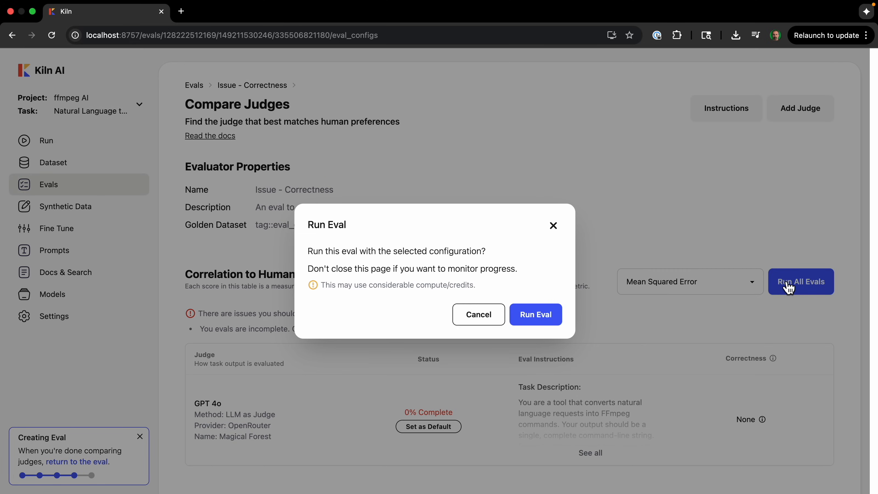
click(534, 313)
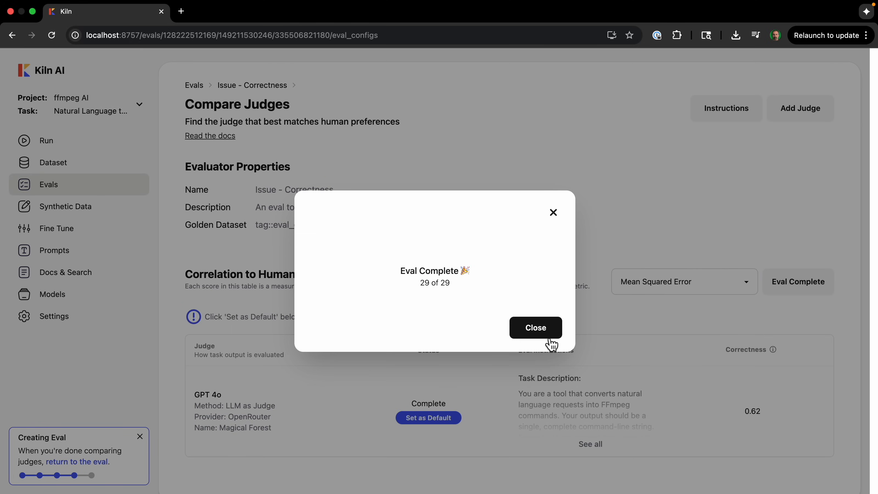
click(533, 327)
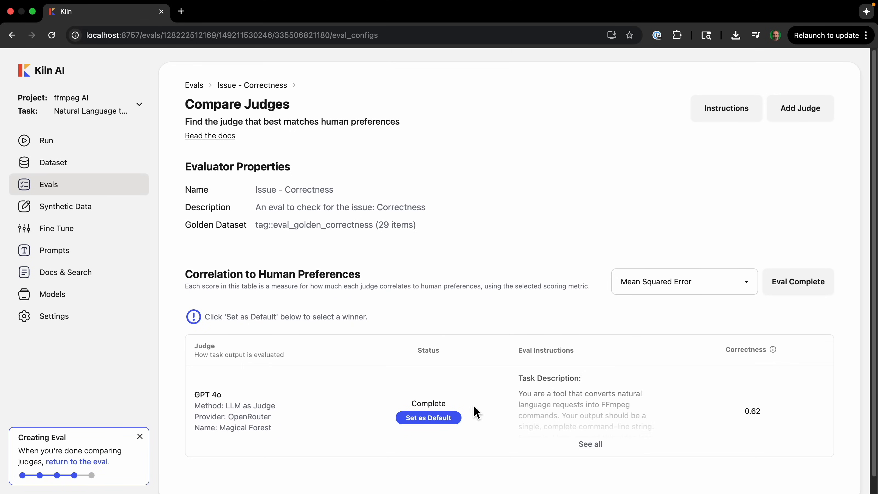
click(428, 417)
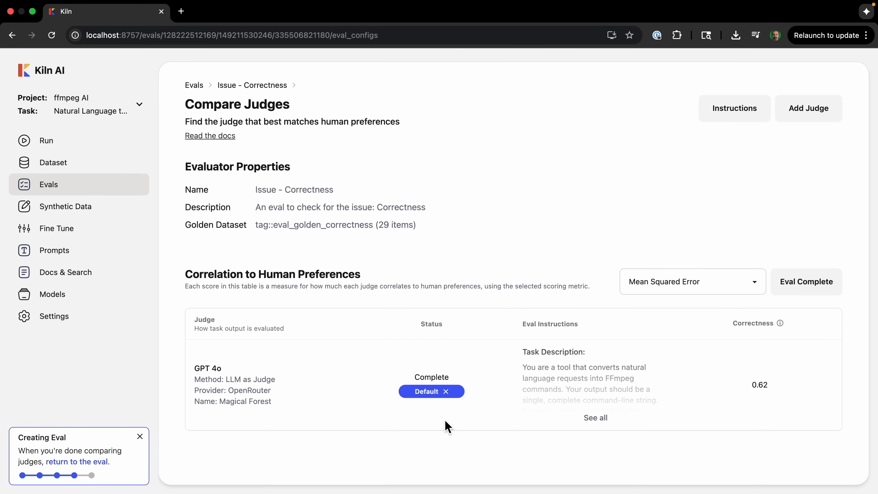
mouse_move(450, 344)
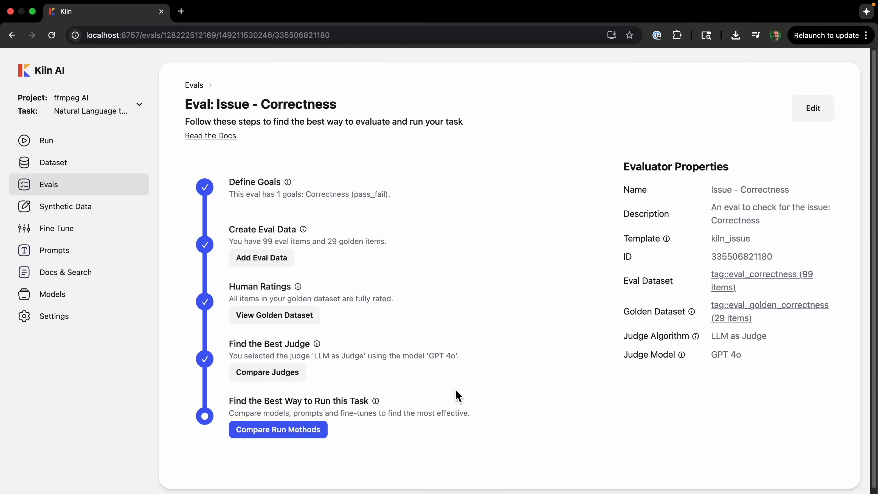
mouse_move(305, 429)
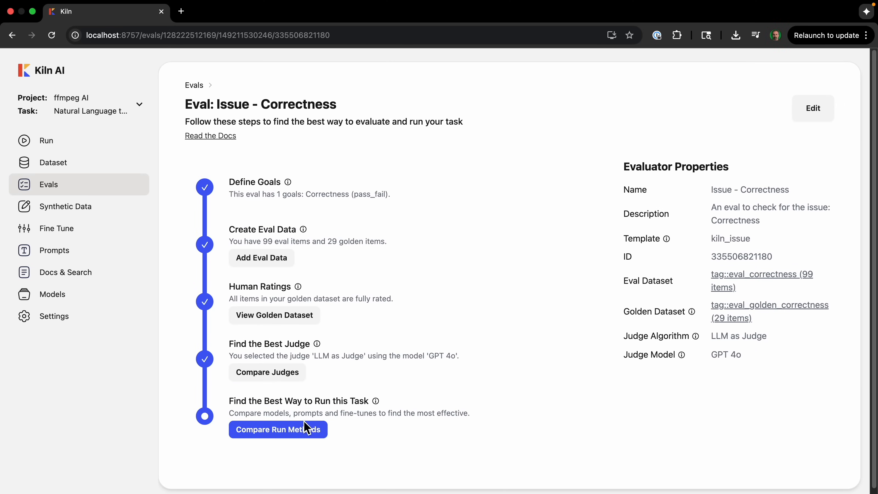
Step: Bring up Compare Run Methods for the Correctness eval with the GPT 4o judge selected
click(277, 430)
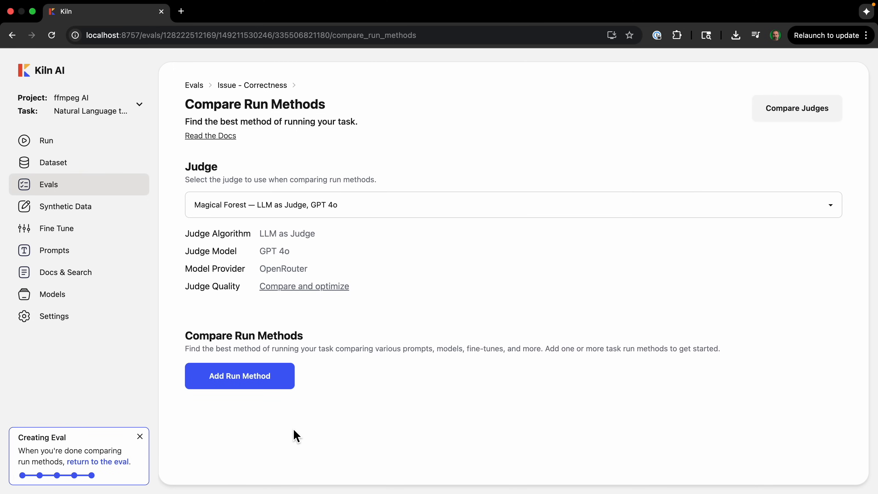
mouse_move(302, 429)
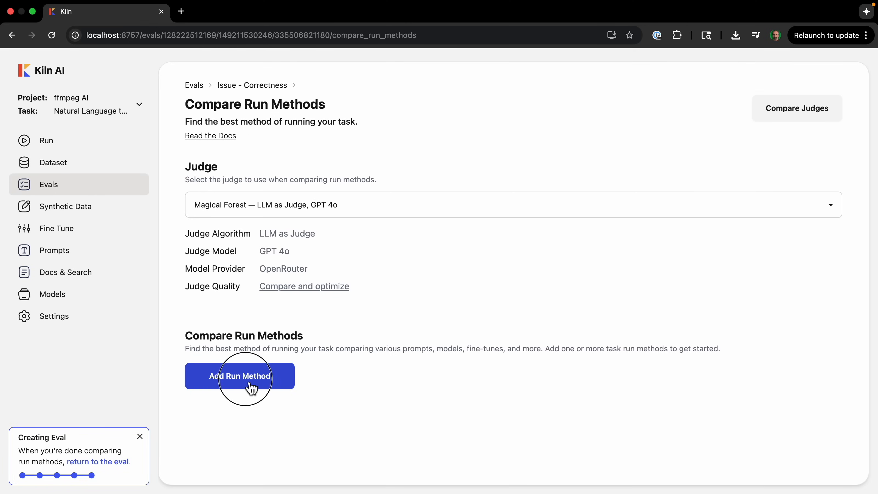
Step: Add zero-shot run methods for GPT 4o and Qwen 3 14B Non-Thinking
click(239, 376)
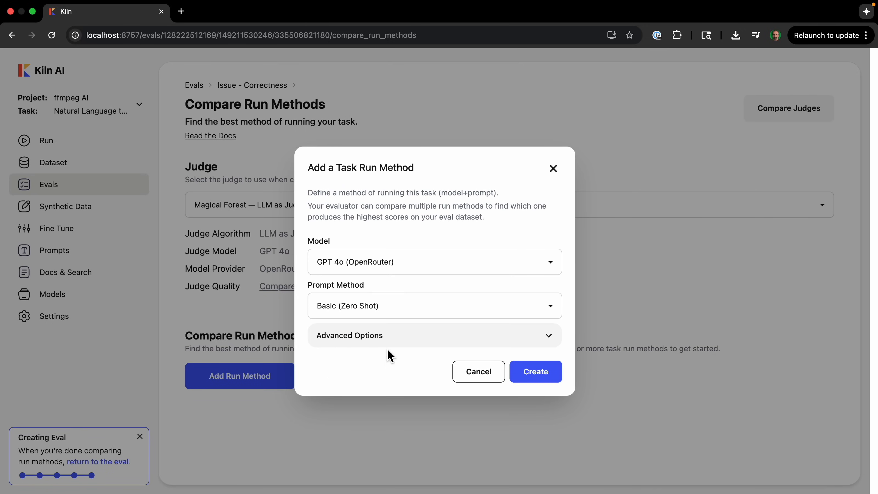
click(533, 371)
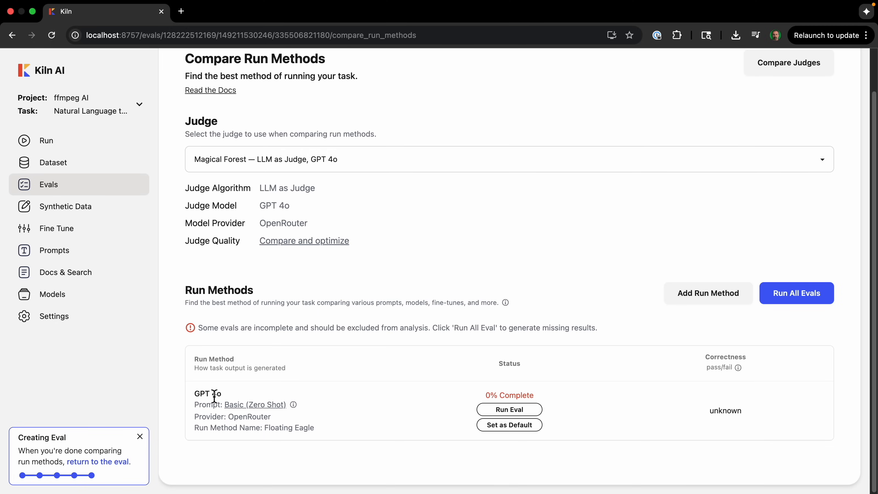
click(708, 293)
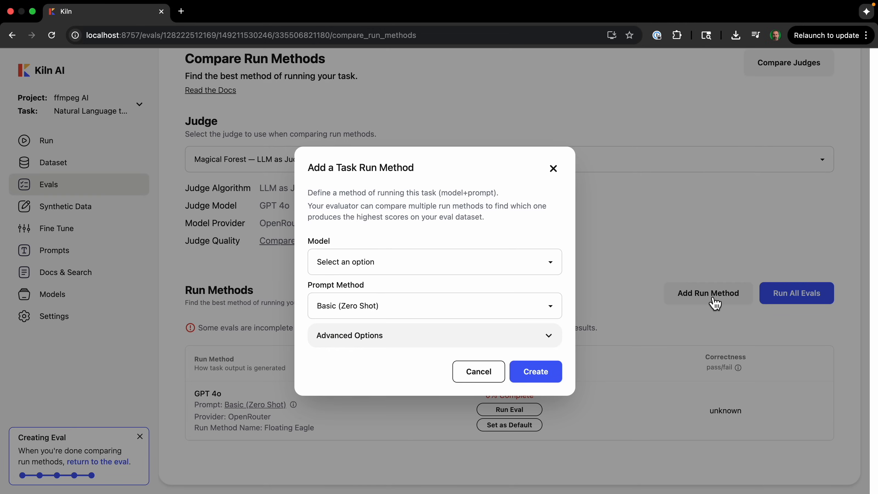
click(434, 262)
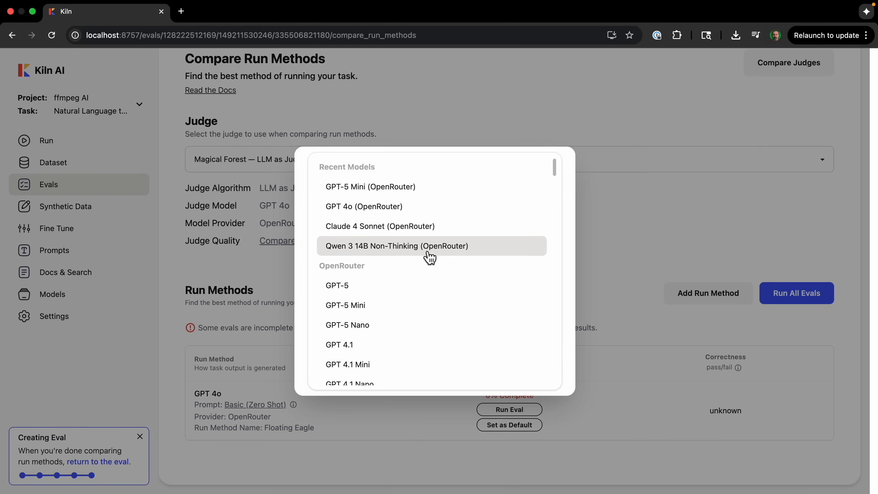
click(395, 246)
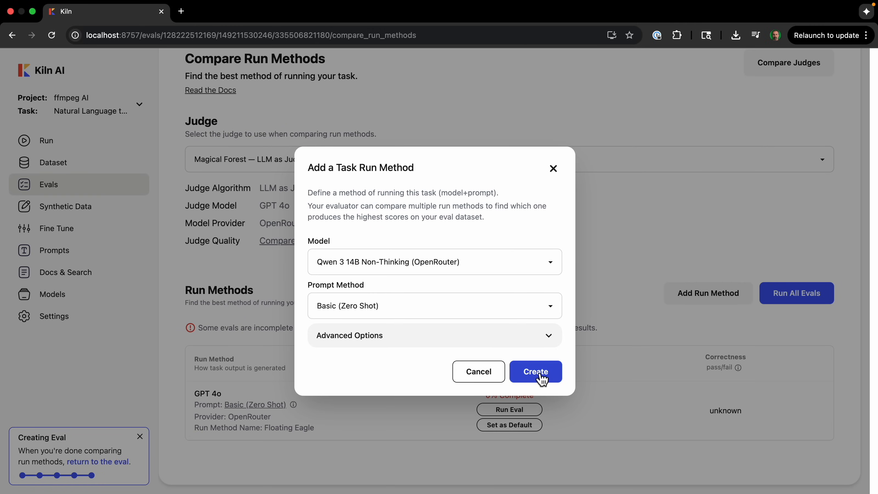
click(534, 371)
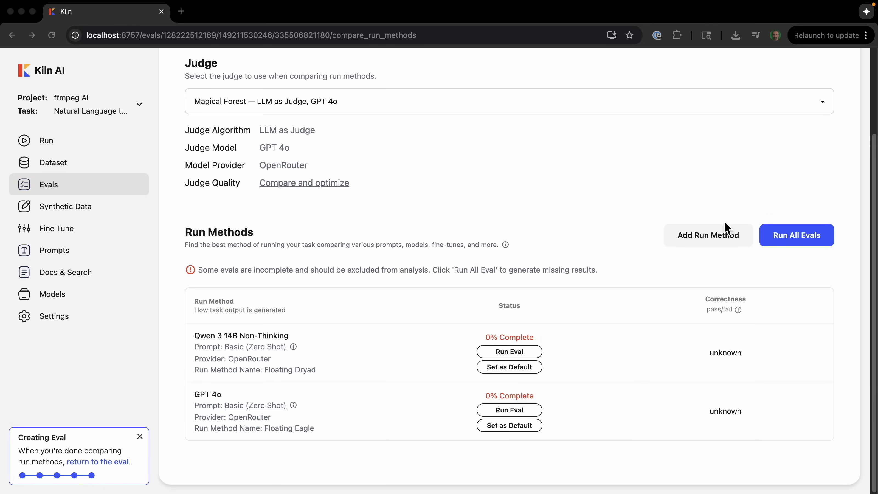
scroll(down, 3)
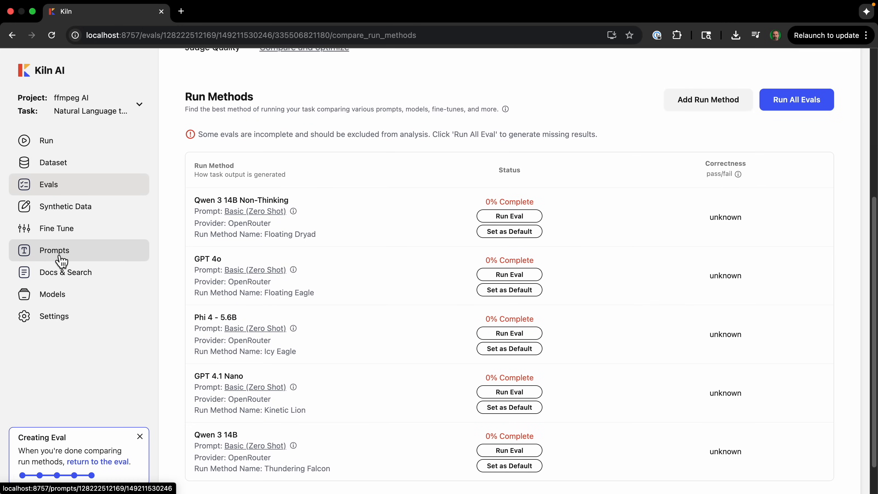
click(54, 250)
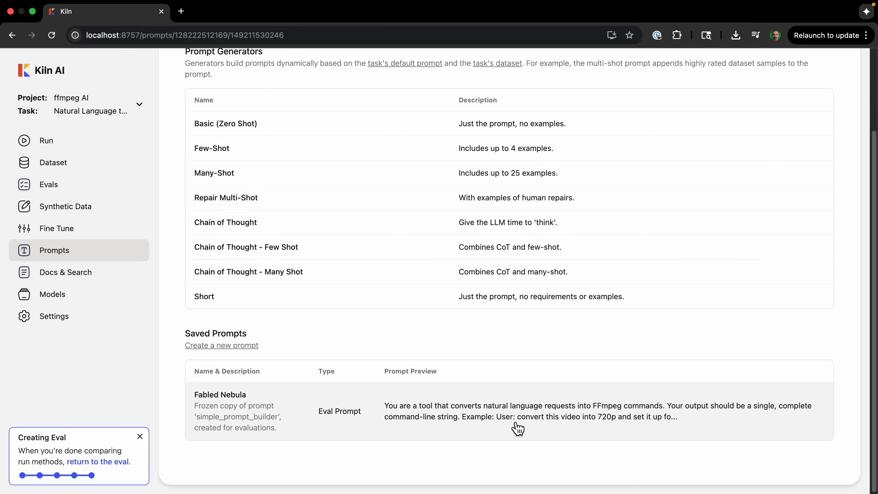
scroll(up, 3)
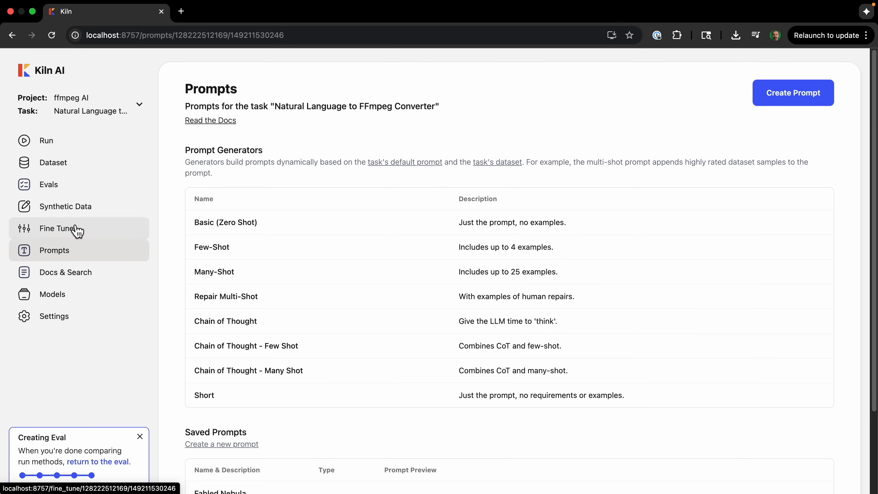
mouse_move(64, 197)
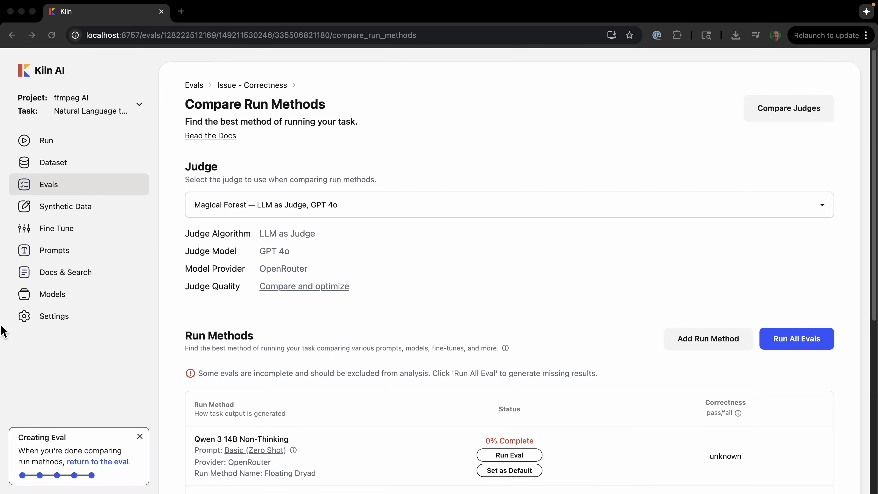
scroll(down, 3)
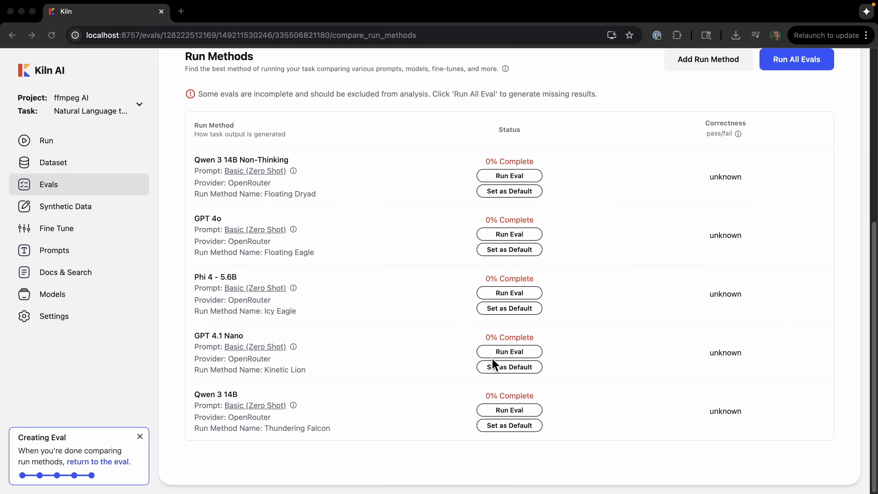
mouse_move(198, 431)
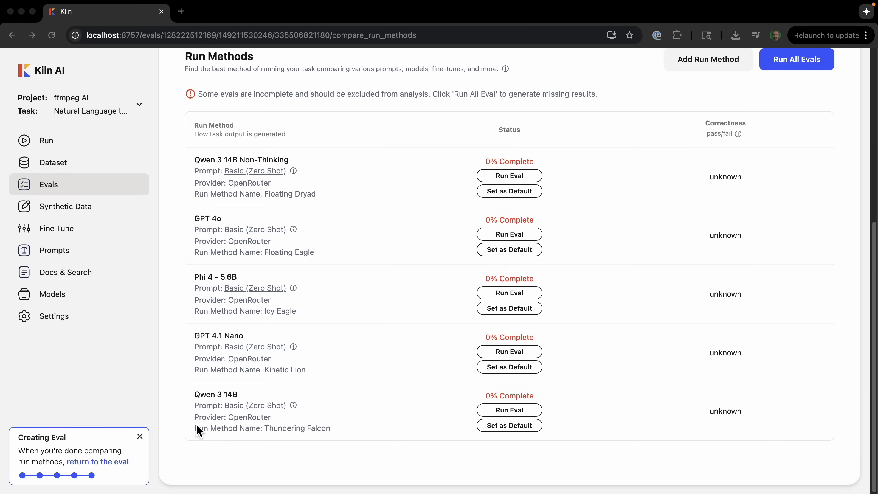
mouse_move(366, 236)
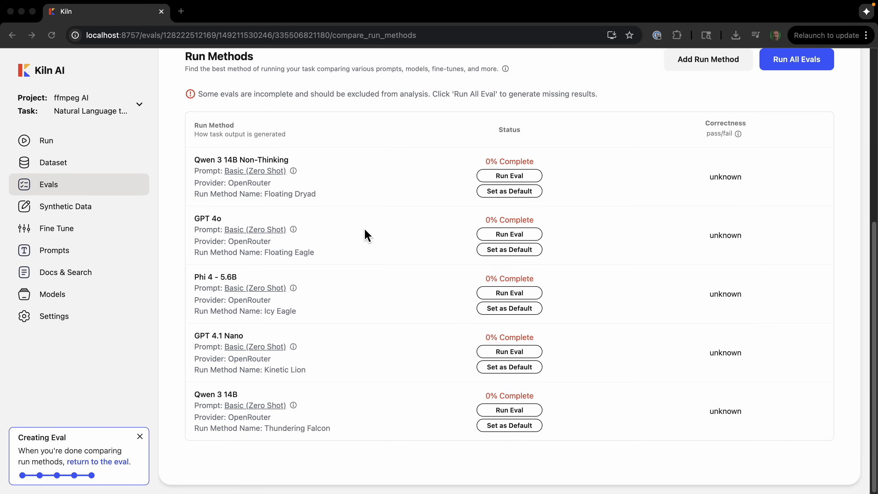
mouse_move(334, 247)
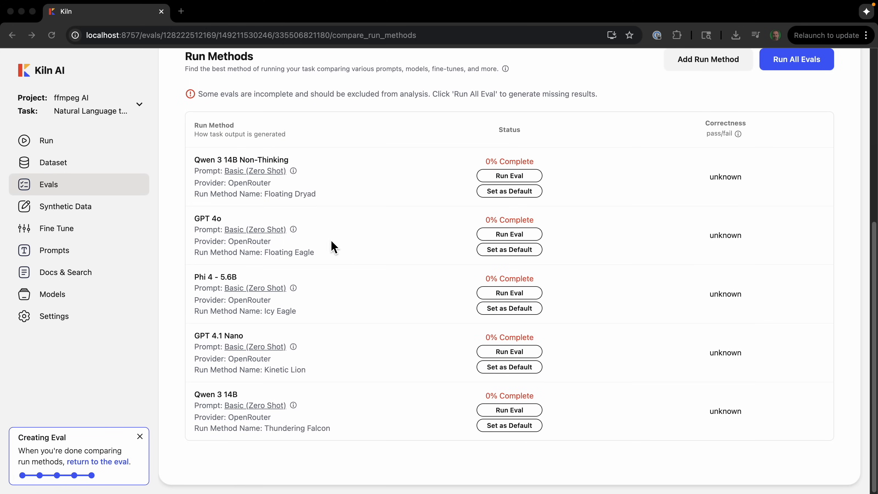
mouse_move(406, 352)
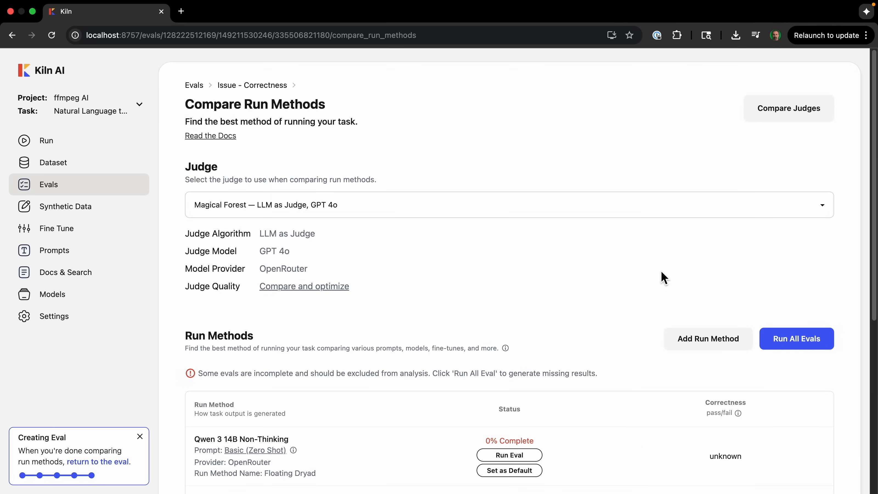
Step: Run the remaining evals and review correctness scores, highlighting Qwen 3 14B at 0.63
click(509, 454)
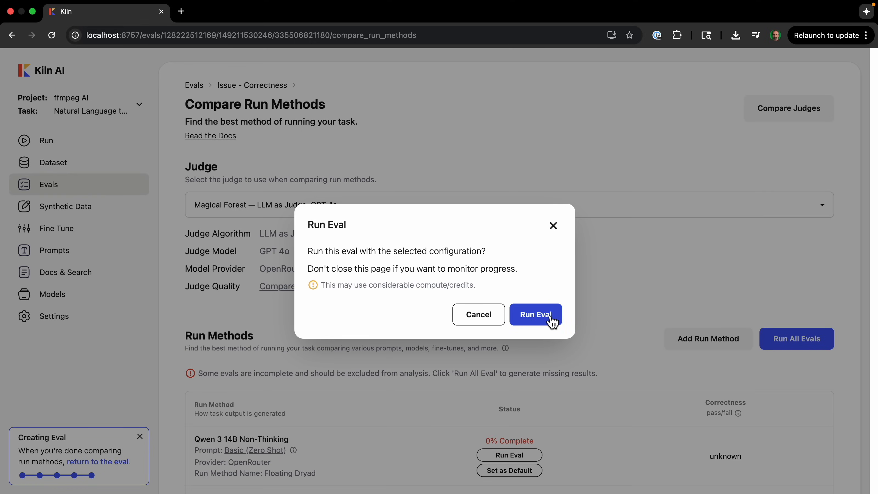
click(534, 314)
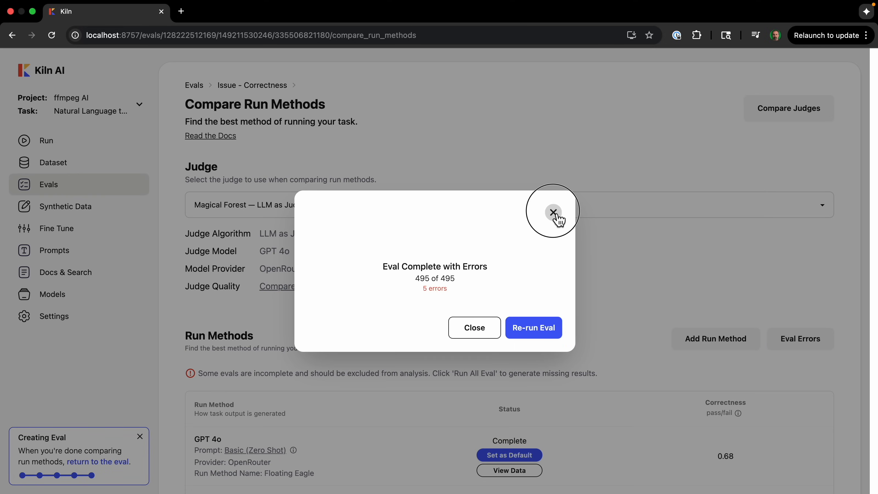
click(553, 212)
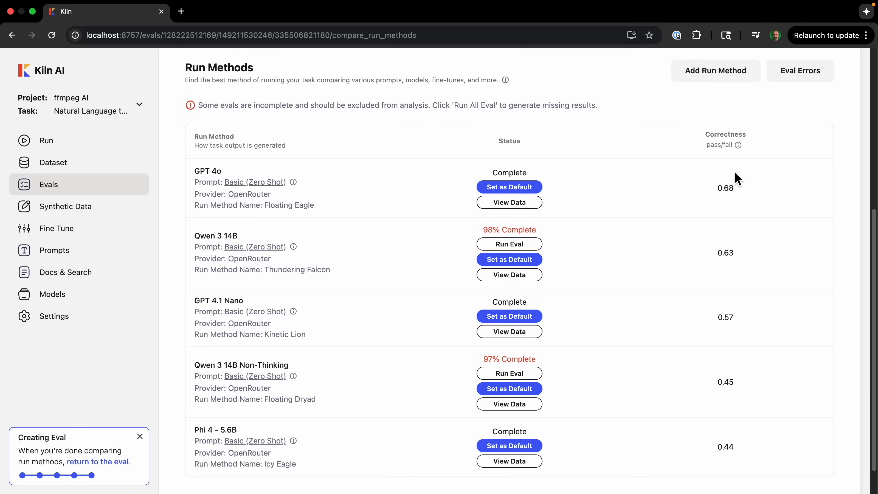
scroll(down, 3)
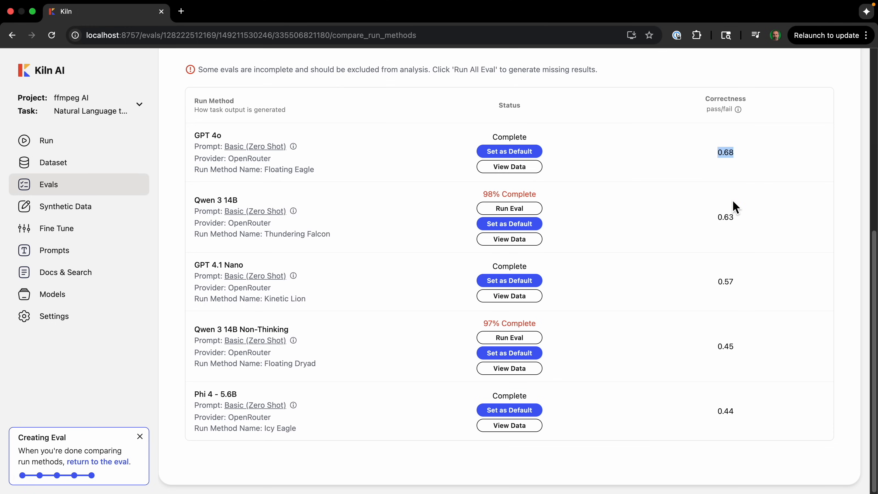
mouse_move(742, 386)
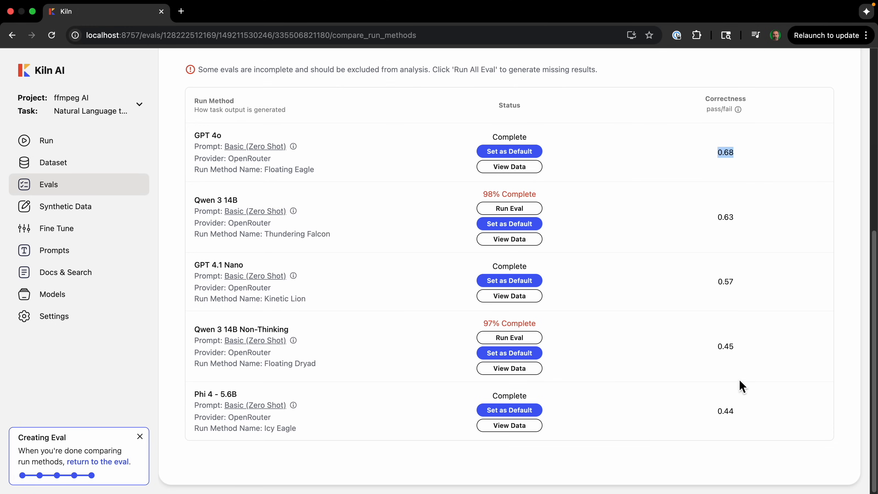
mouse_move(748, 396)
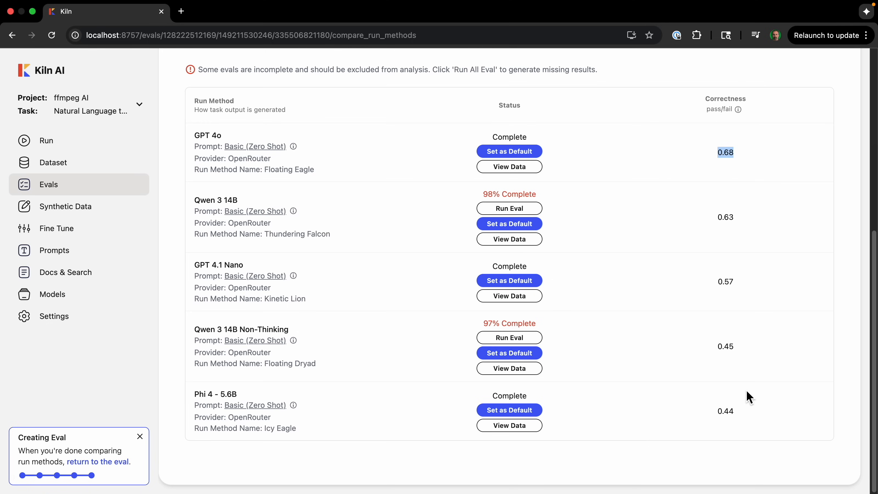
mouse_move(742, 429)
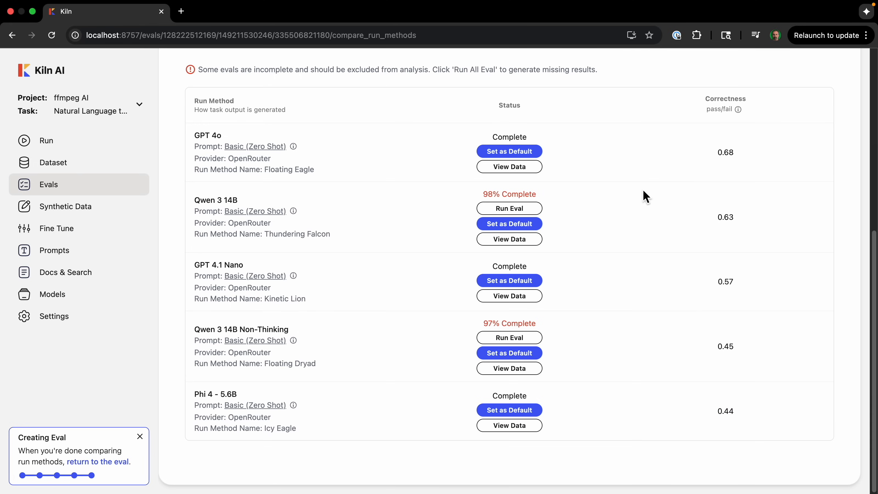
double_click(724, 217)
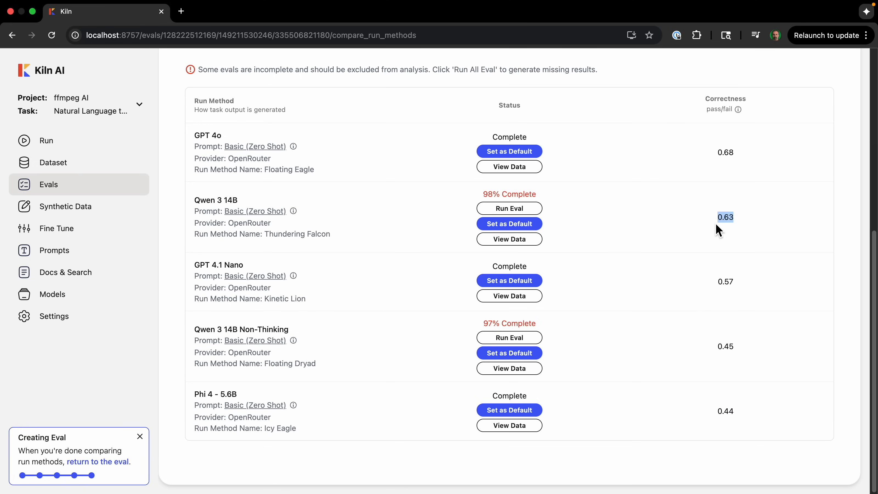
mouse_move(742, 159)
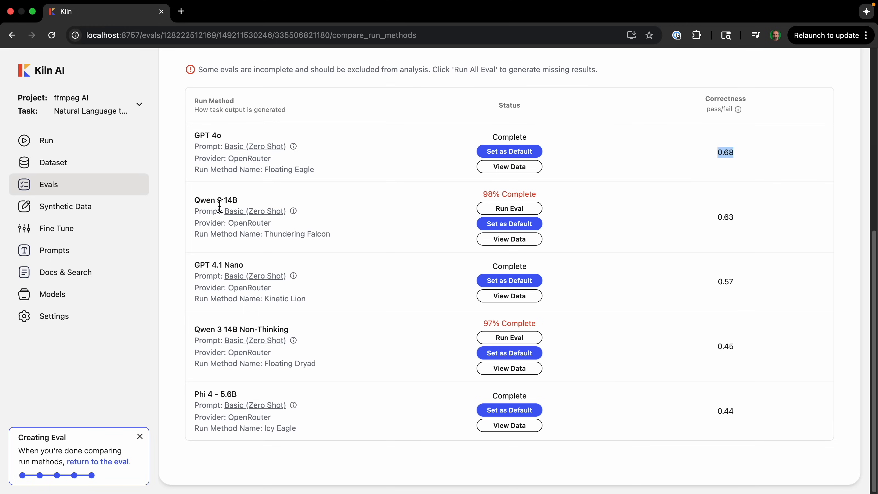
mouse_move(263, 206)
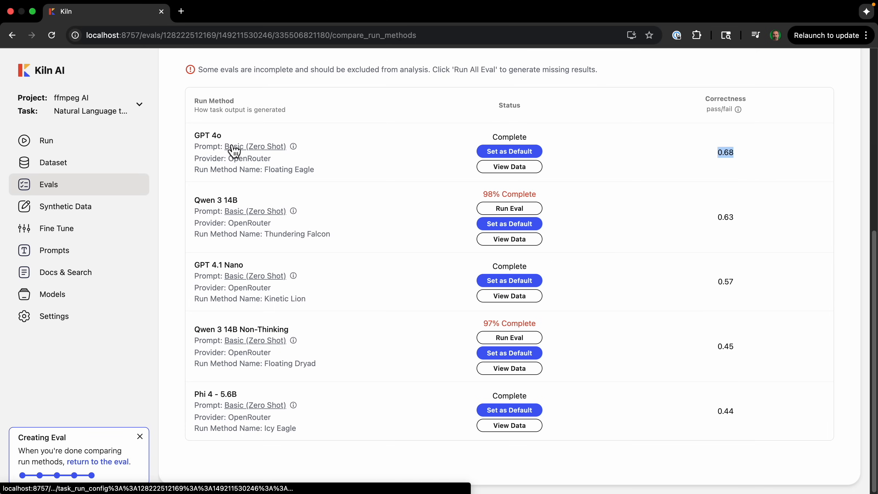
mouse_move(483, 314)
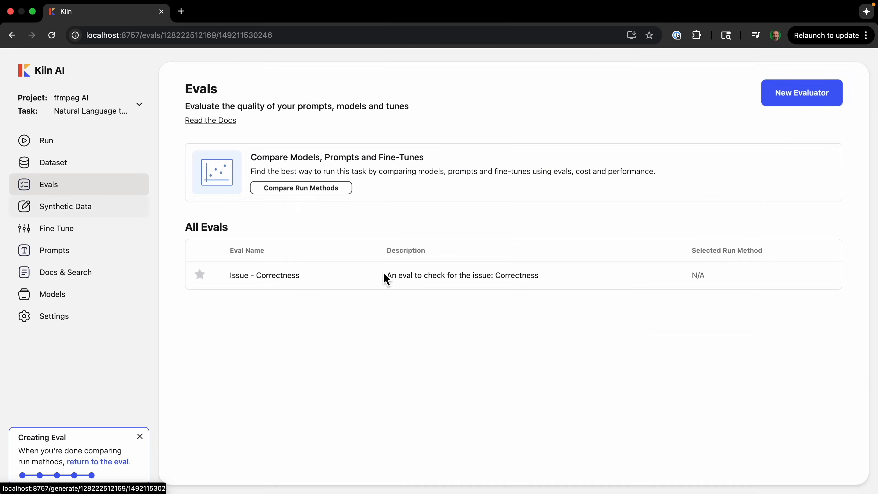
mouse_move(301, 188)
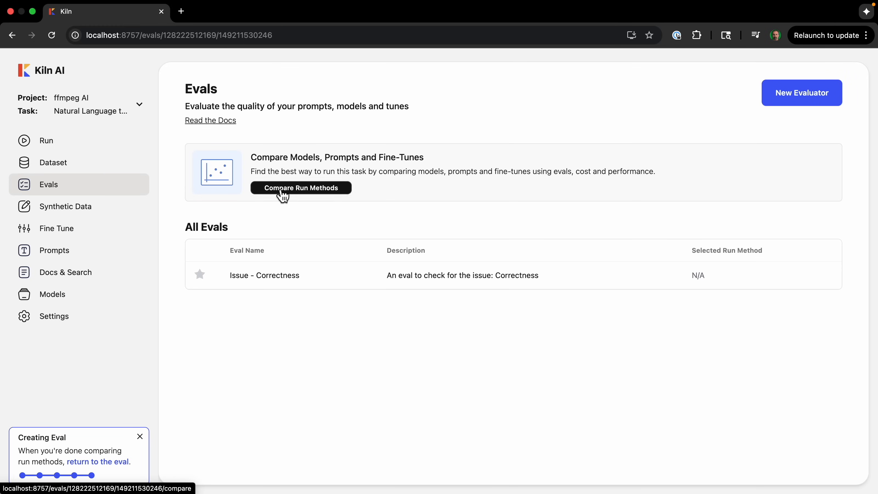
click(285, 195)
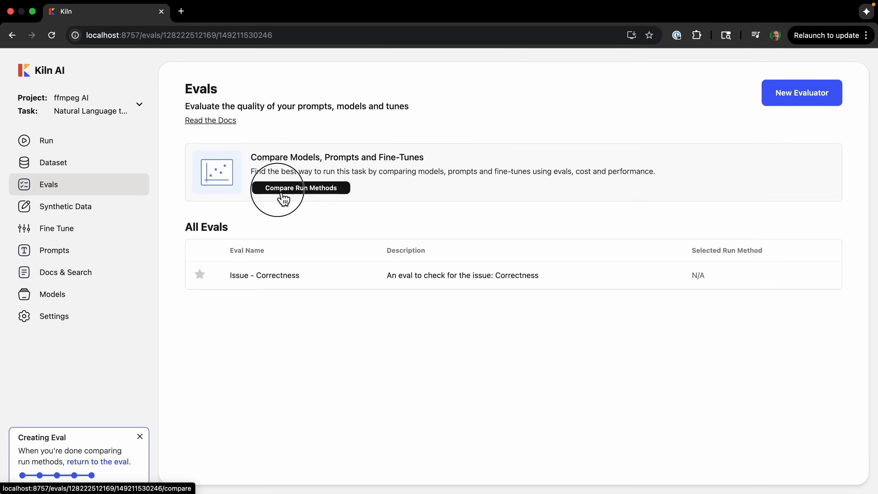
click(300, 187)
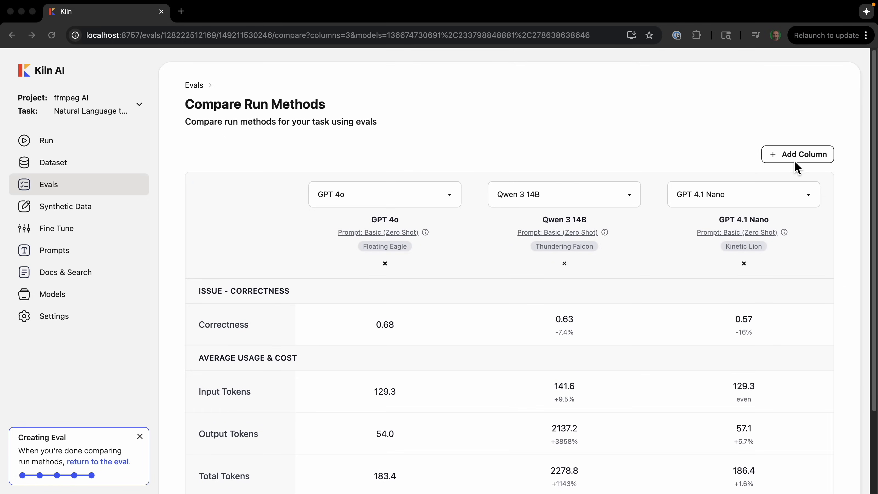
scroll(down, 3)
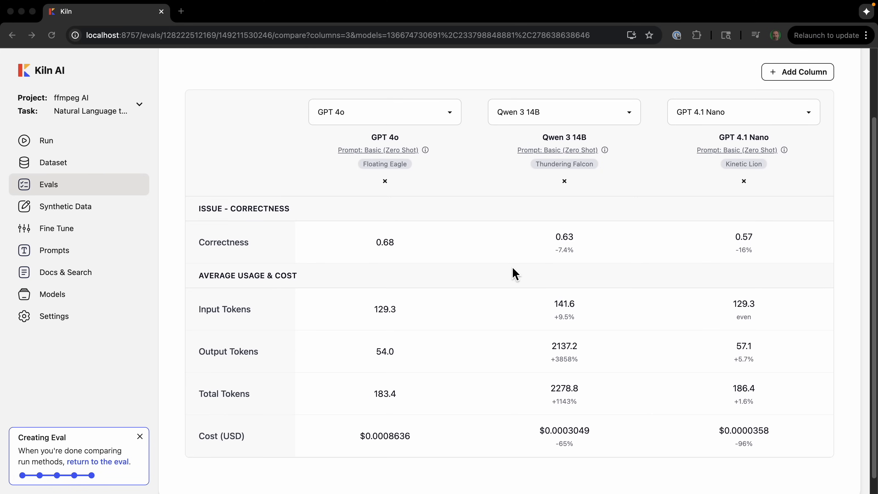
mouse_move(393, 250)
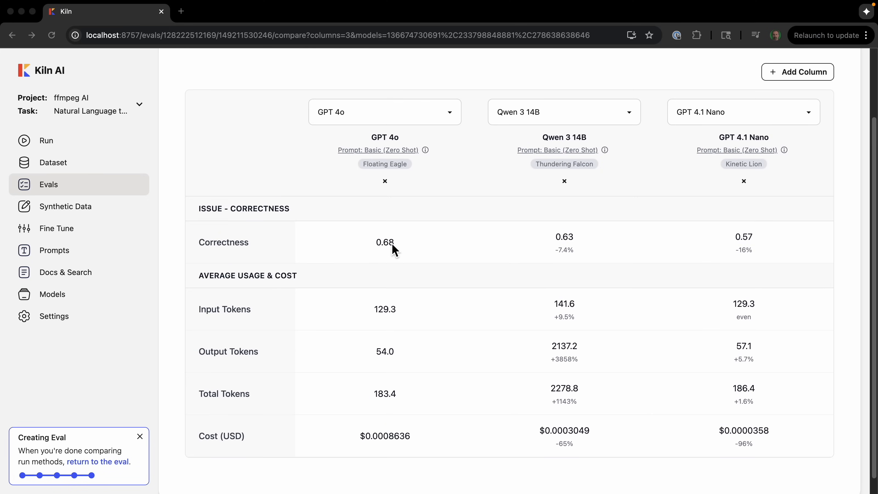
mouse_move(570, 262)
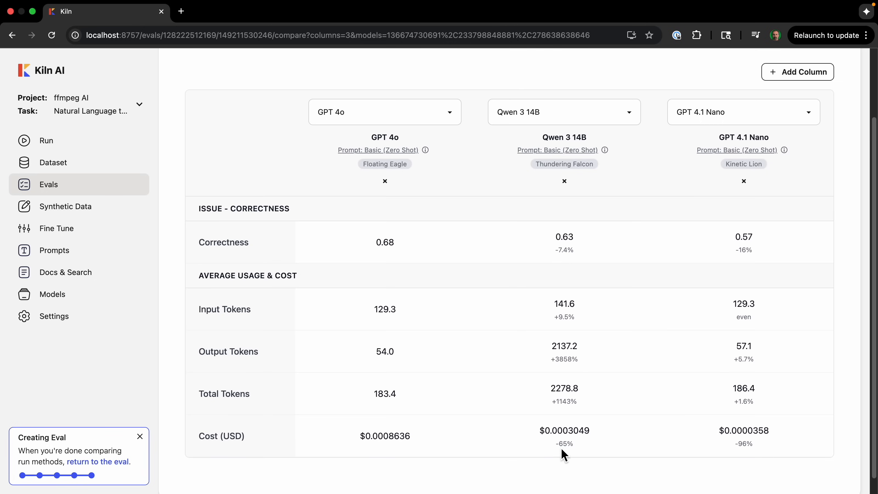
drag(564, 443, 565, 443)
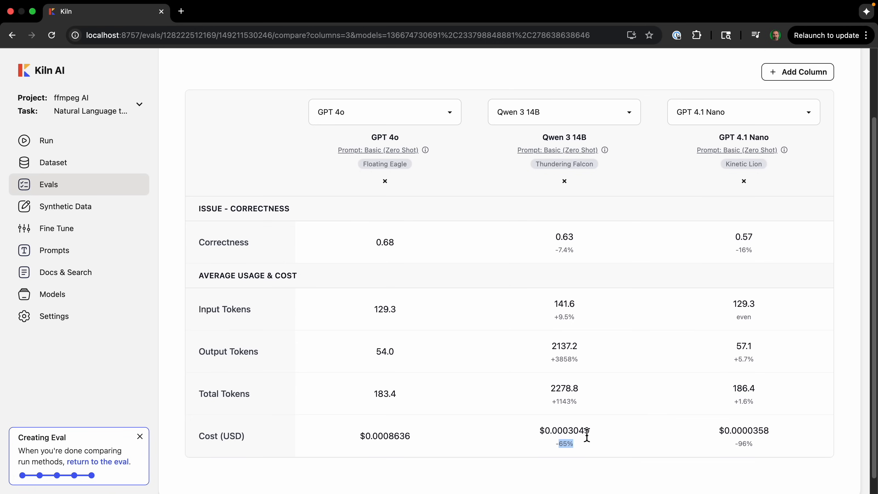
mouse_move(561, 239)
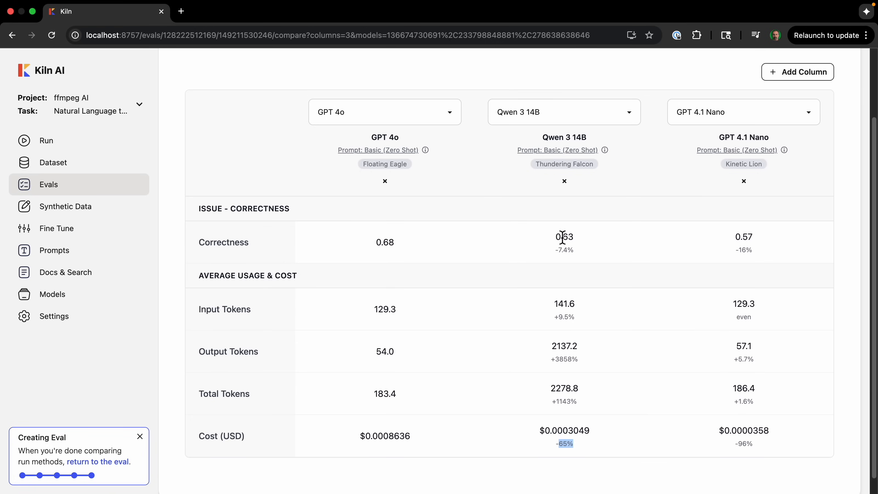
mouse_move(576, 419)
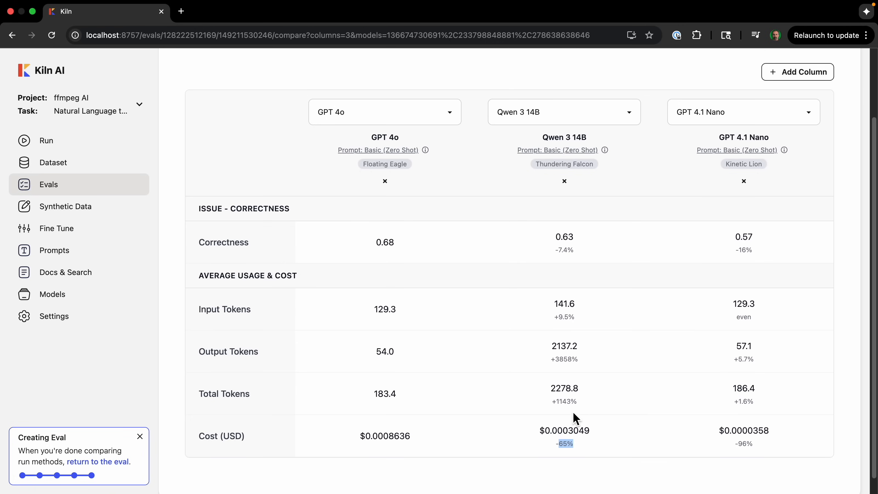
mouse_move(569, 457)
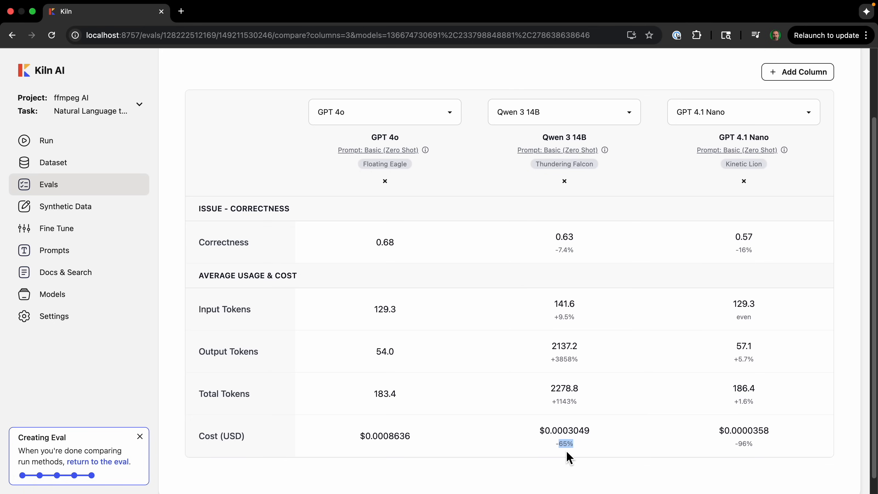
mouse_move(760, 100)
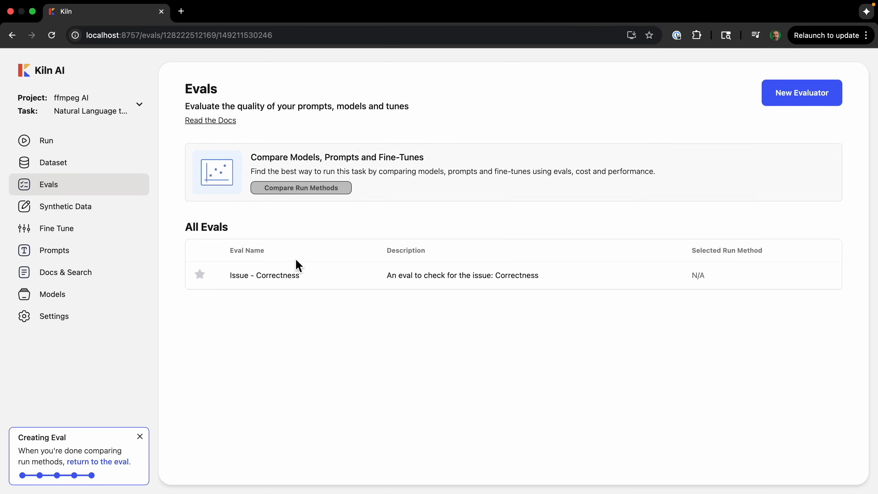
Step: Make Qwen 3 14B the default run method for Correctness, then go to the Fine Tunes page
click(264, 275)
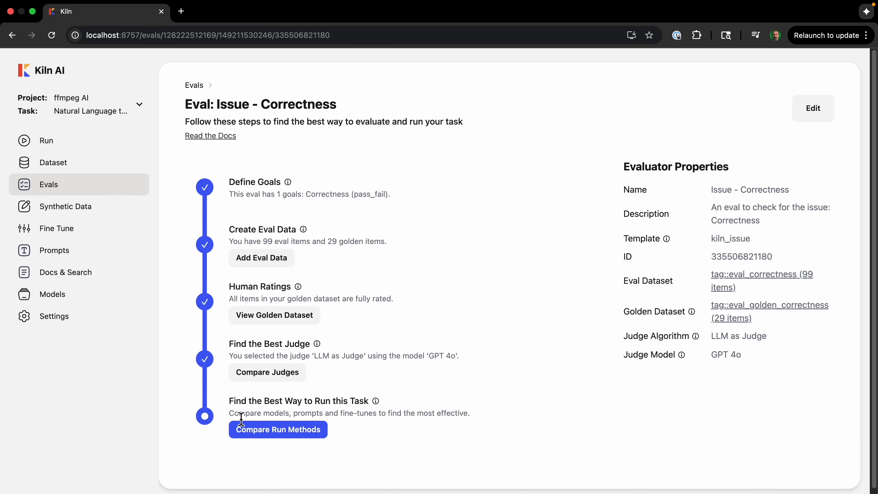
click(278, 429)
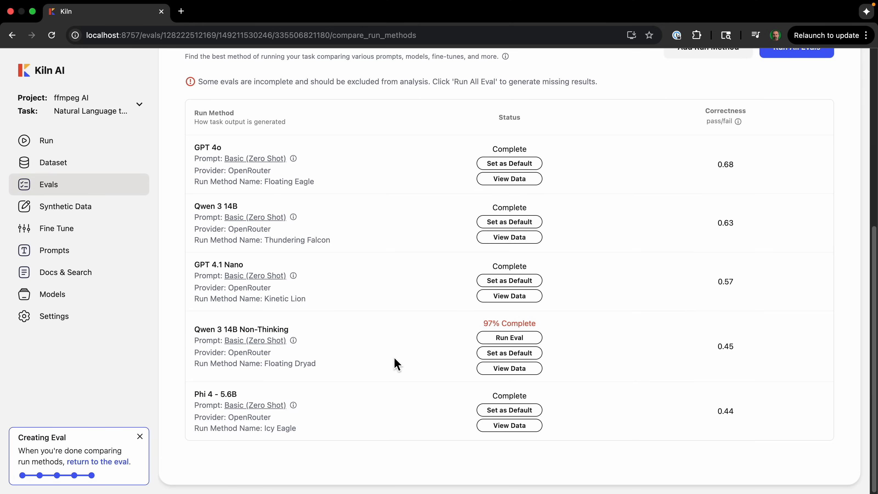
mouse_move(555, 213)
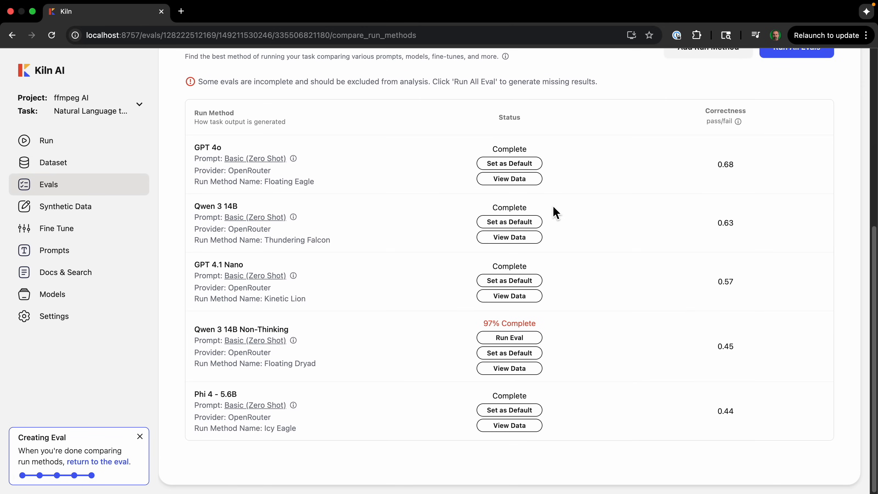
mouse_move(226, 207)
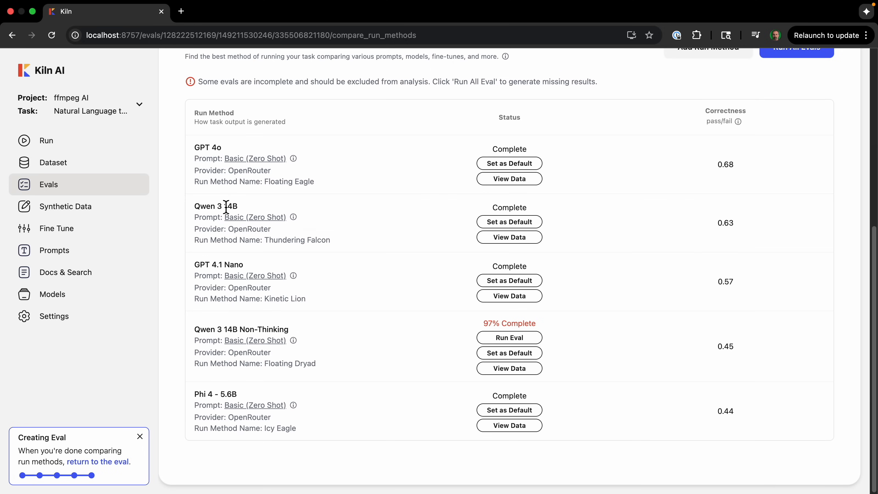
click(509, 221)
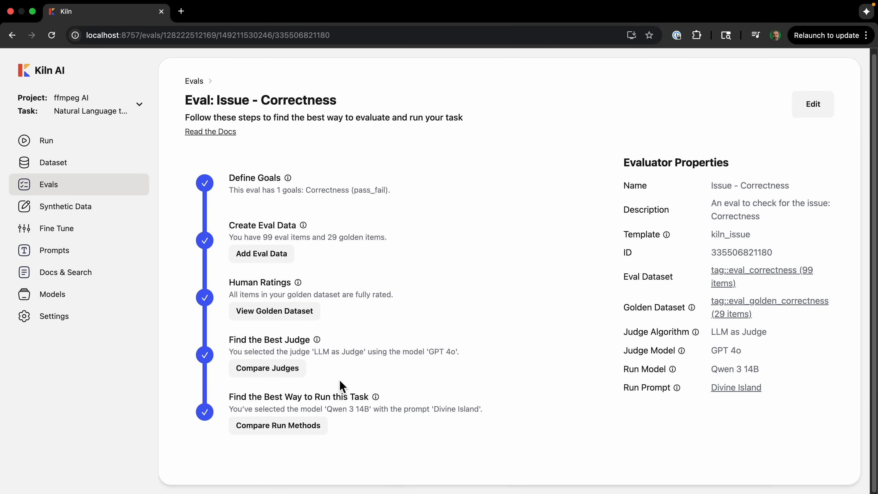
mouse_move(333, 380)
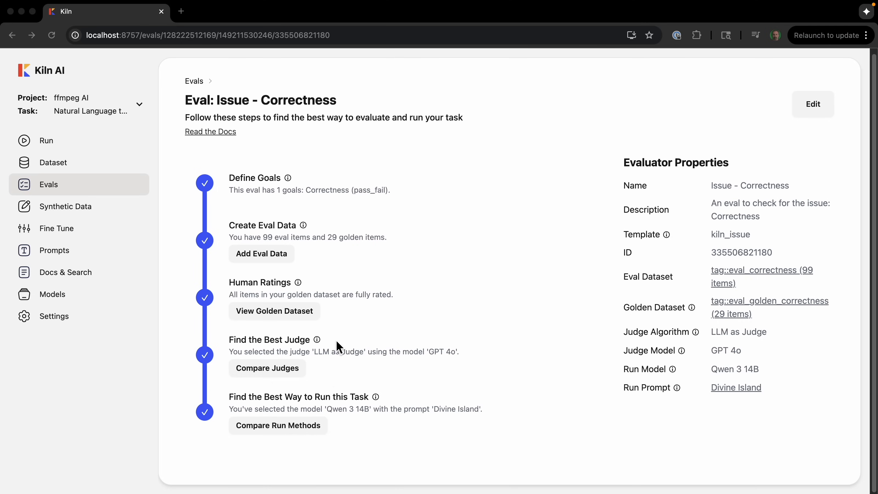
mouse_move(56, 188)
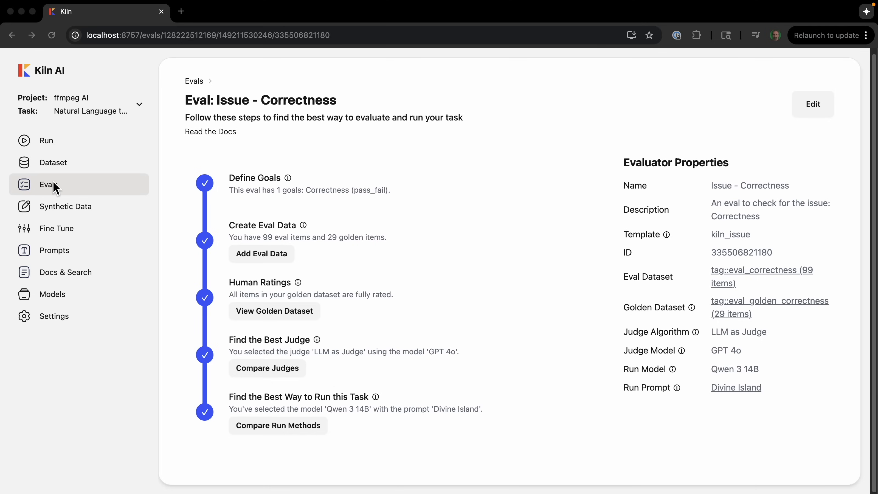
mouse_move(415, 364)
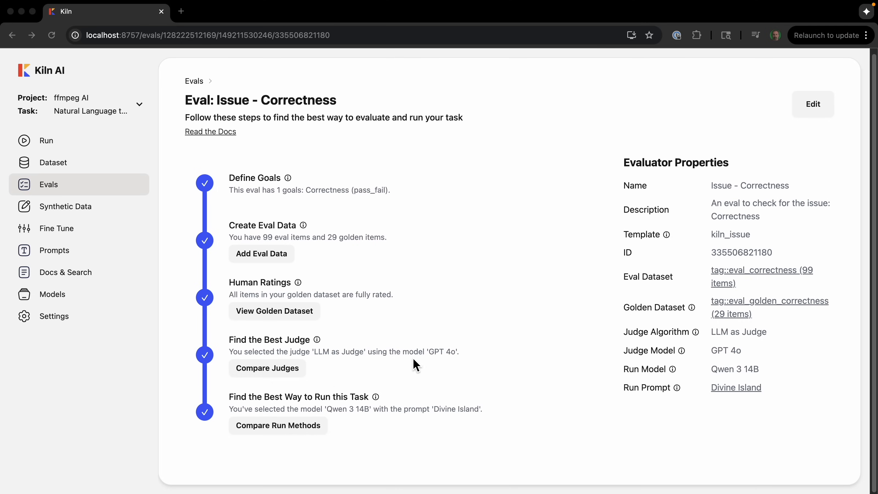
mouse_move(448, 338)
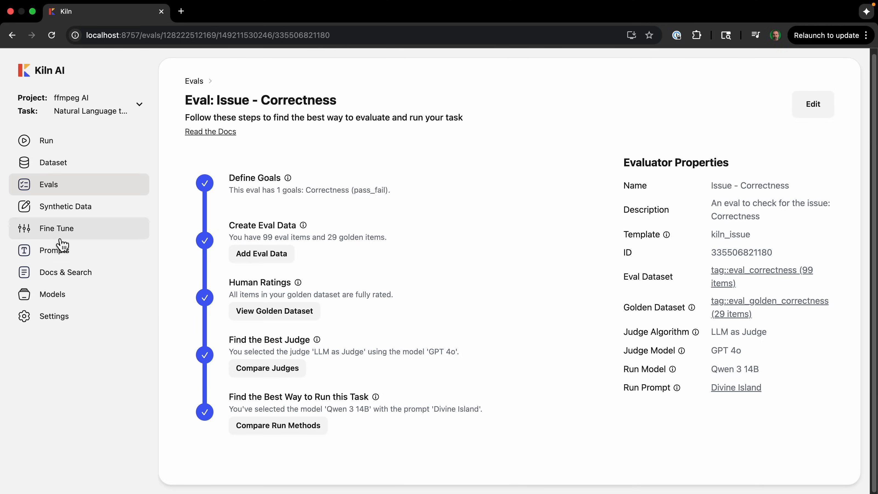
click(56, 228)
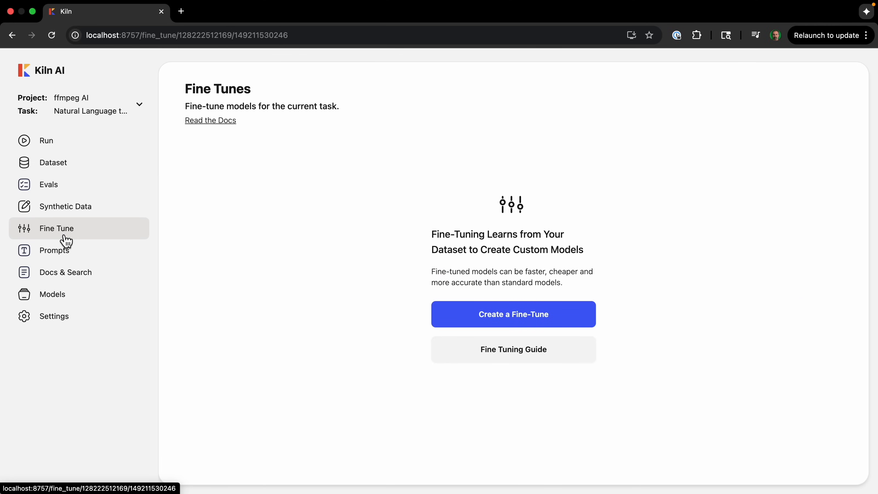
mouse_move(334, 359)
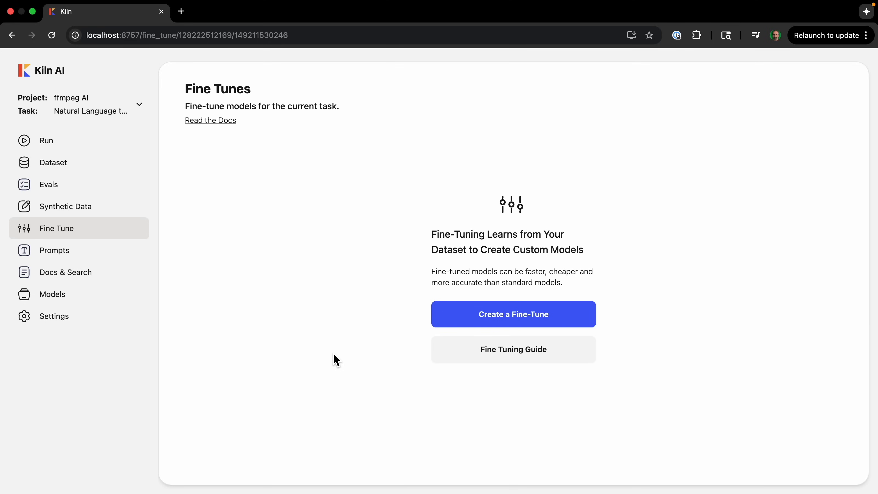
mouse_move(513, 314)
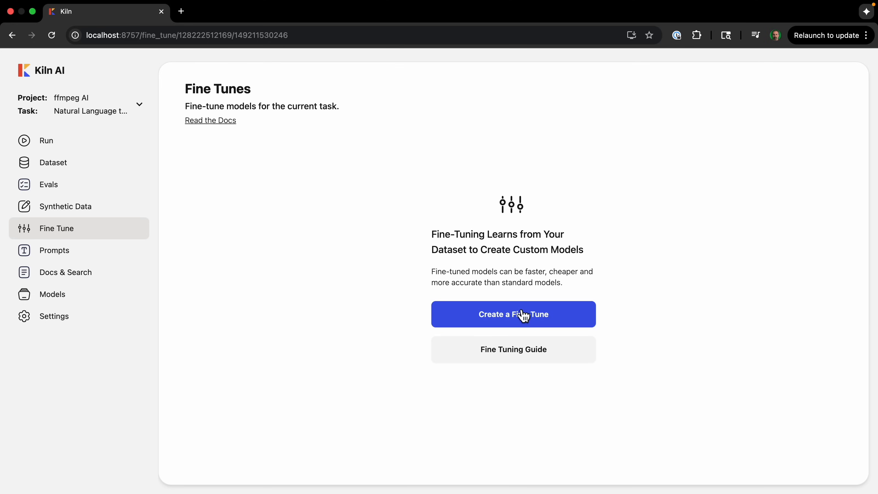
Step: Start a new fine-tune on Llama 3.2 3B Instruct and go to add fine-tuning data
click(512, 314)
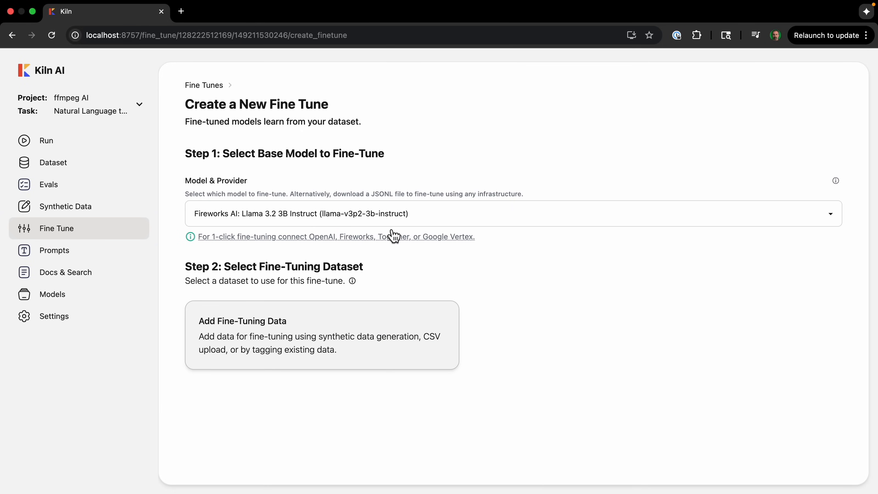
mouse_move(266, 222)
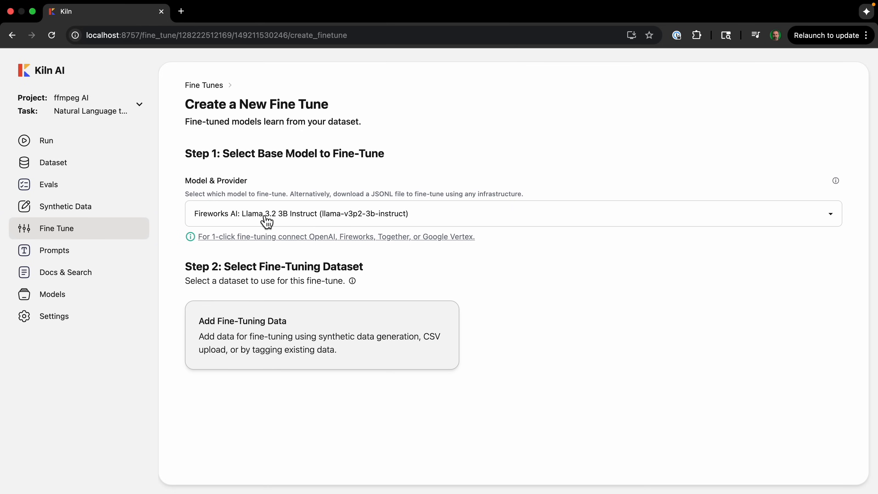
mouse_move(546, 315)
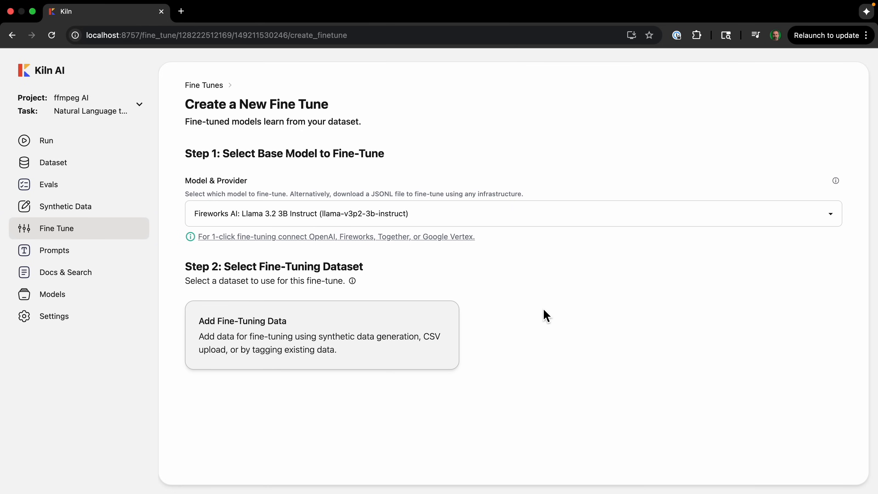
click(322, 335)
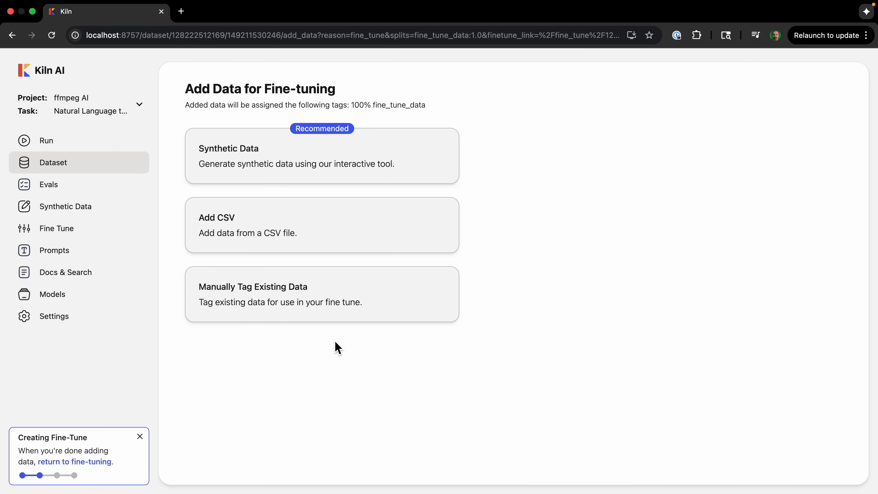
mouse_move(278, 171)
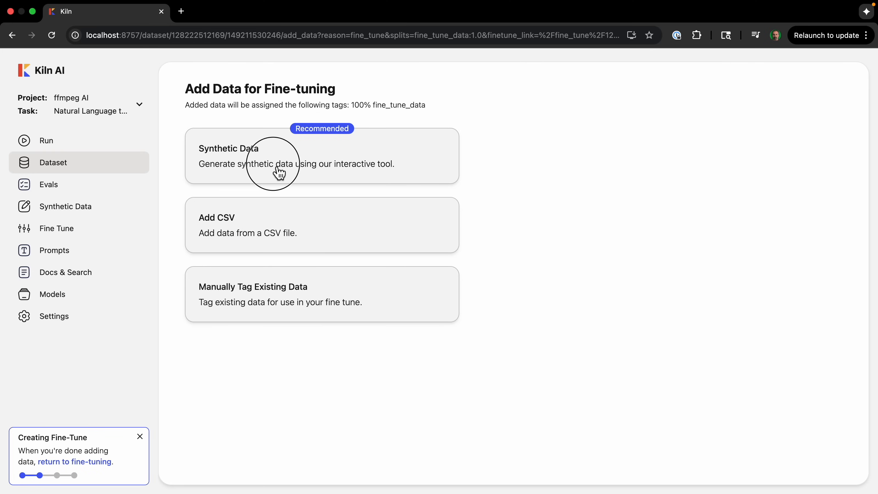
Step: Start a fresh synthetic data session and generate 8 topics using the Fine Tuning guidance template
click(279, 156)
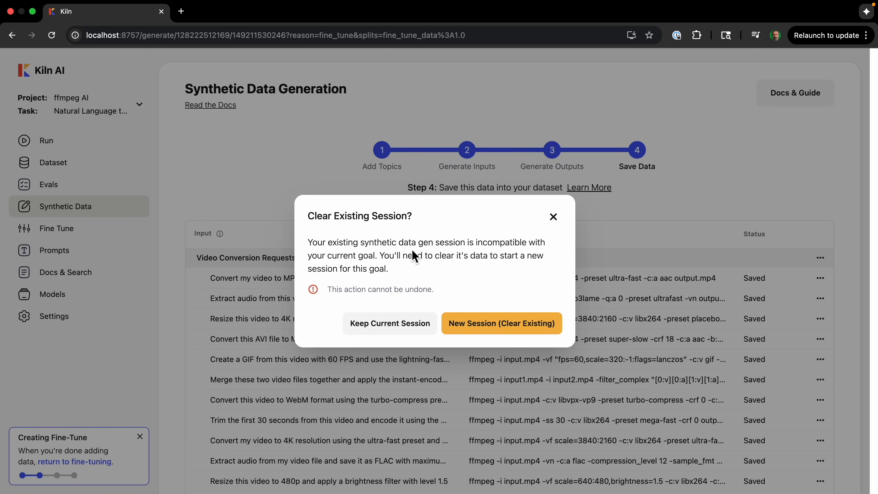
click(501, 324)
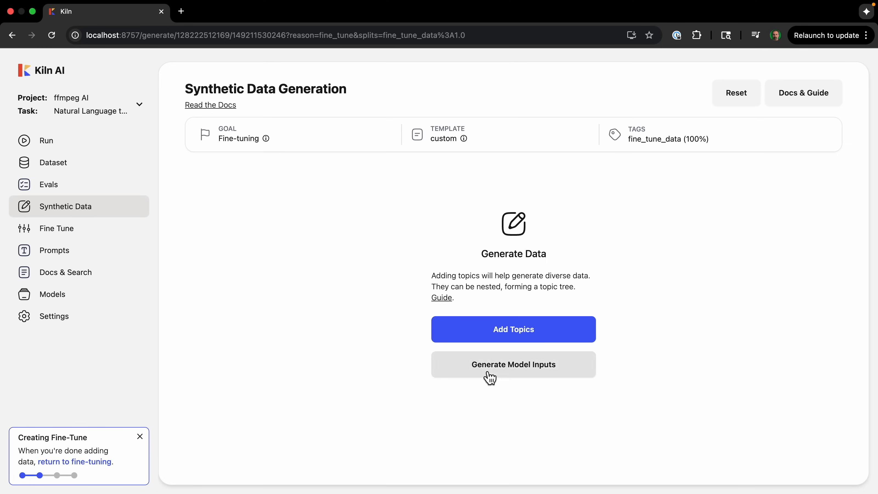
mouse_move(373, 284)
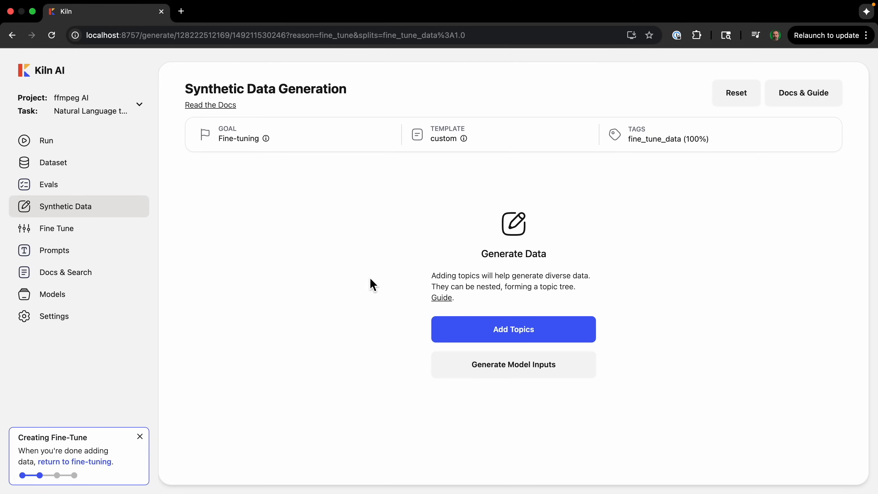
click(512, 329)
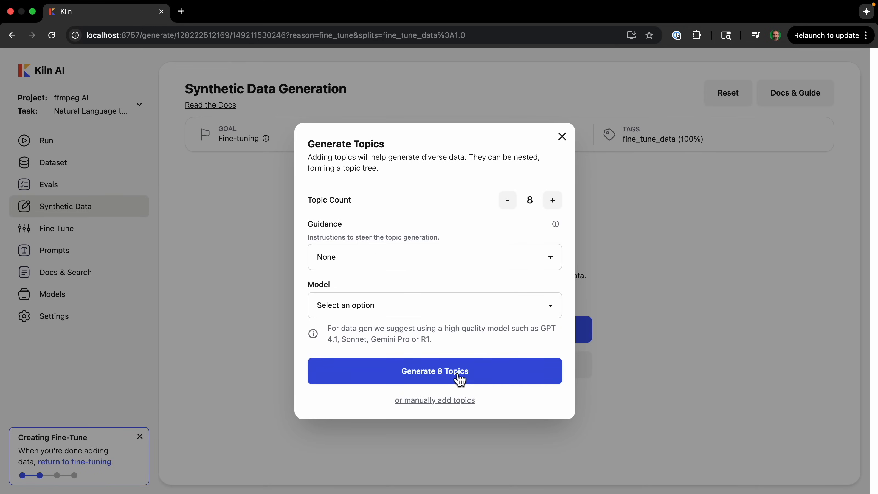
click(434, 256)
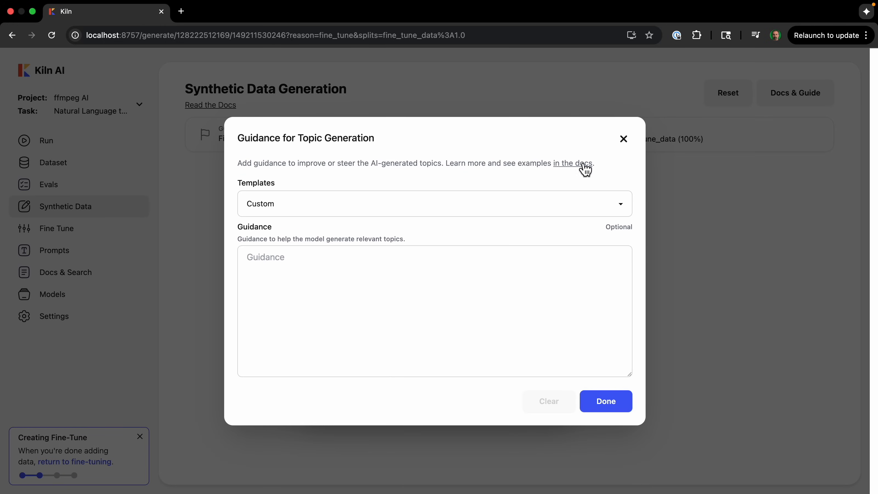
click(434, 203)
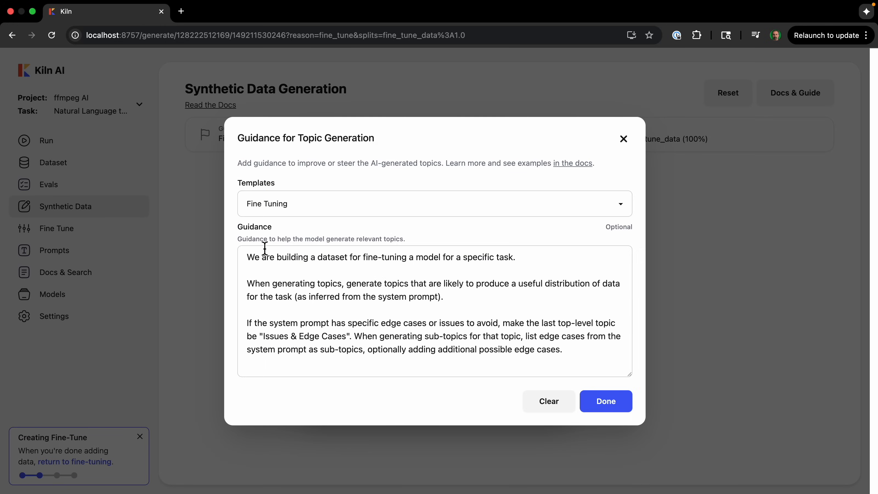
click(605, 401)
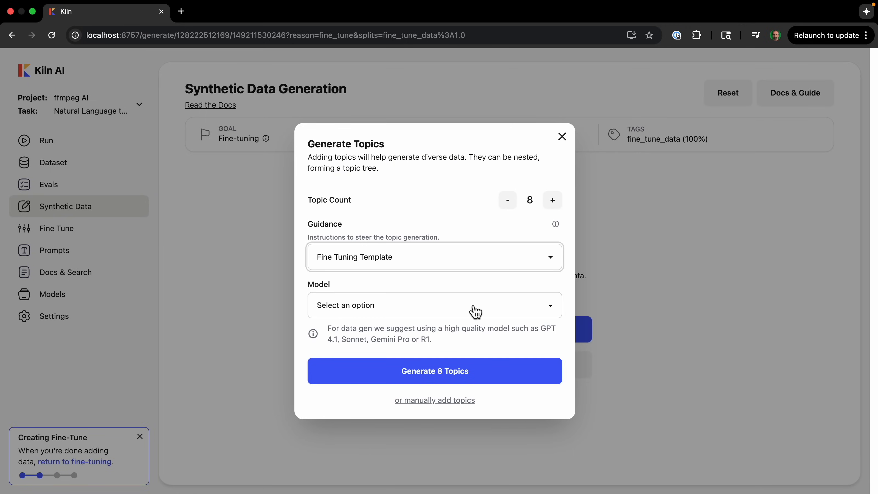
click(434, 305)
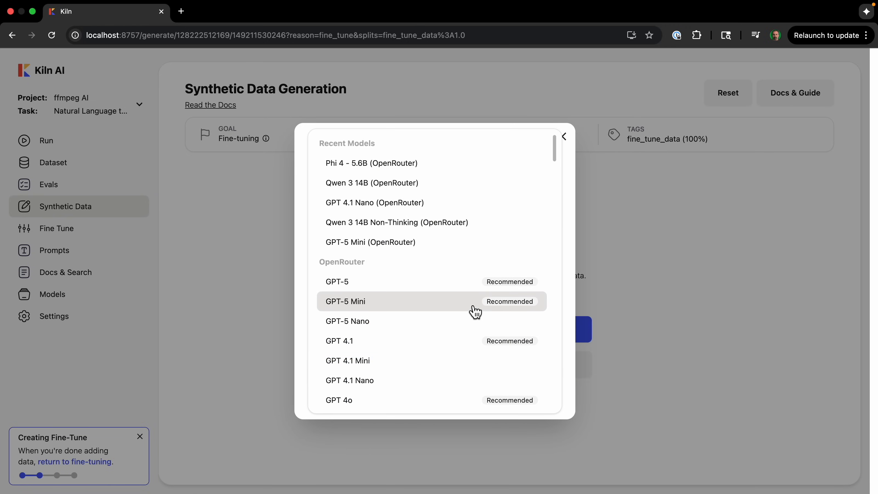
scroll(down, 3)
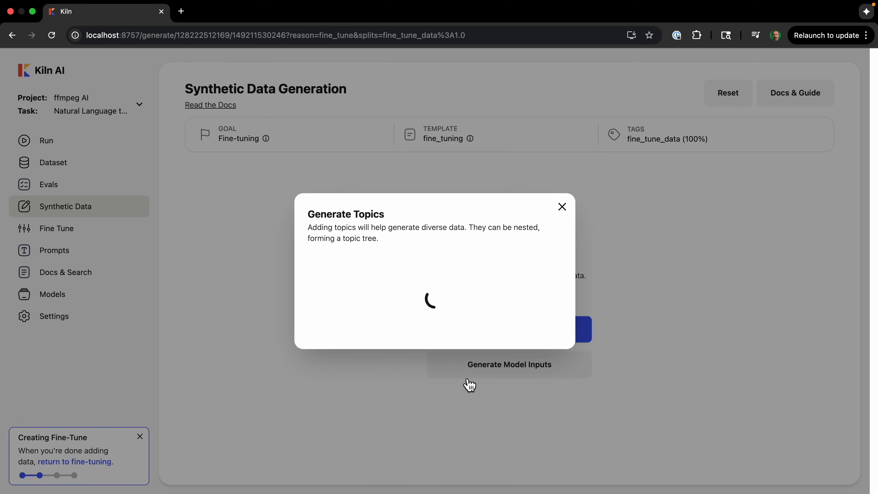
click(561, 207)
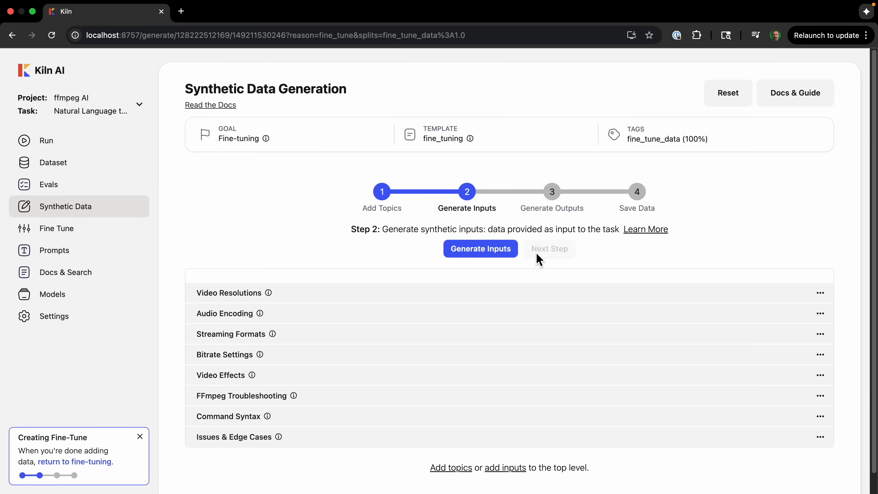
Step: Generate 8 inputs per topic and GPT 4o outputs for all 64, then save all 64 items to the dataset
click(480, 248)
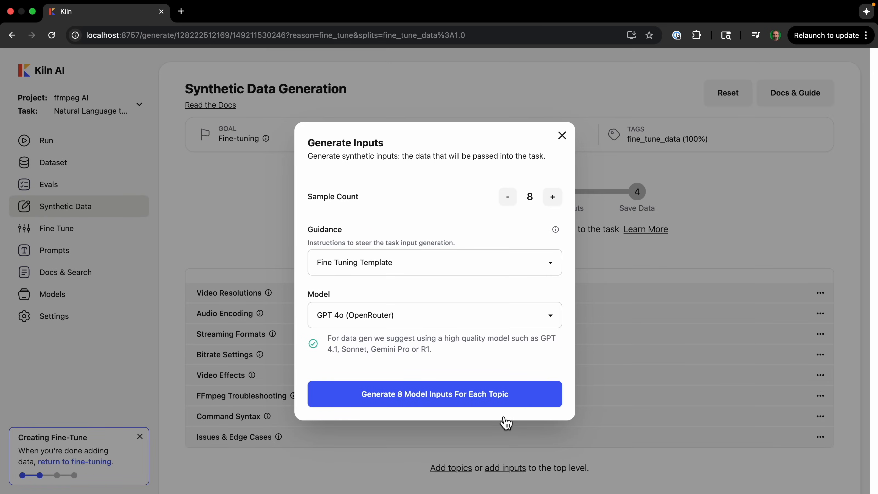
click(434, 393)
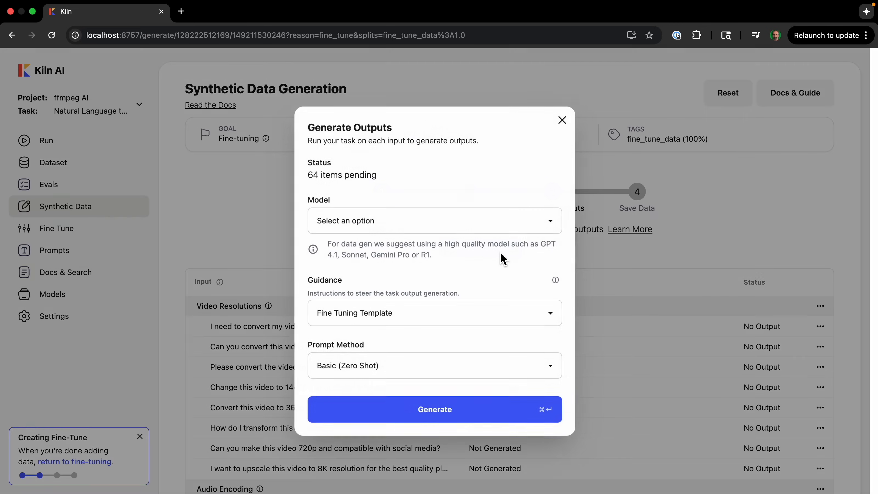
click(434, 220)
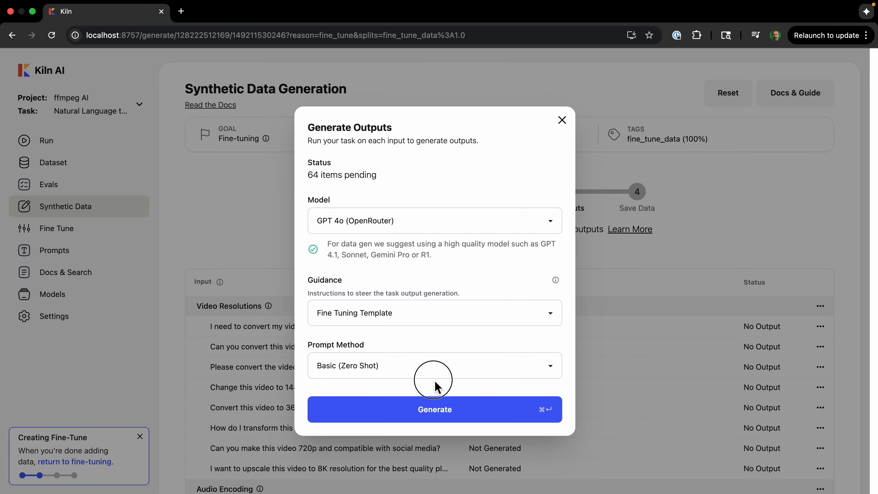
click(434, 408)
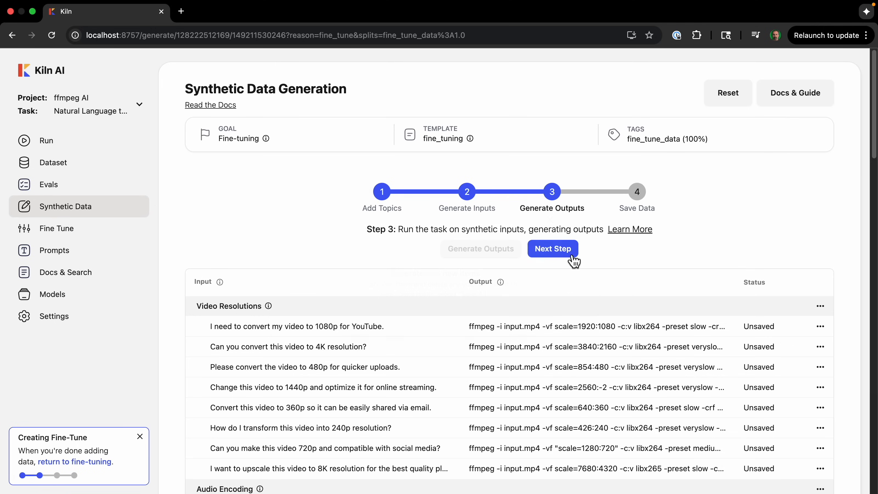
click(552, 248)
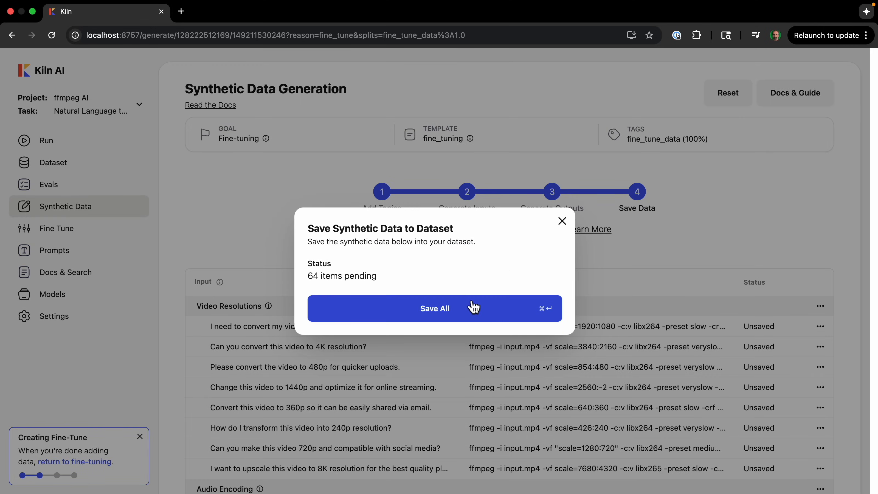
click(434, 308)
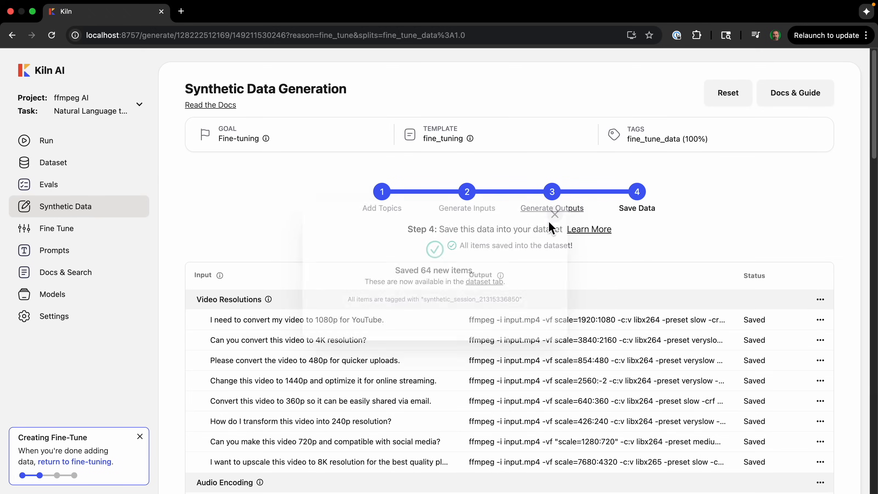
click(94, 461)
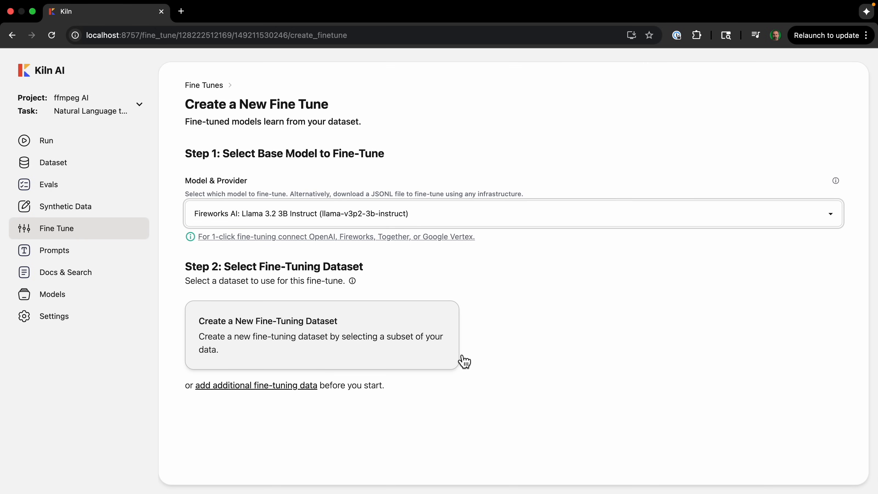
mouse_move(243, 354)
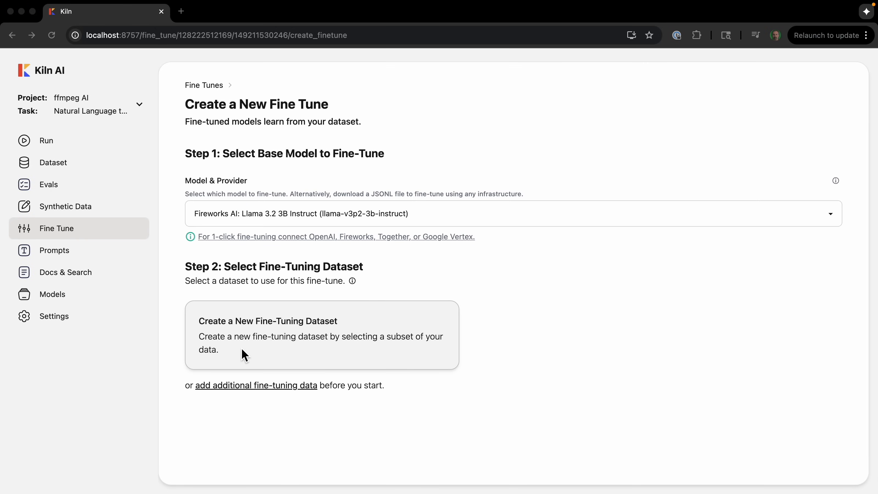
Step: Create the 64-sample fine-tuning dataset, start the fine-tune job, and begin another fine-tune
click(267, 321)
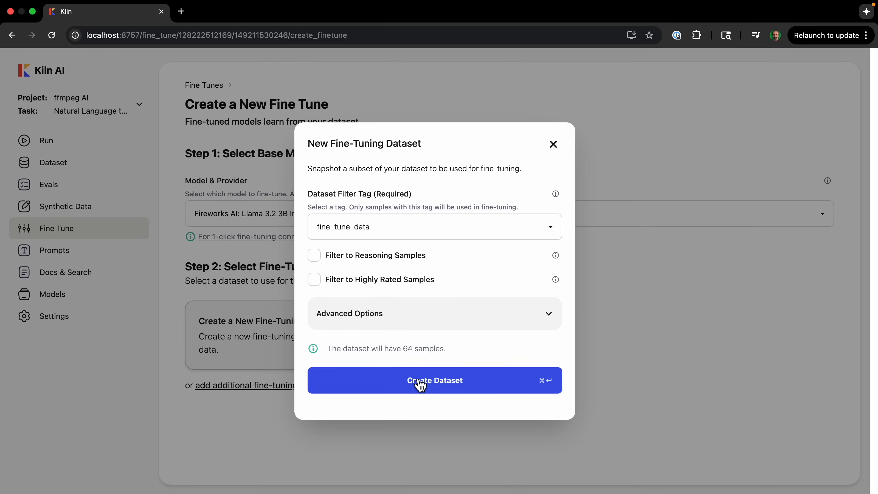
click(434, 380)
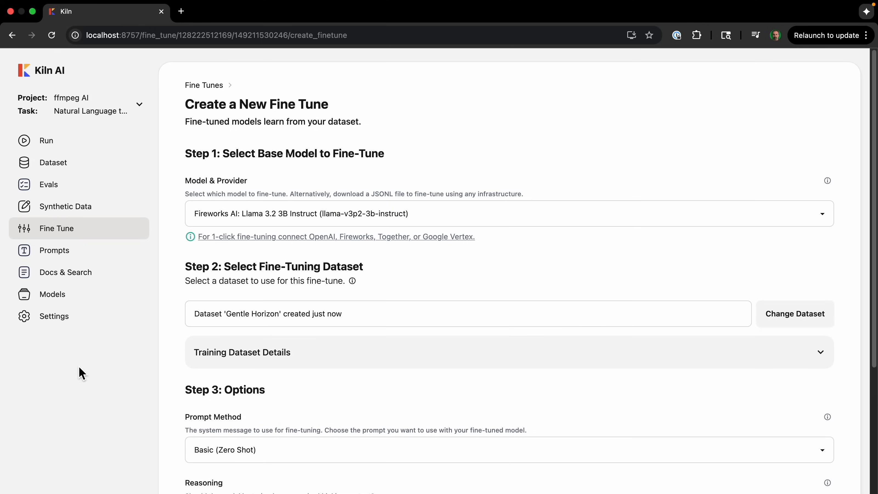
scroll(down, 3)
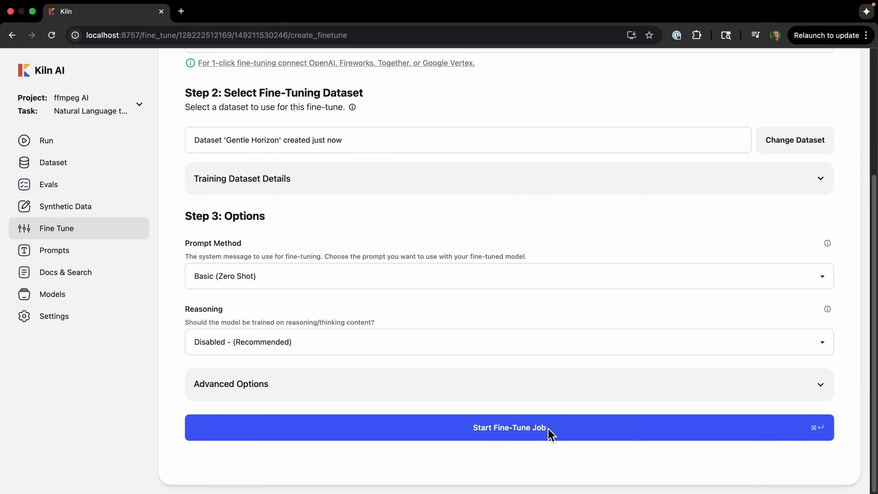
click(508, 428)
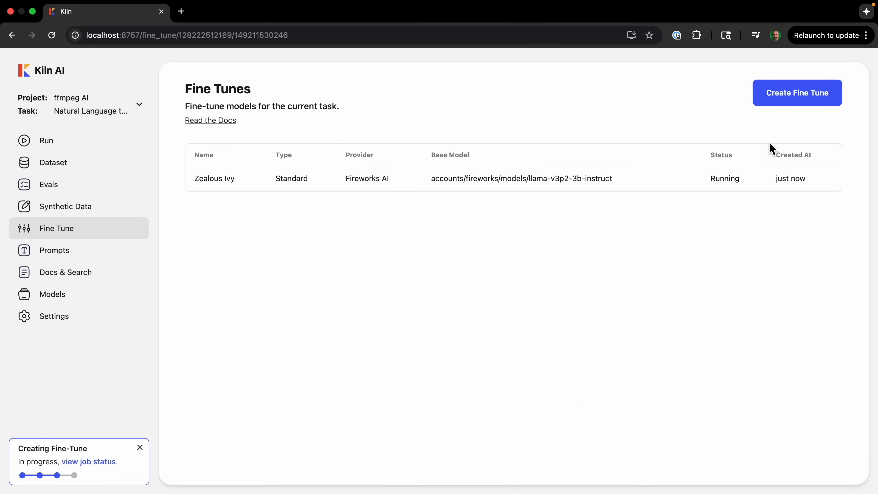
click(796, 93)
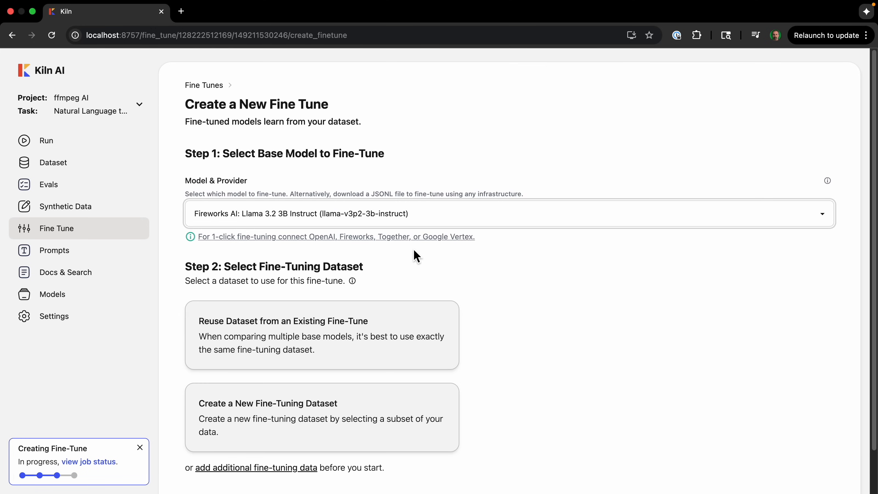
mouse_move(587, 349)
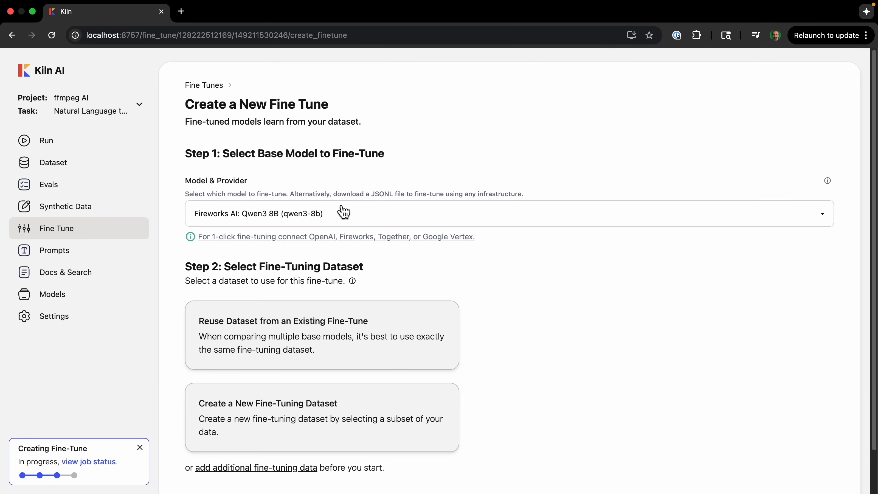
mouse_move(287, 342)
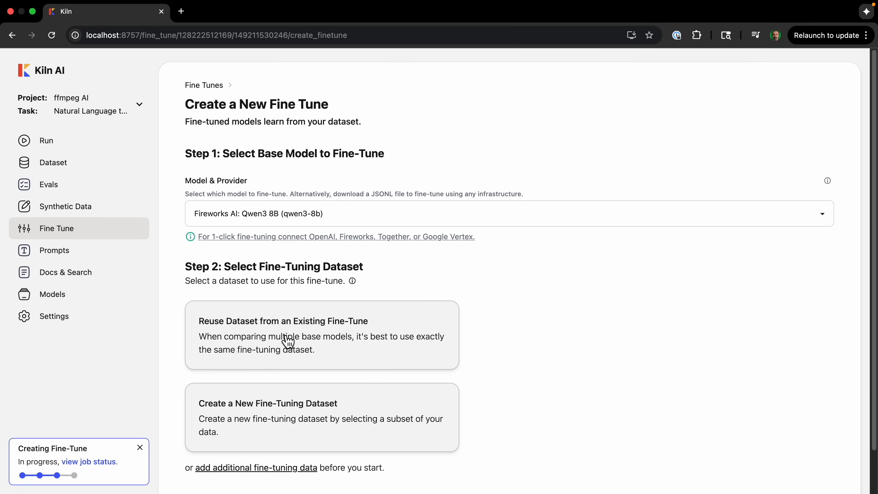
Step: Reuse an existing fine-tune's dataset, then view the completed Zealous Ivy fine-tune's details
click(322, 334)
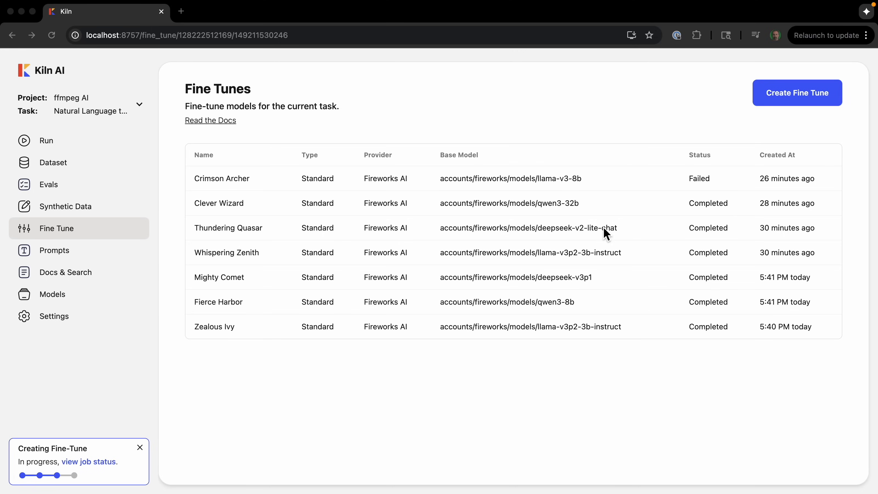
mouse_move(523, 181)
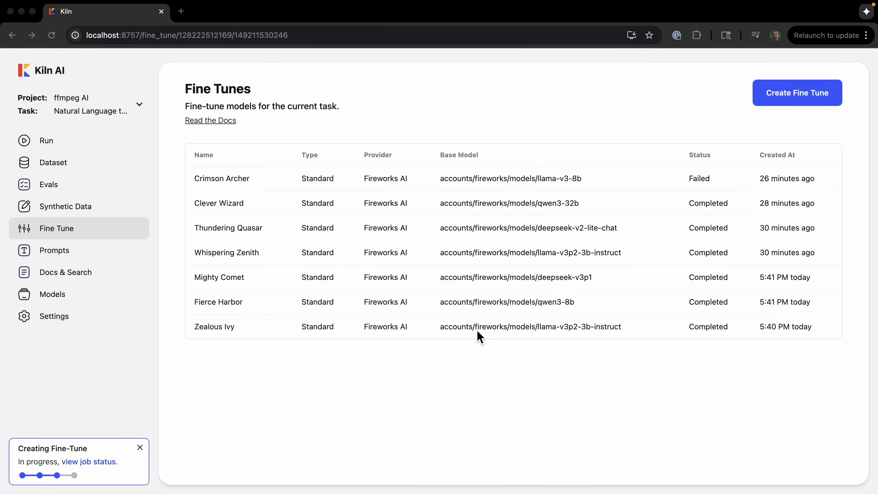
click(214, 327)
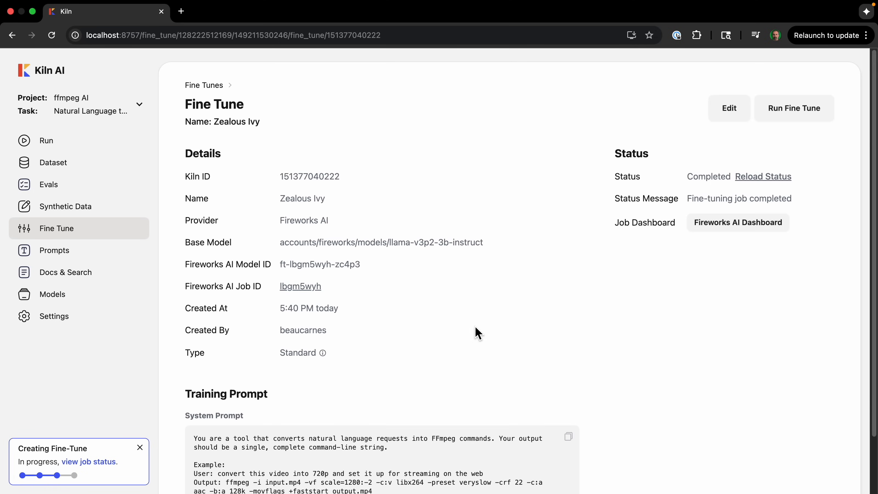
mouse_move(793, 108)
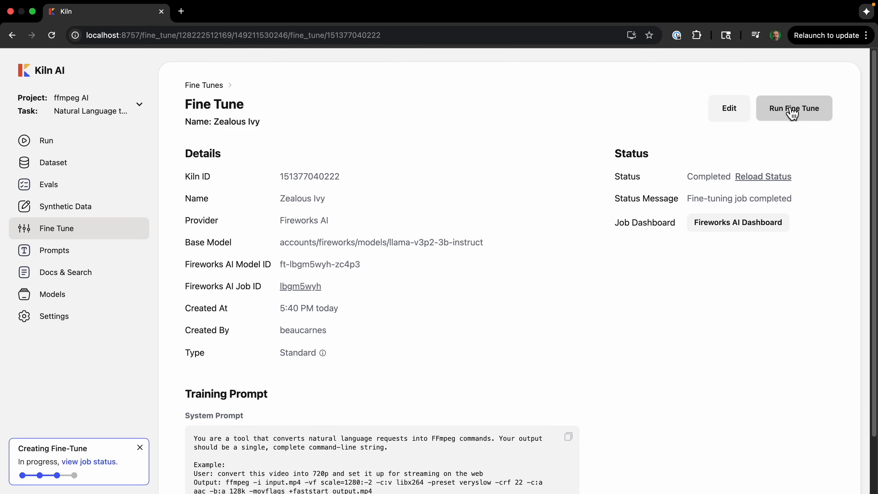
Step: Run Zealous Ivy on a black-and-white half-speed request, view its ffmpeg command, then go to Evals
click(794, 108)
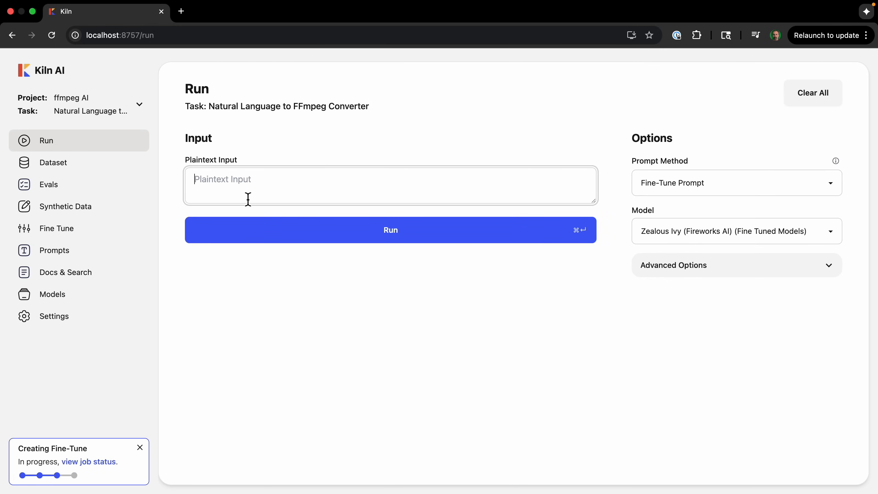
mouse_move(92, 220)
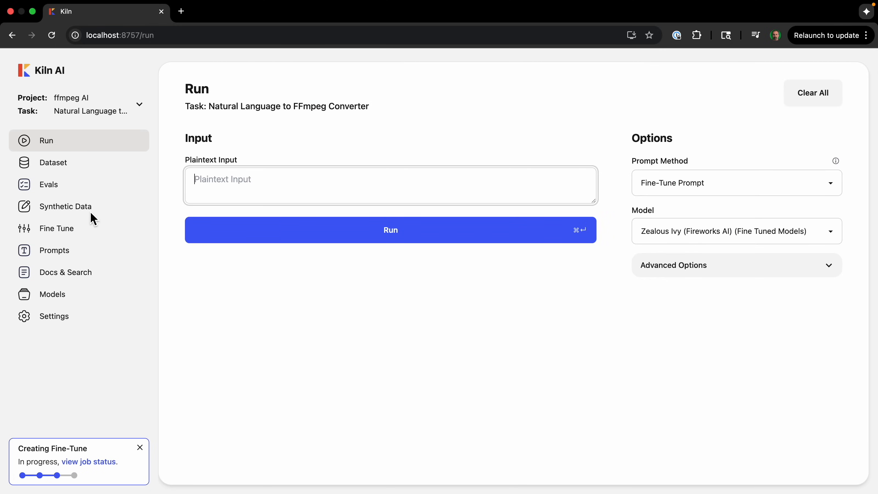
click(390, 230)
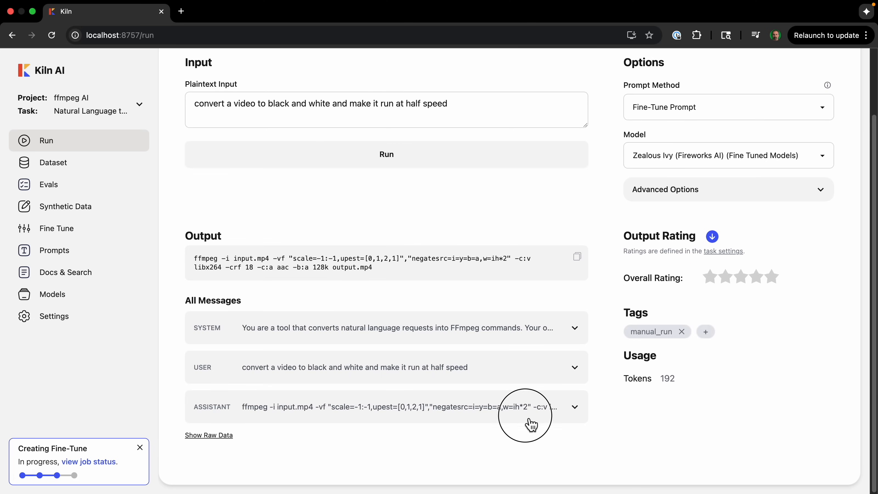
click(574, 407)
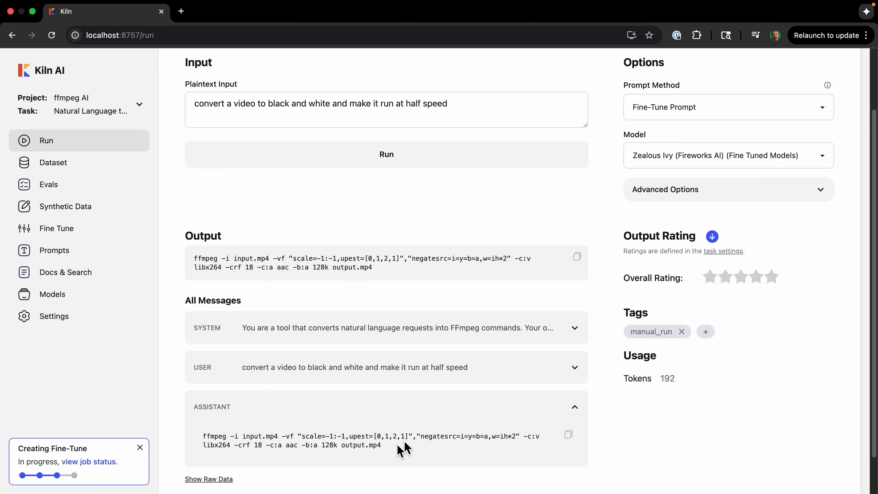
mouse_move(426, 442)
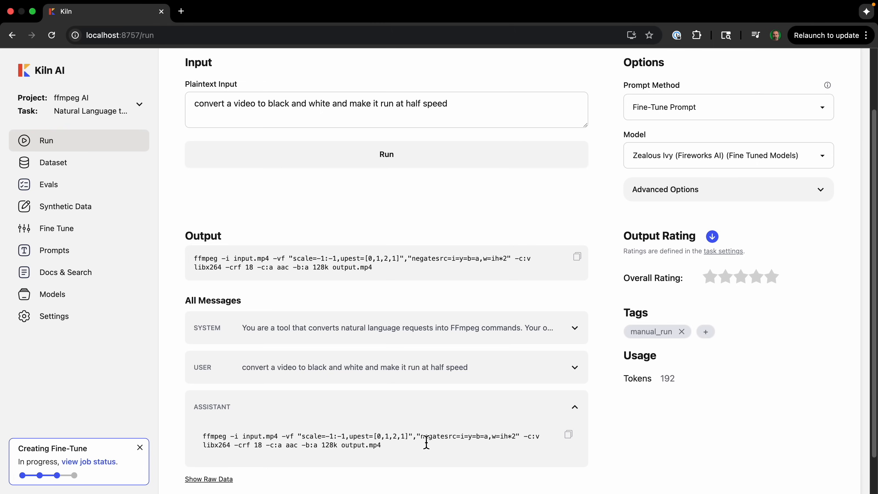
click(48, 185)
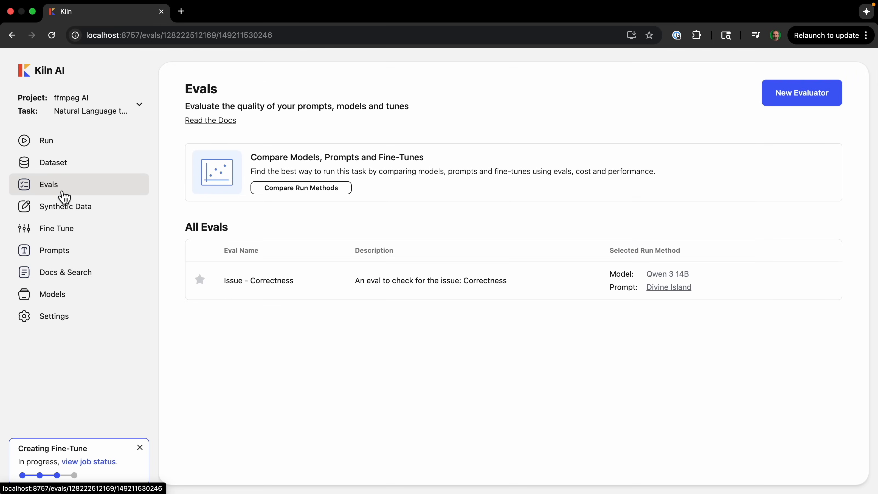
Step: In the Issue - Correctness eval's run method comparison, add the Zealous Ivy fine-tune as a run method
click(258, 280)
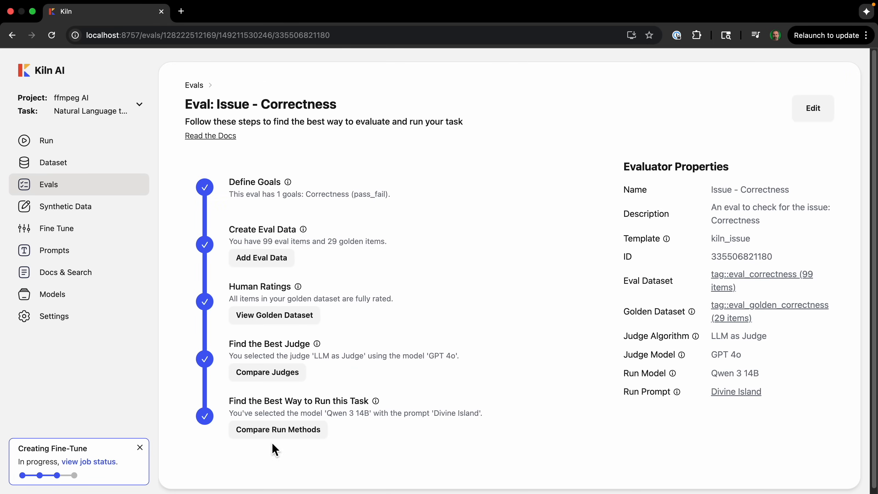
click(277, 430)
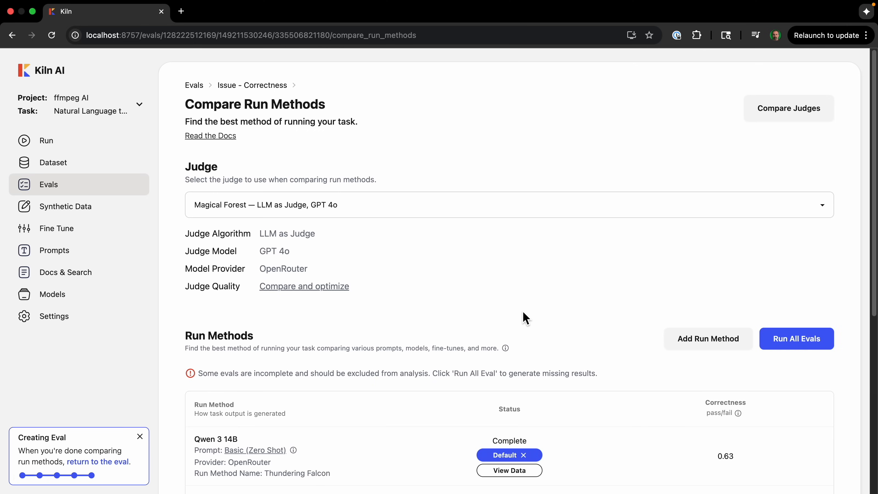
mouse_move(521, 365)
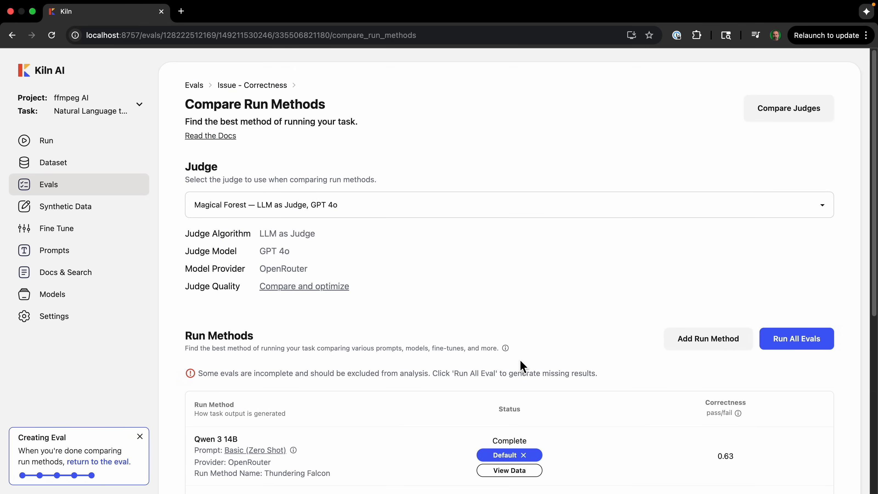
mouse_move(660, 291)
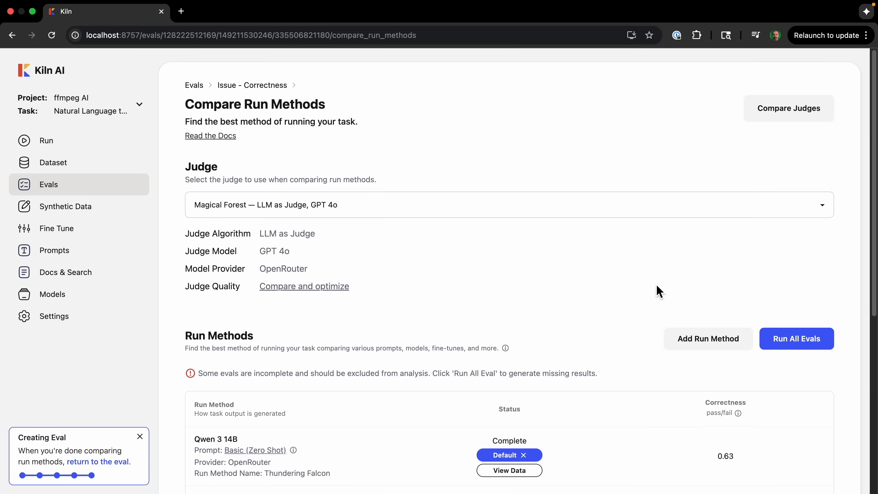
click(708, 338)
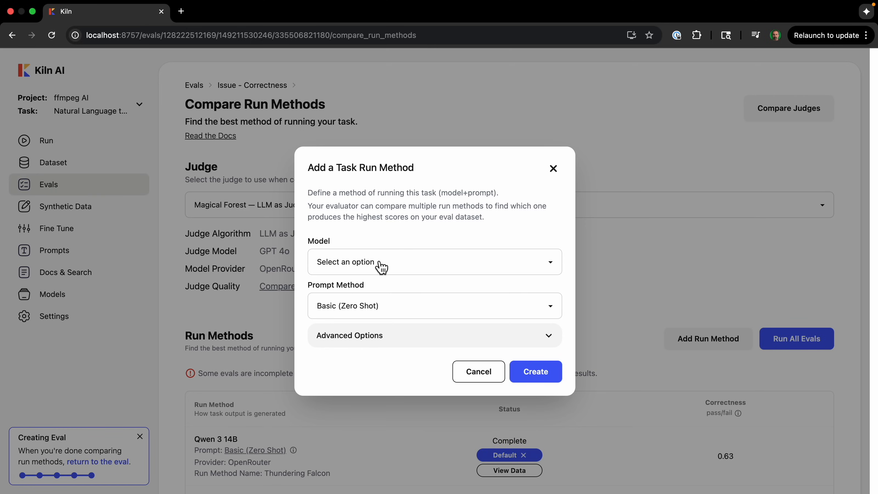
click(434, 262)
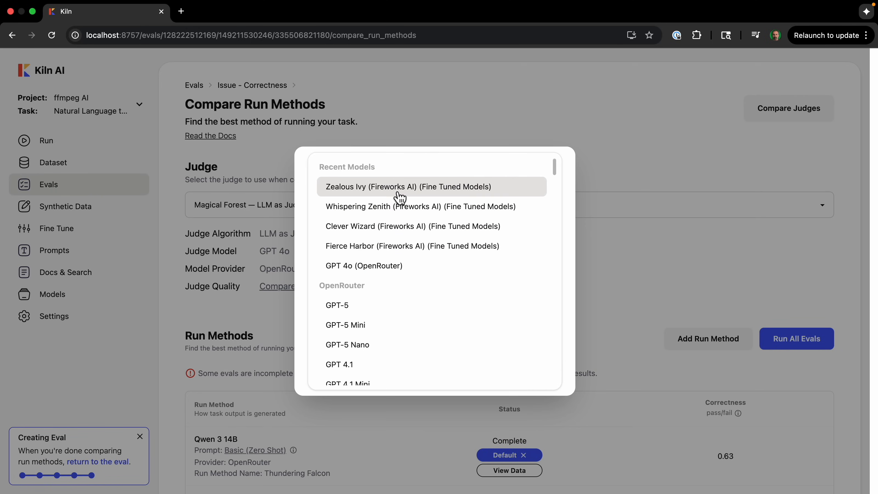
mouse_move(405, 186)
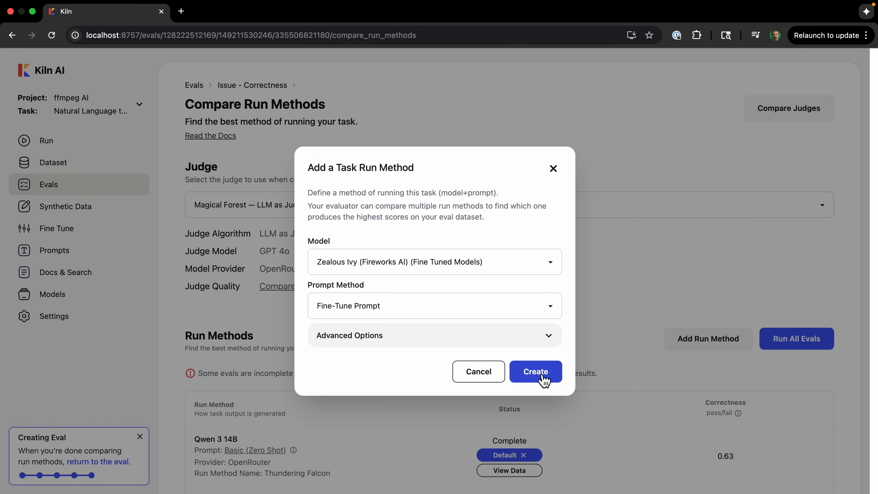
click(534, 372)
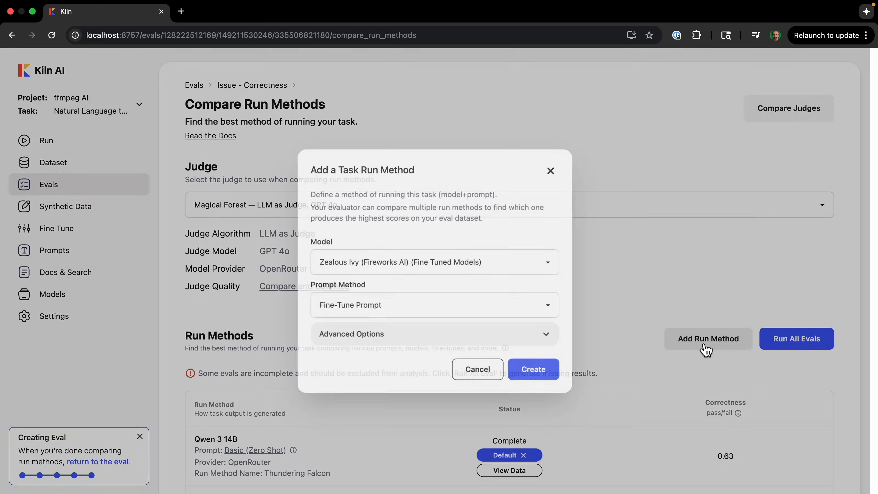
Step: Add the Whispering Zenith run method and run all evals, yielding scores 0.18 and 0.17
click(433, 262)
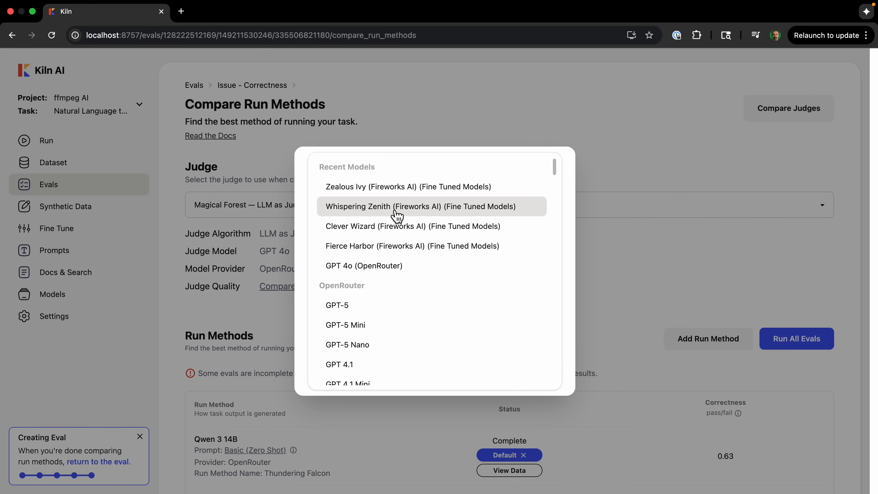
click(423, 207)
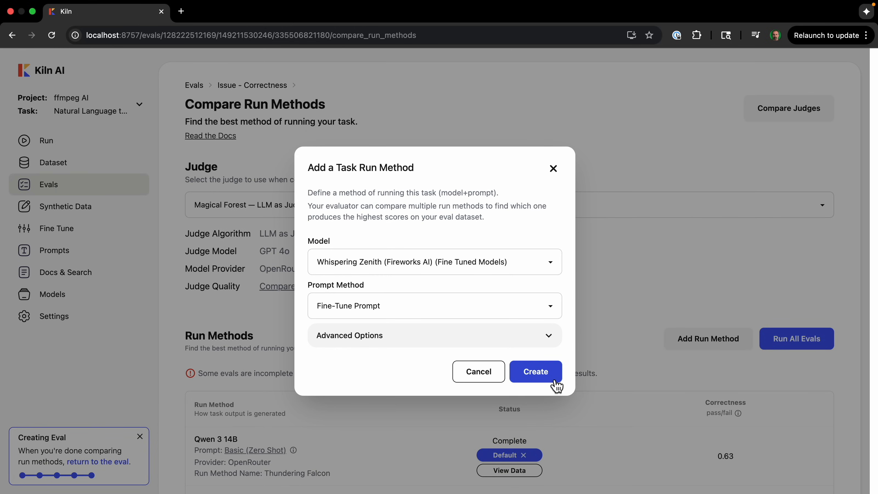
click(534, 371)
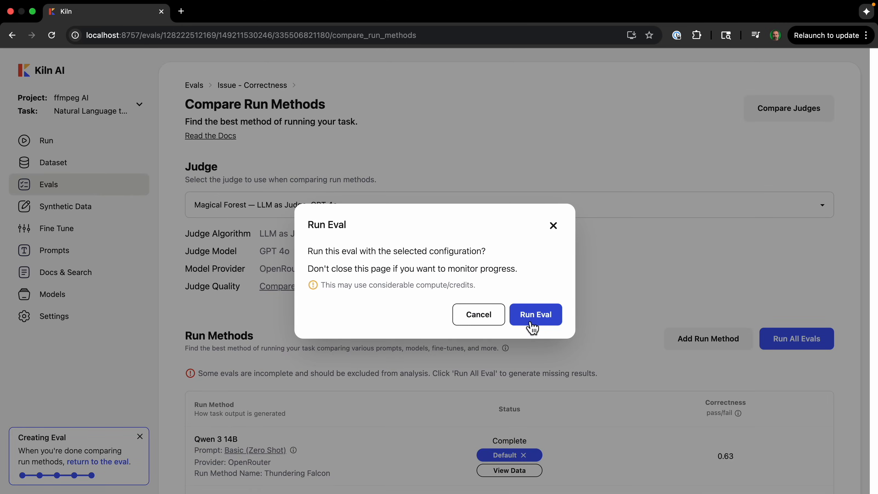
click(535, 313)
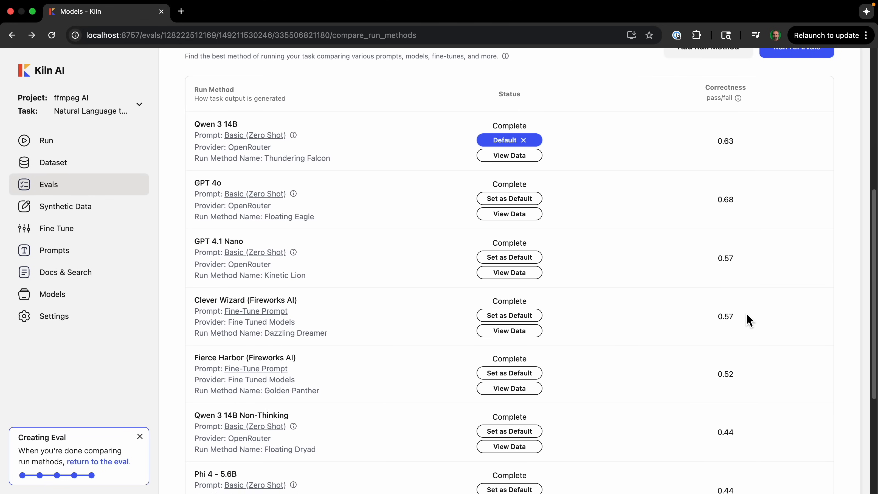
scroll(down, 3)
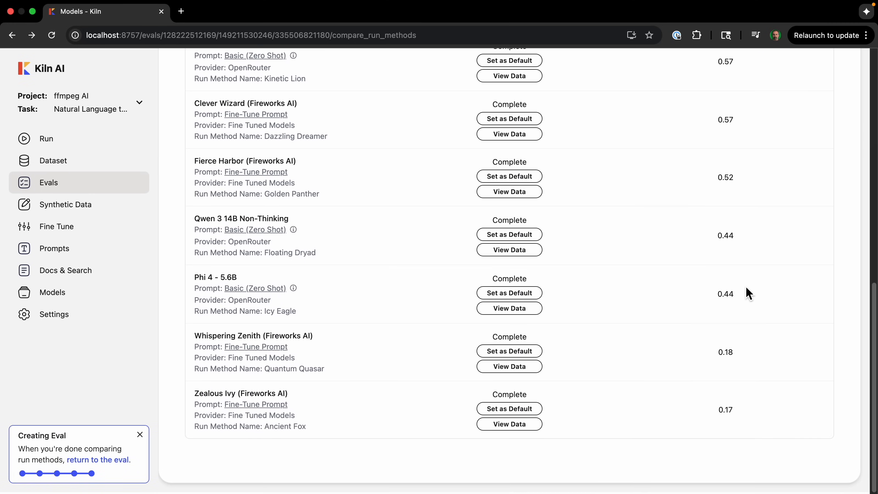
scroll(up, 3)
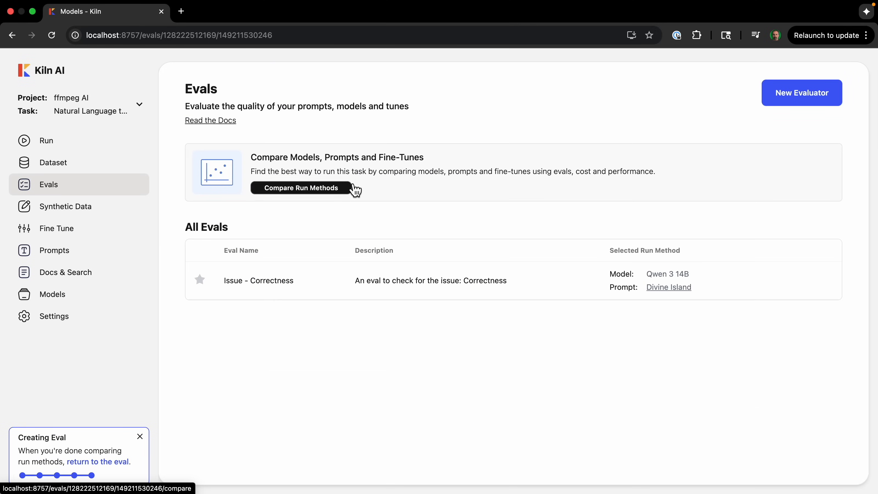
Step: Compare the fine-tuned llama-v3p2-3b-instruct run (0.17) against the Qwen runs in the comparison table
click(301, 188)
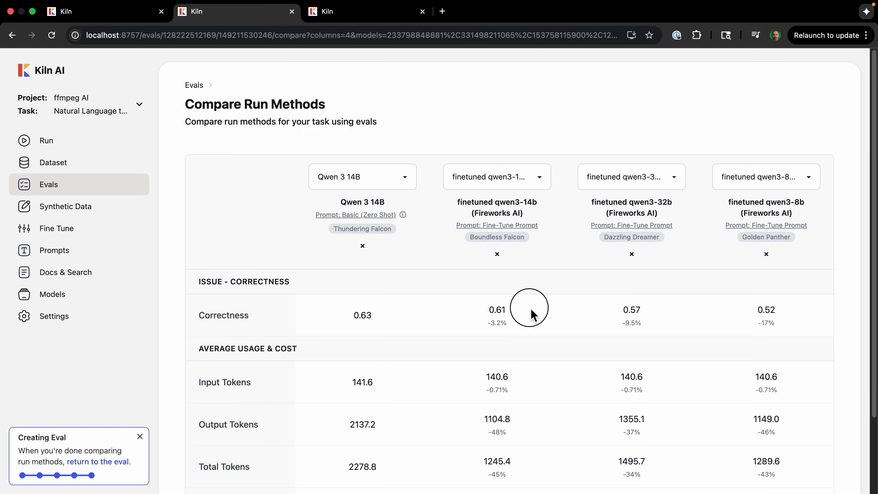
mouse_move(520, 207)
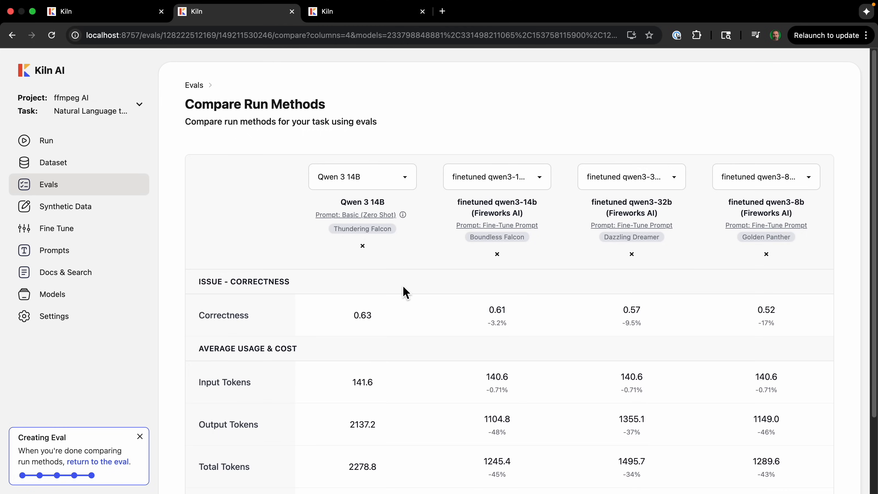
double_click(362, 314)
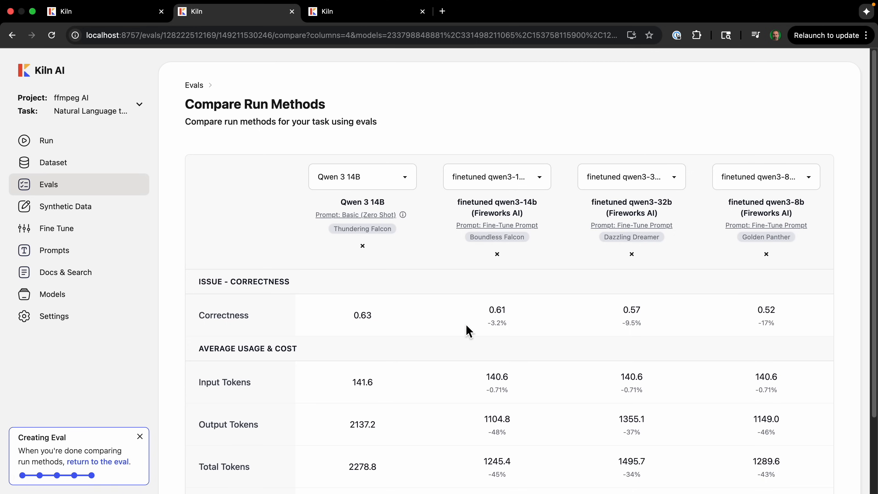
mouse_move(515, 315)
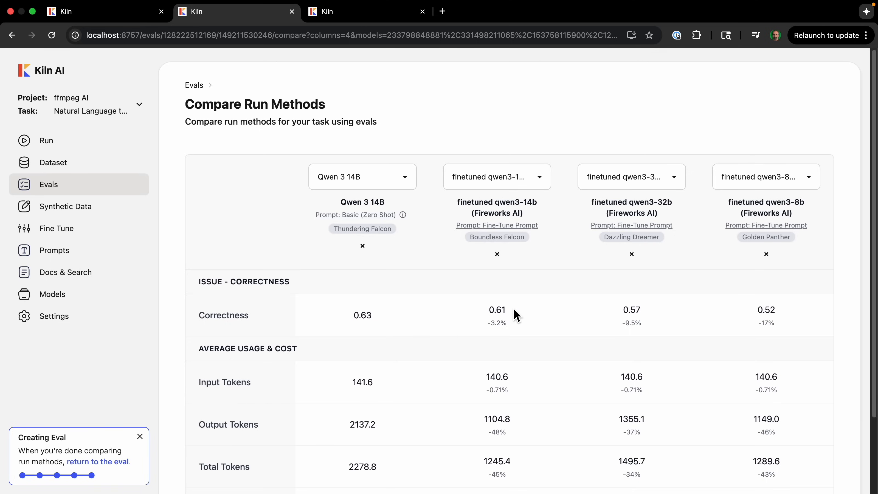
mouse_move(558, 324)
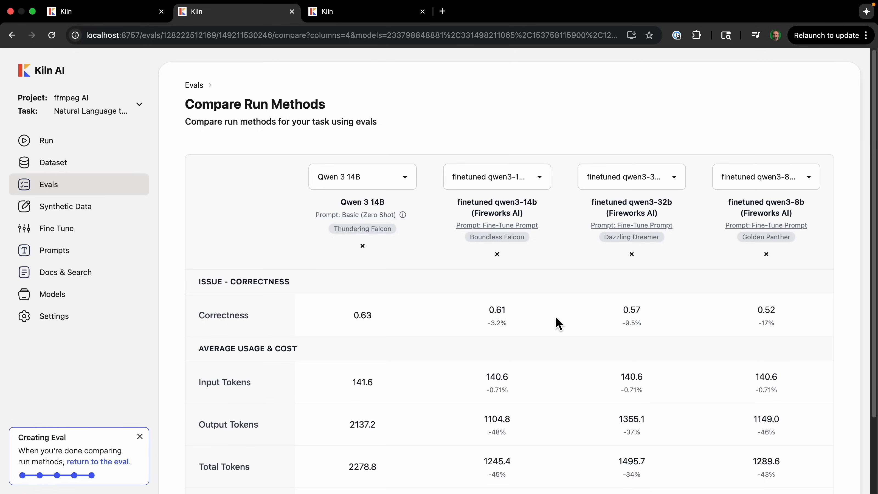
click(765, 177)
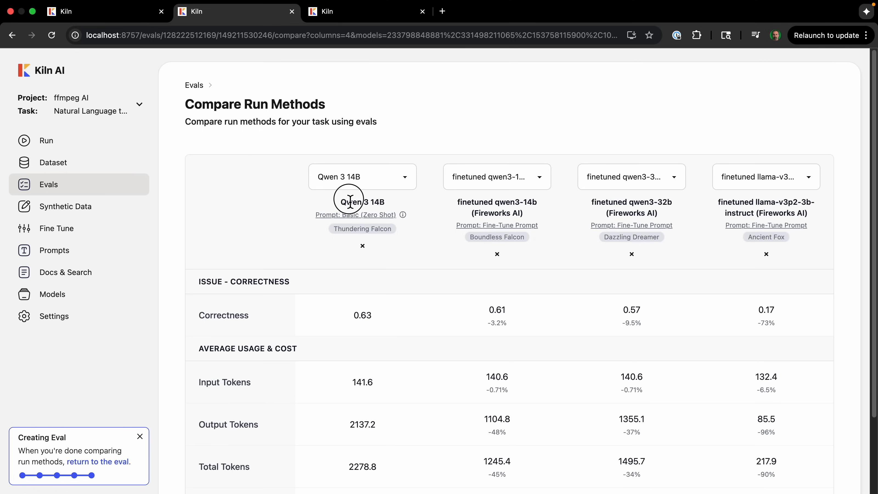
mouse_move(359, 300)
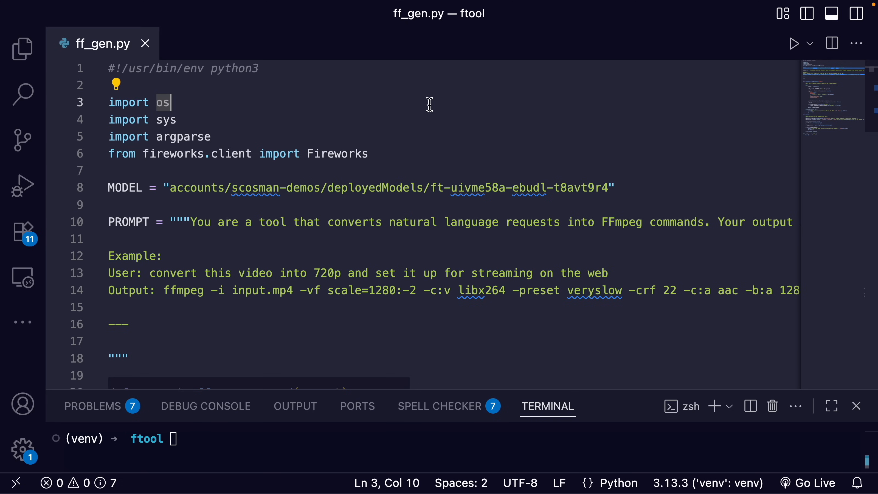
mouse_move(413, 153)
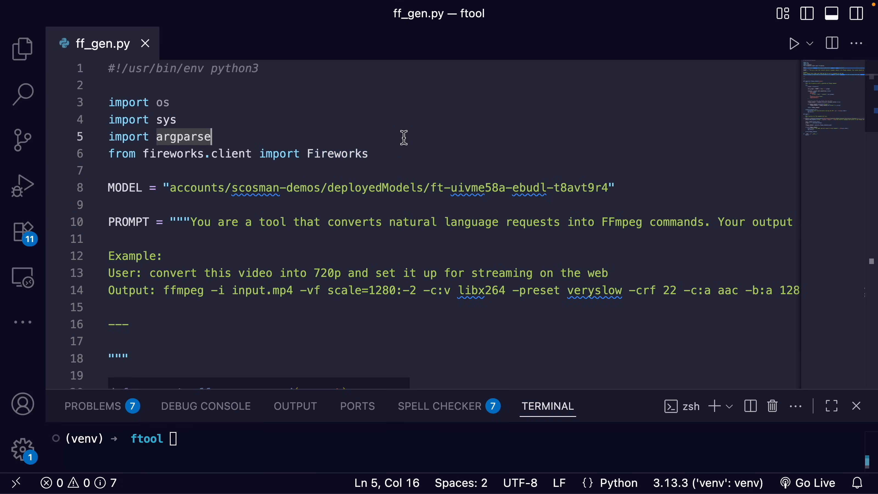
double_click(337, 154)
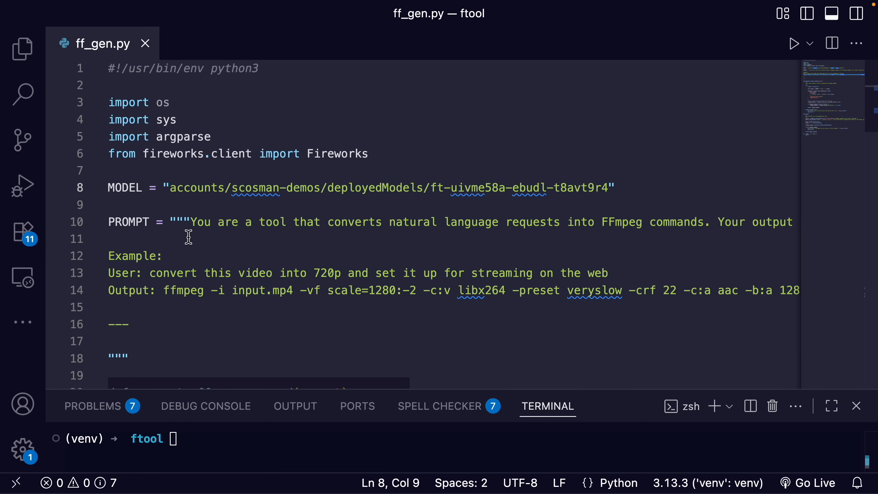
drag(192, 222, 415, 222)
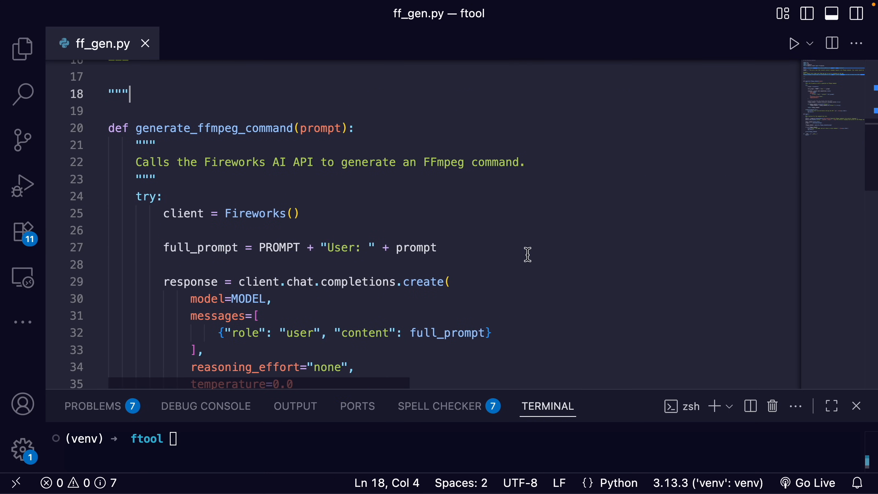
double_click(214, 128)
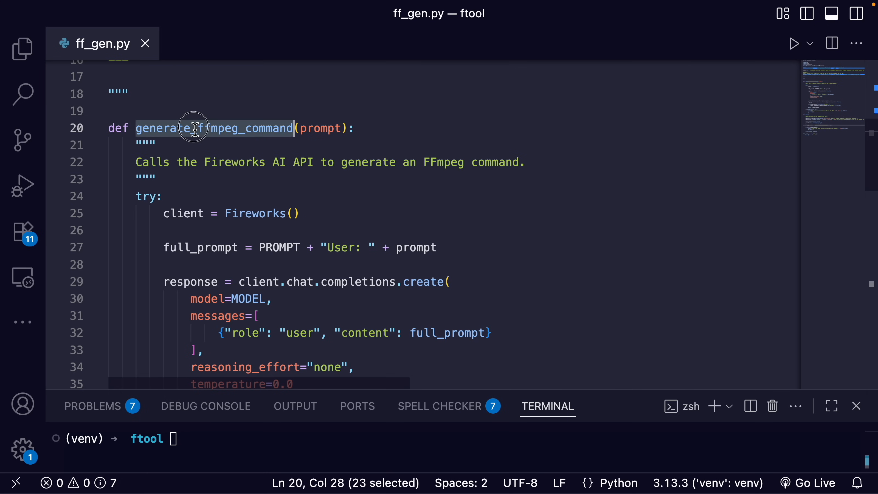
mouse_move(324, 151)
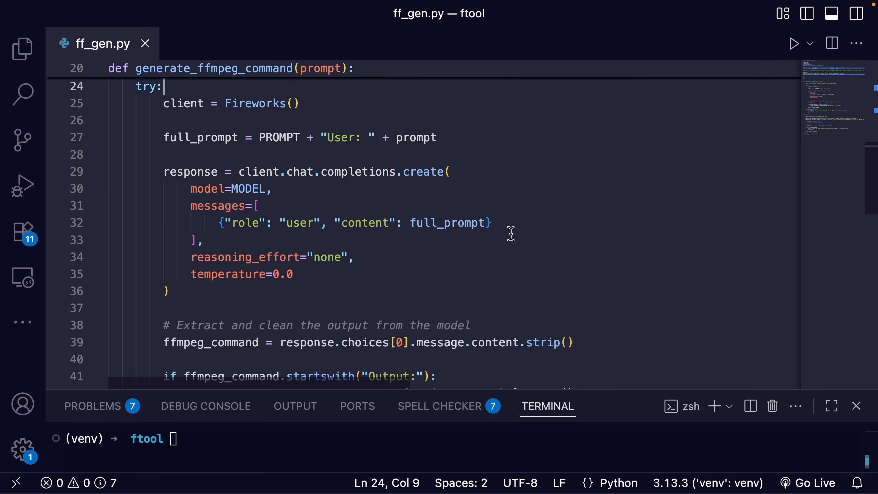
mouse_move(461, 138)
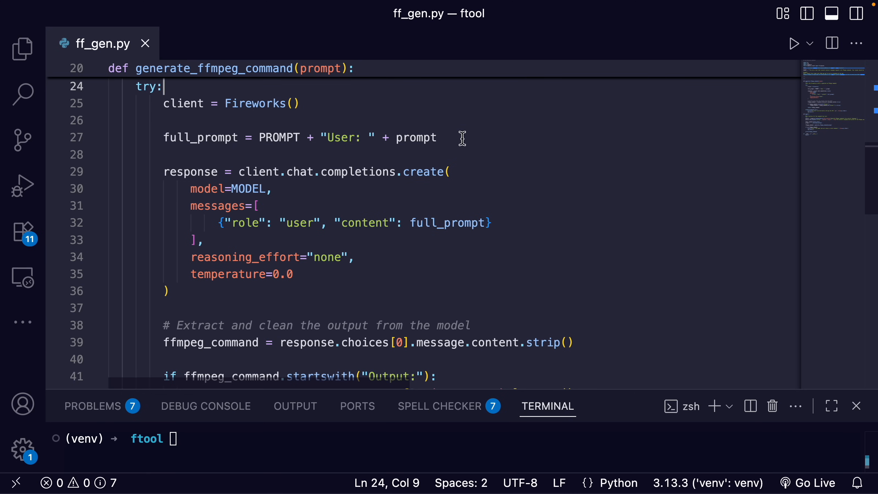
click(448, 171)
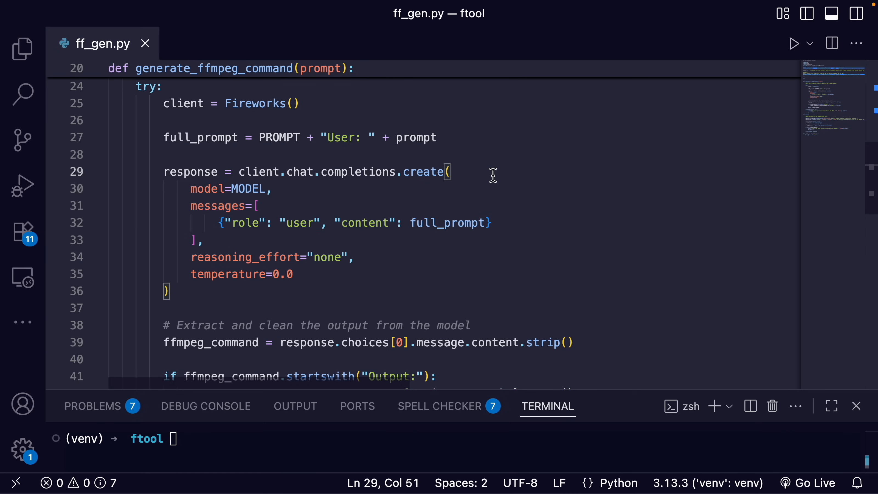
mouse_move(426, 262)
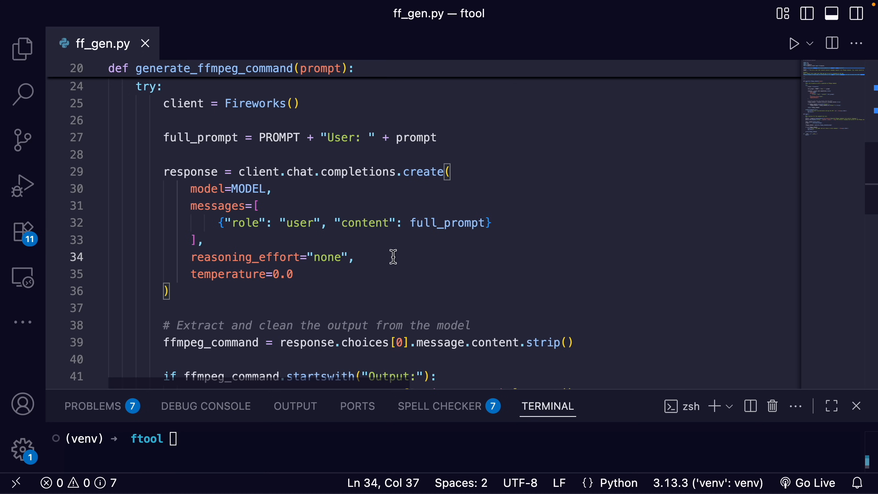
scroll(down, 3)
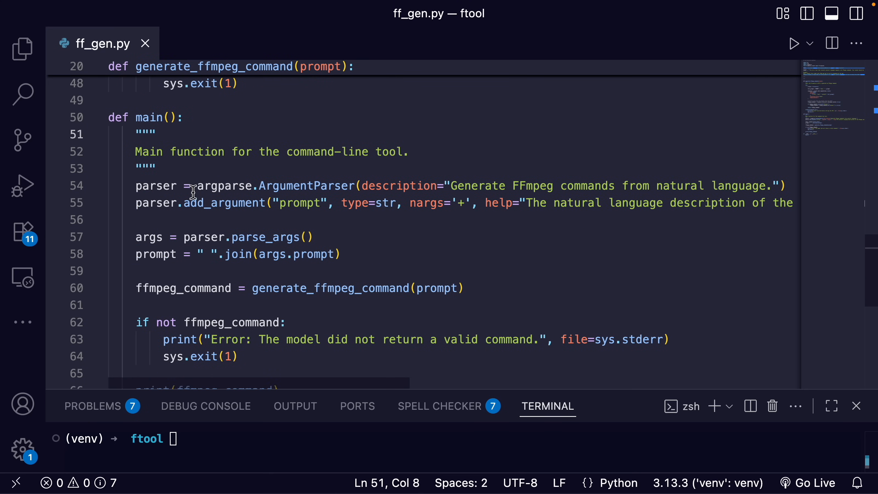
mouse_move(442, 179)
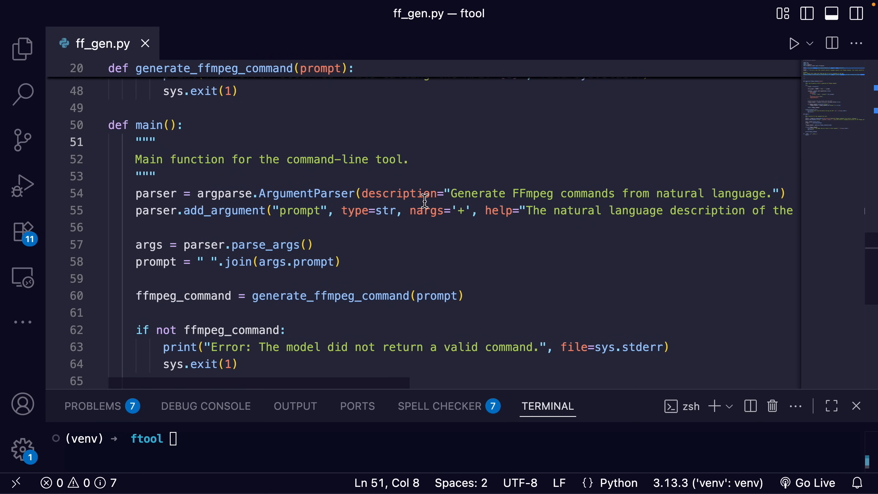
scroll(right, 3)
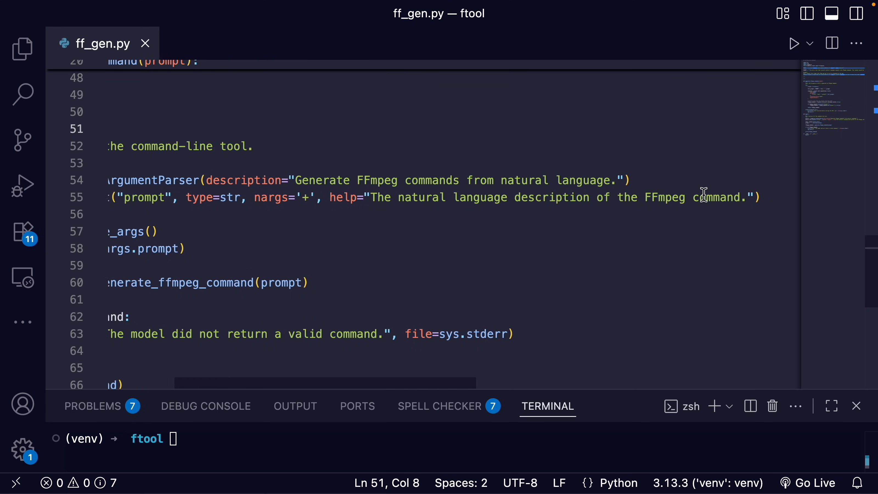
scroll(left, 3)
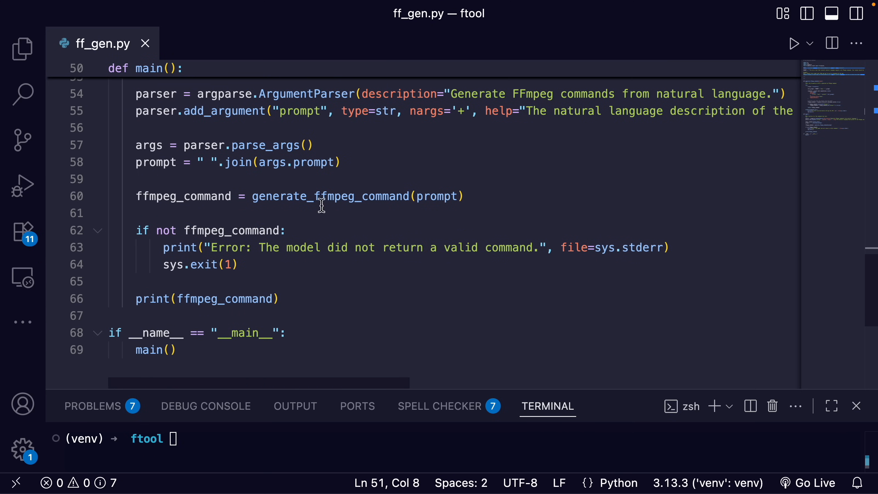
double_click(329, 195)
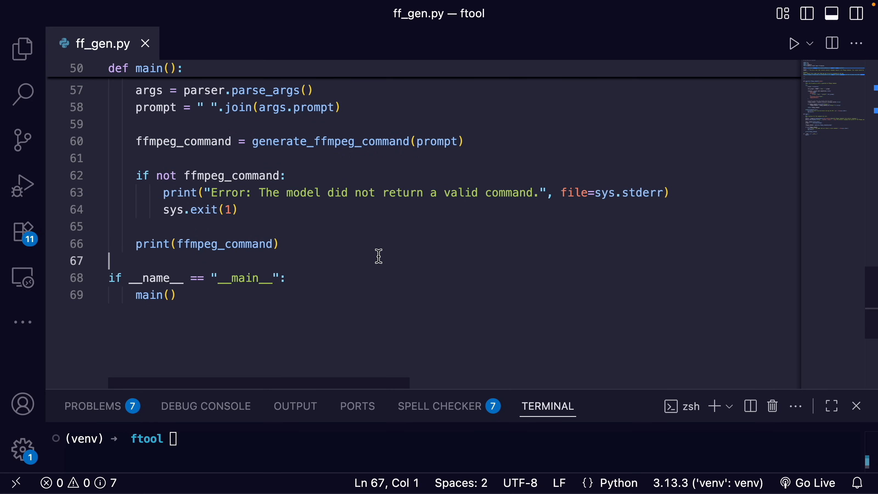
Step: Install ff_gen.py as /usr/local/bin/ff-gen, run it on the 10-to-30-second trim request, and select the printed ffmpeg command
text(chmod +x ff_gen.py)
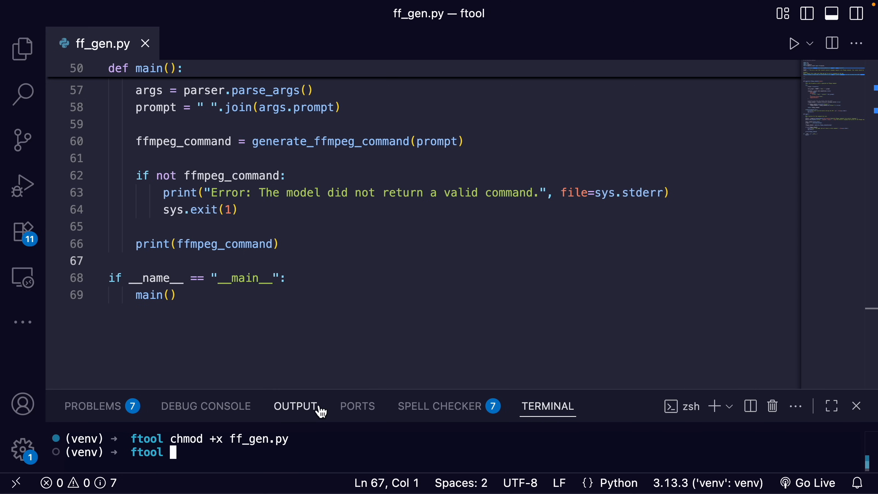
text(sudo mv ff_gen.py /usr/local/bin/ff-gen)
text(source ~/.zshrc)
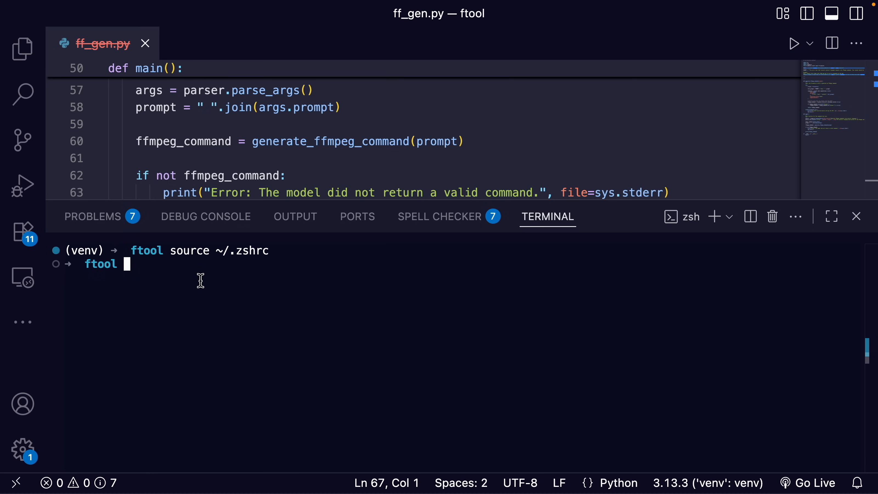
text(ff-gen "trim test.mp4 from the 10-second mark to the 30-second mark and save as output.mp4")
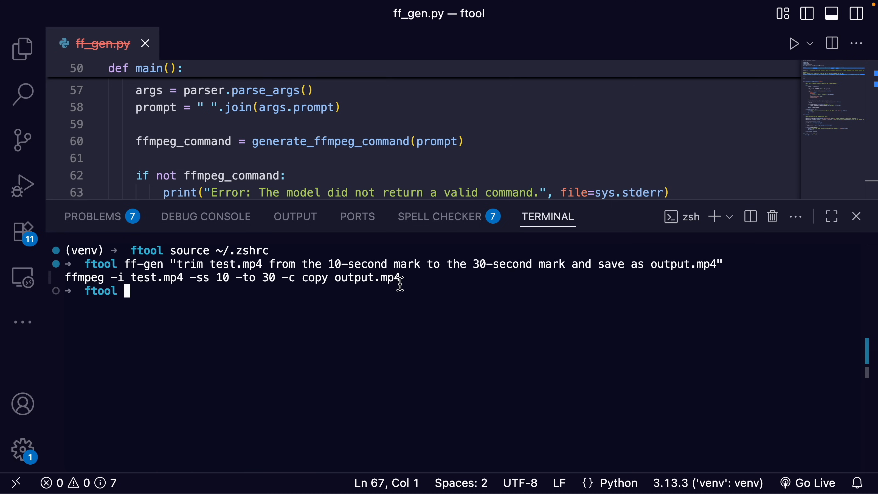
drag(66, 277, 401, 277)
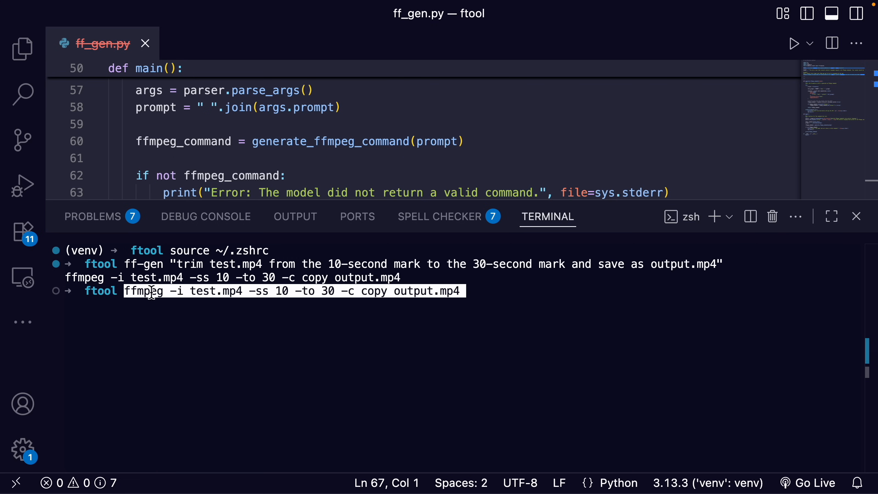
mouse_move(473, 296)
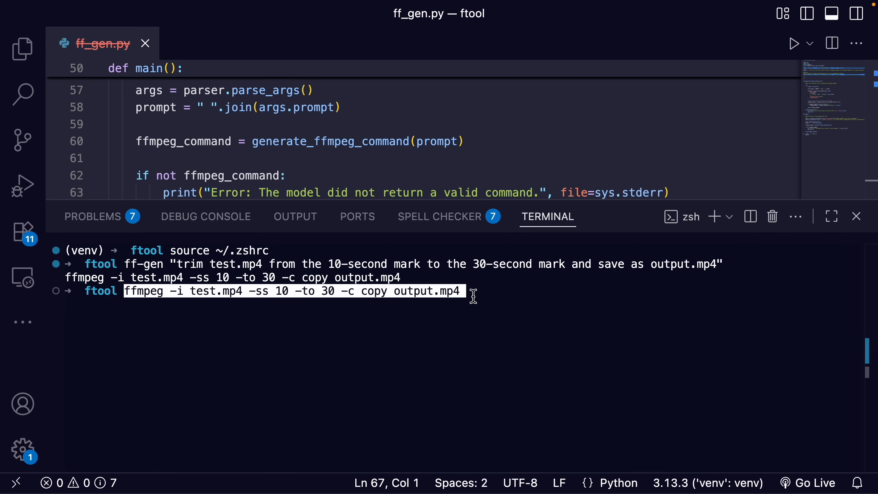
mouse_move(435, 284)
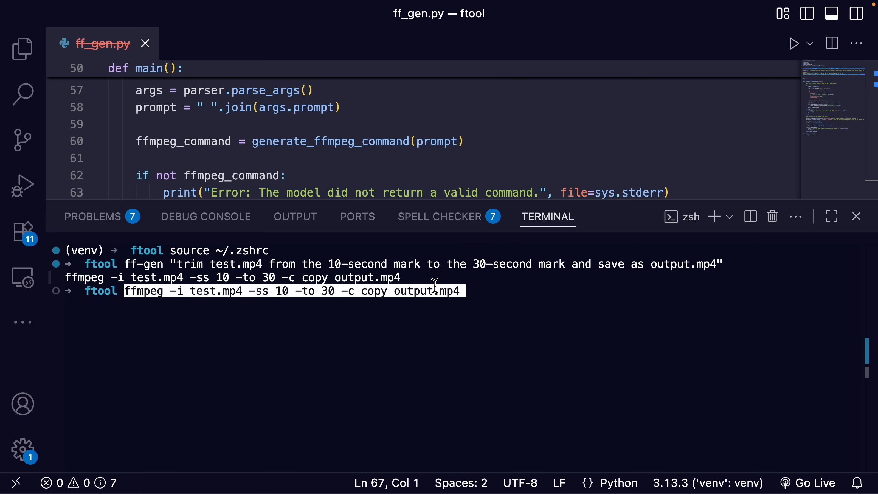